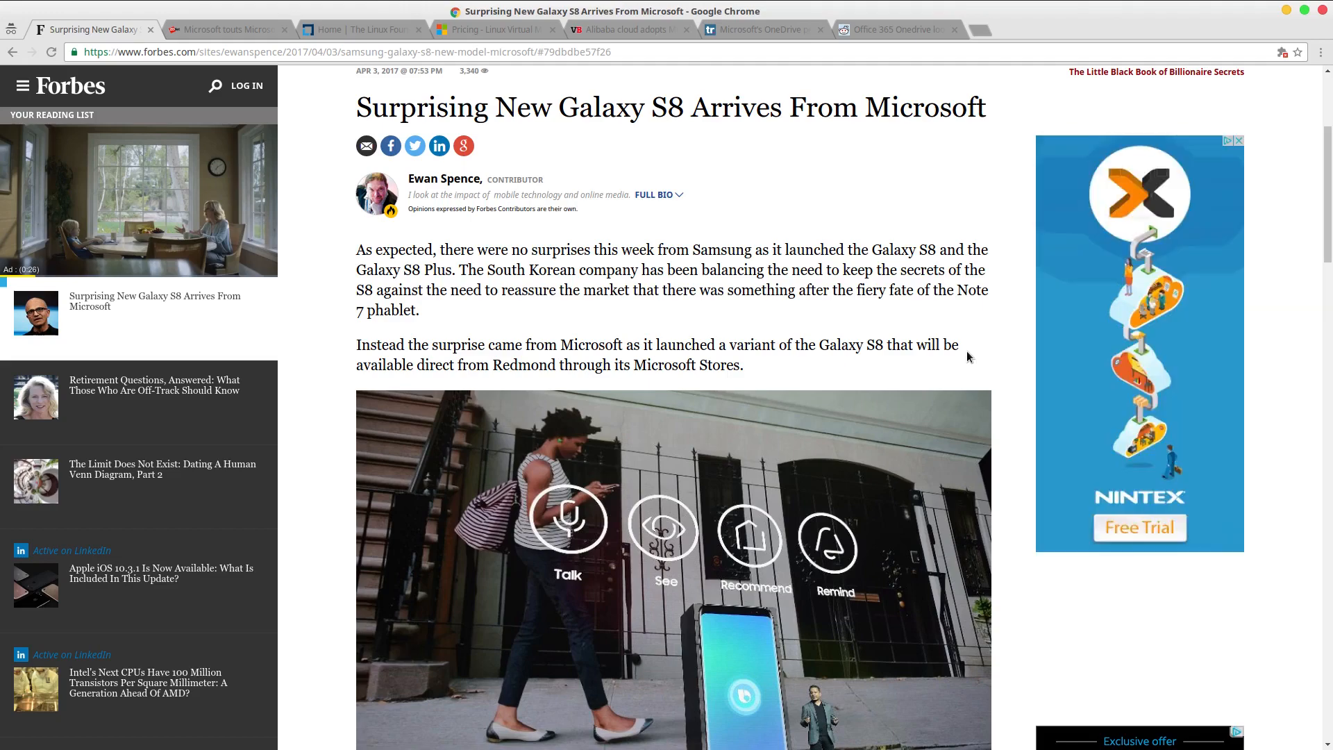
Scroll down through the Forbes Galaxy S8 article.
scroll("down", 3)
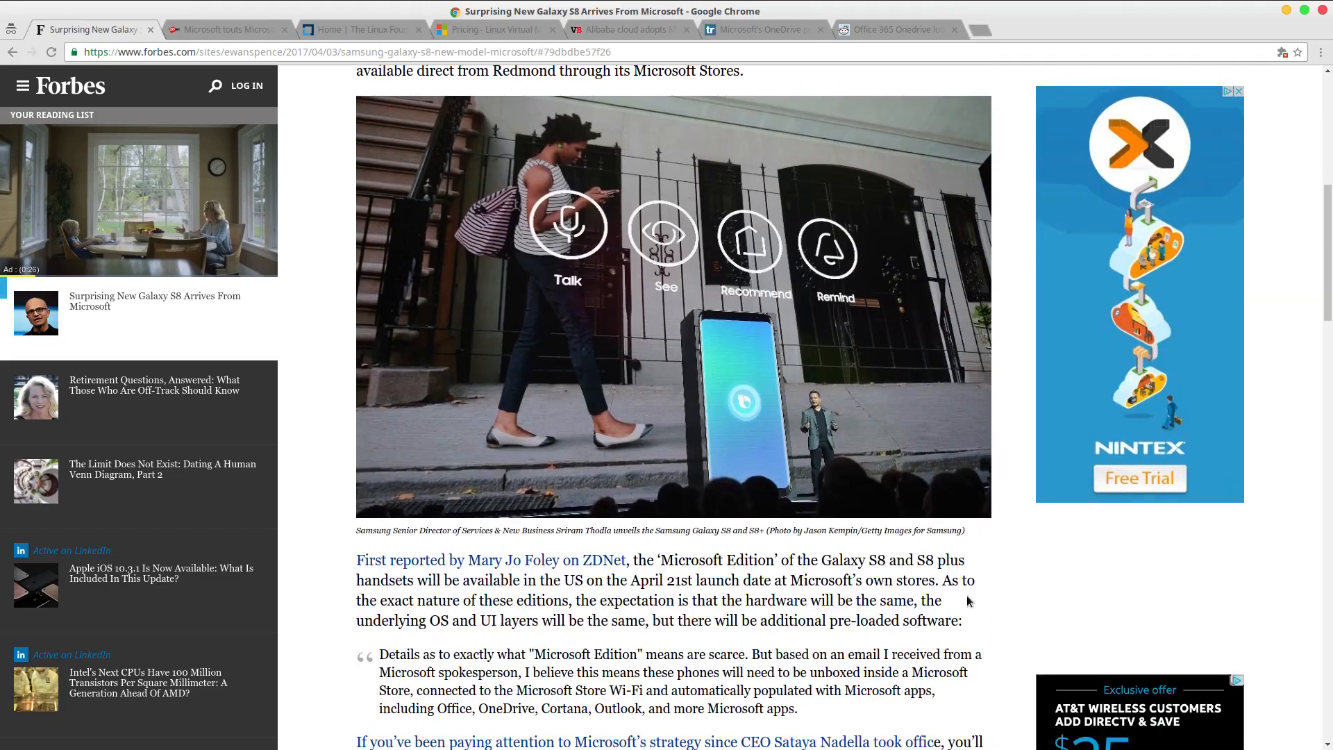
scroll("down", 3)
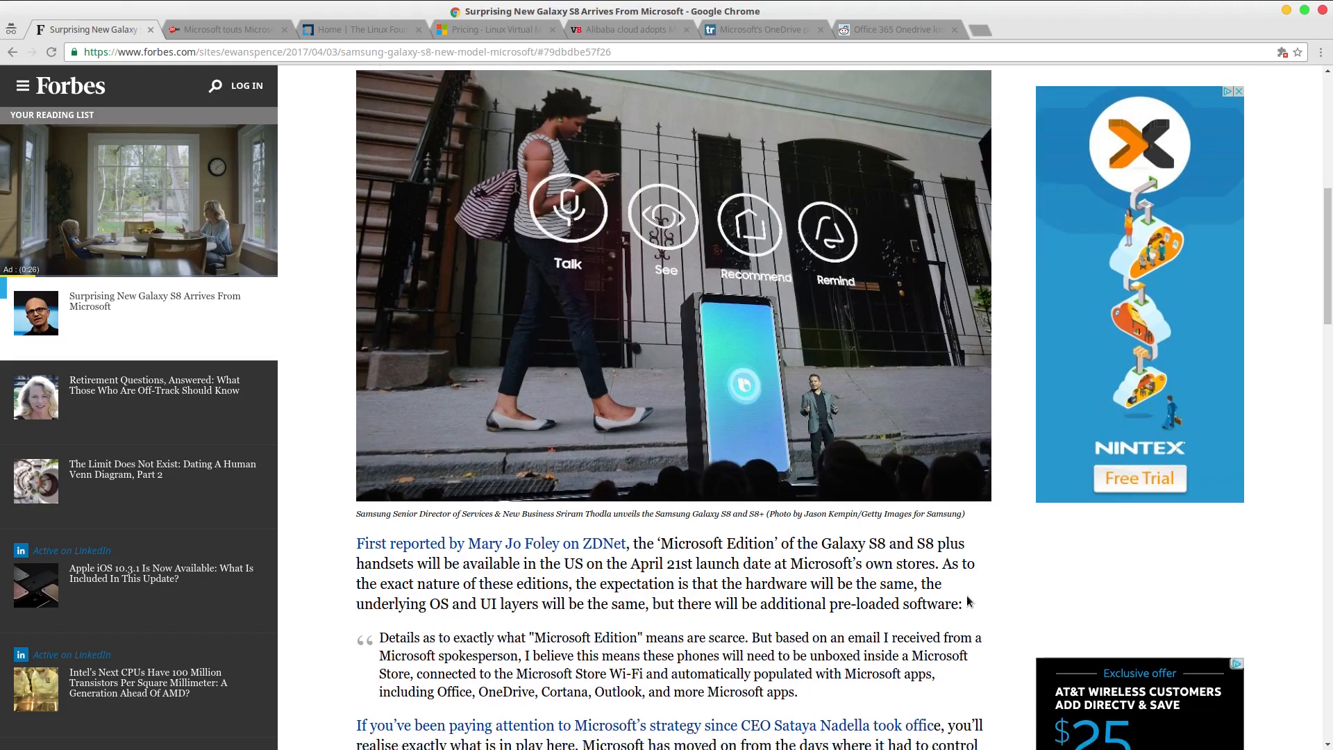
scroll("down", 3)
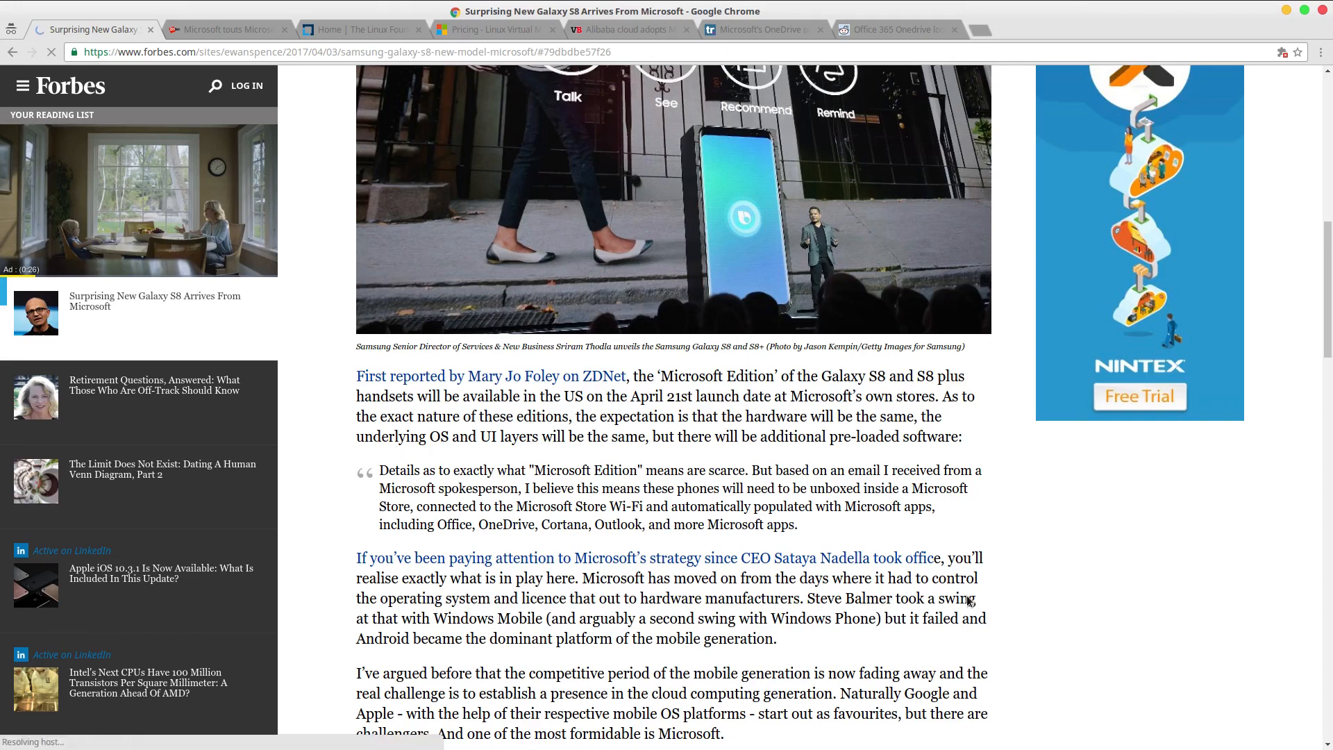
scroll("down", 3)
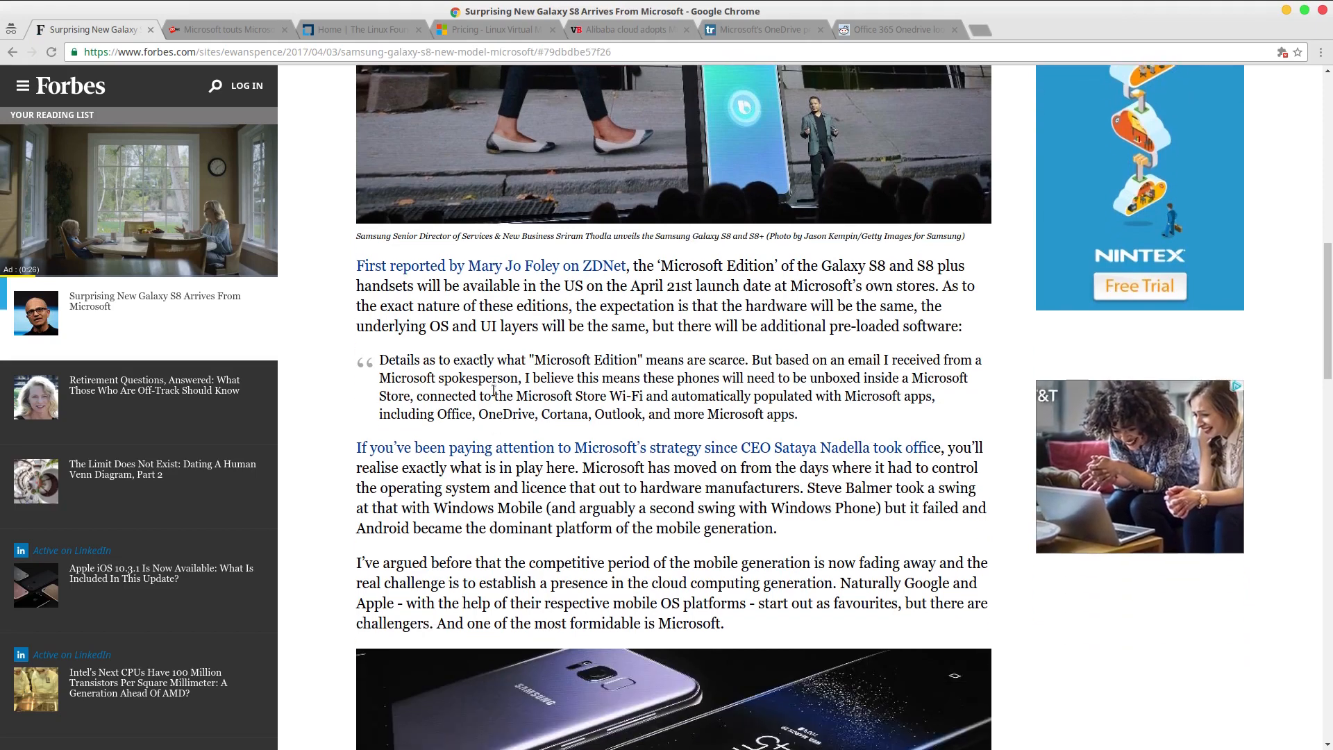
scroll("down", 3)
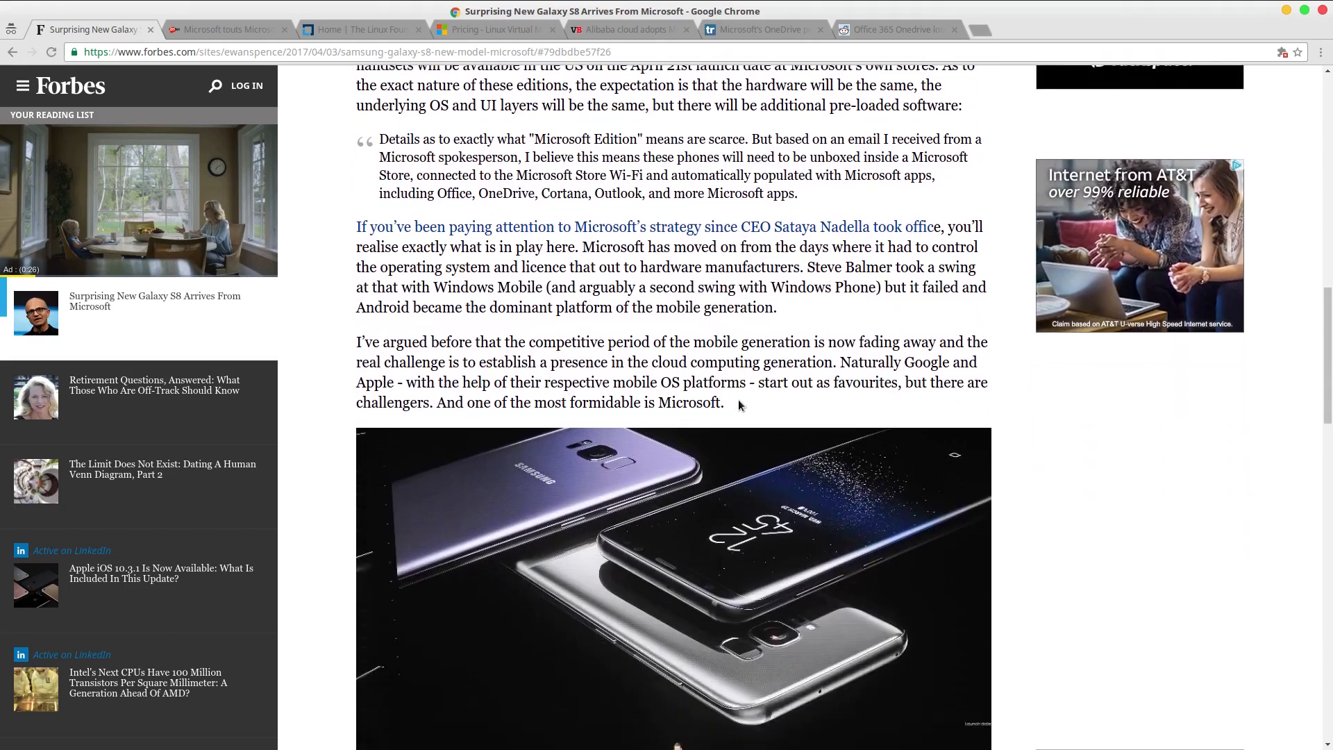
scroll("down", 3)
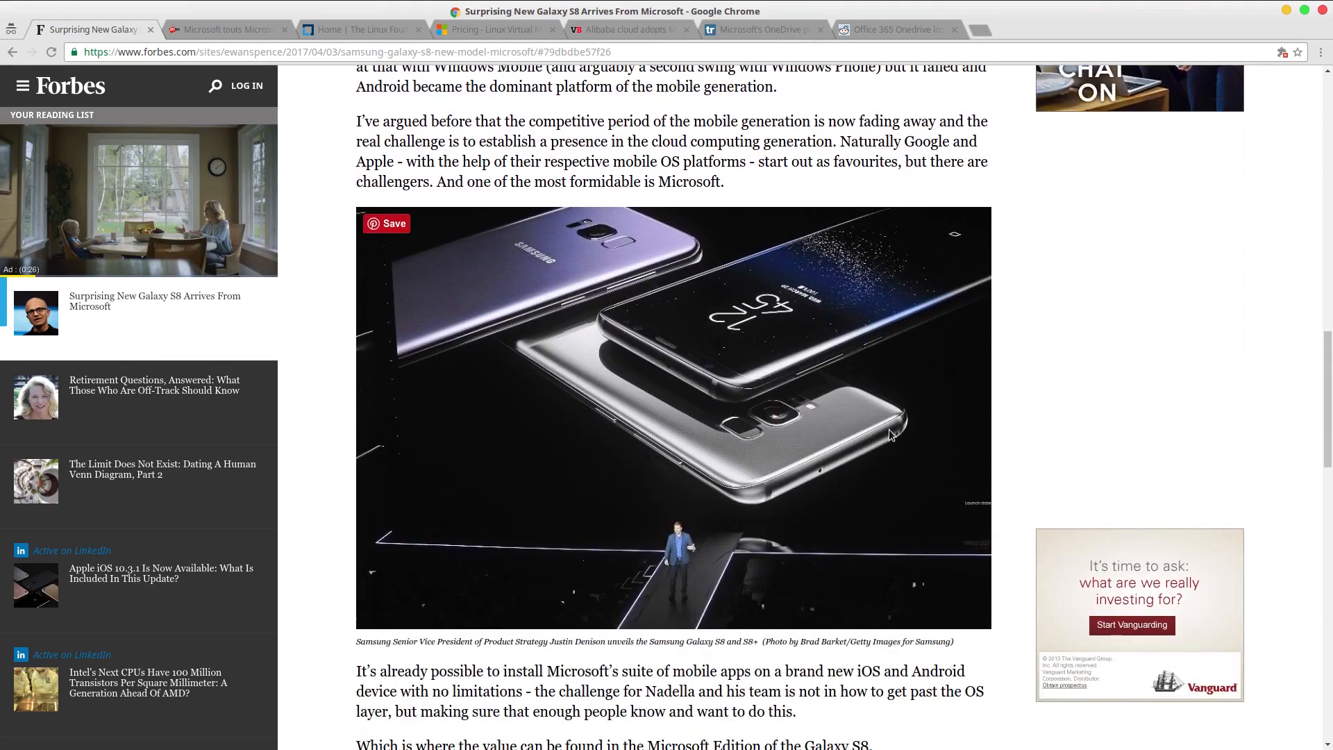
mouse_move(842, 395)
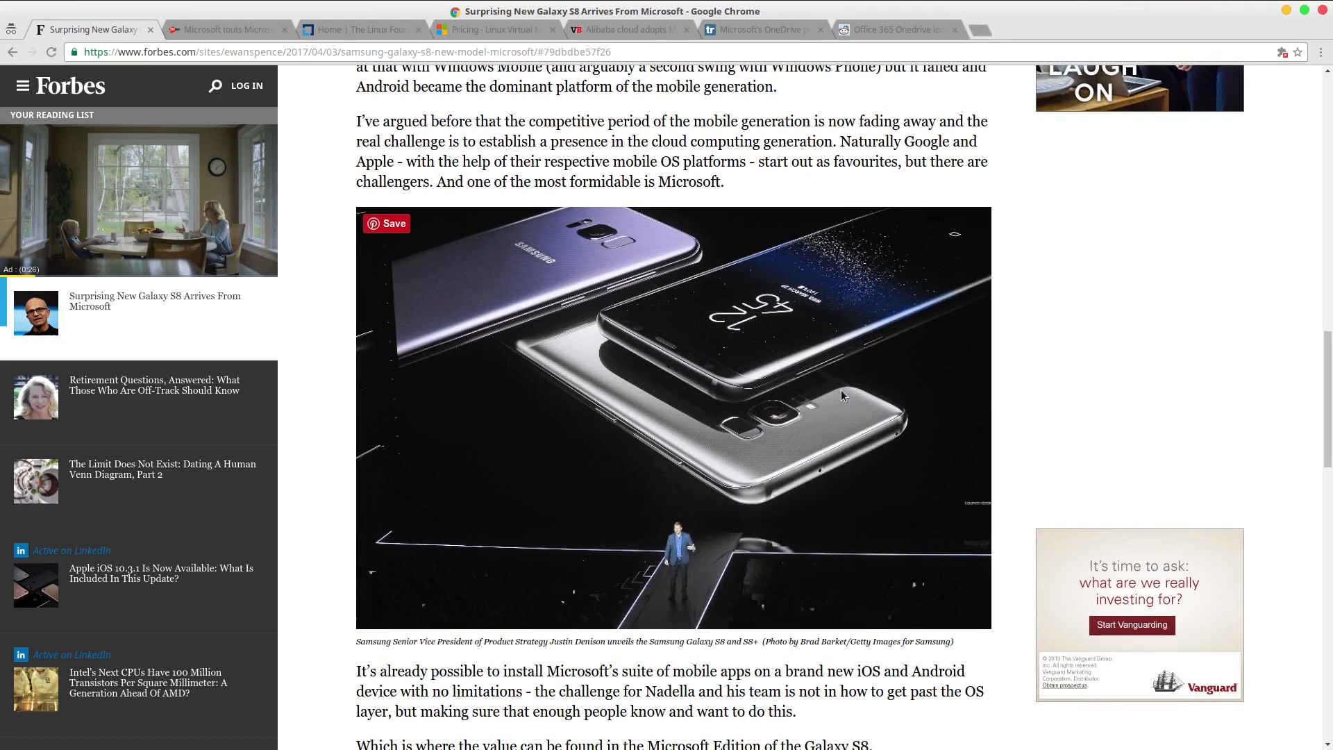
Switch to ZDNet's Microsoft-customized Galaxy S8 article and read down to the Office-apps paragraph.
left_click(225, 29)
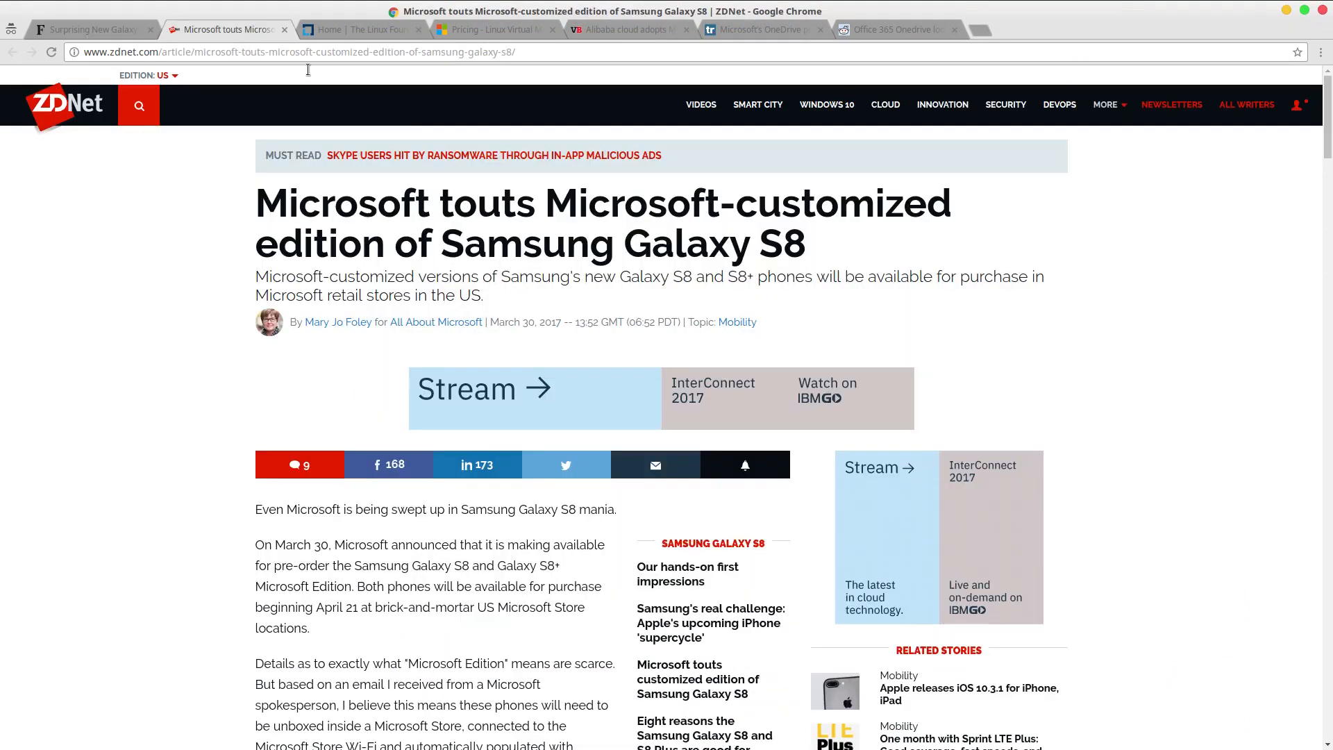
scroll("down", 3)
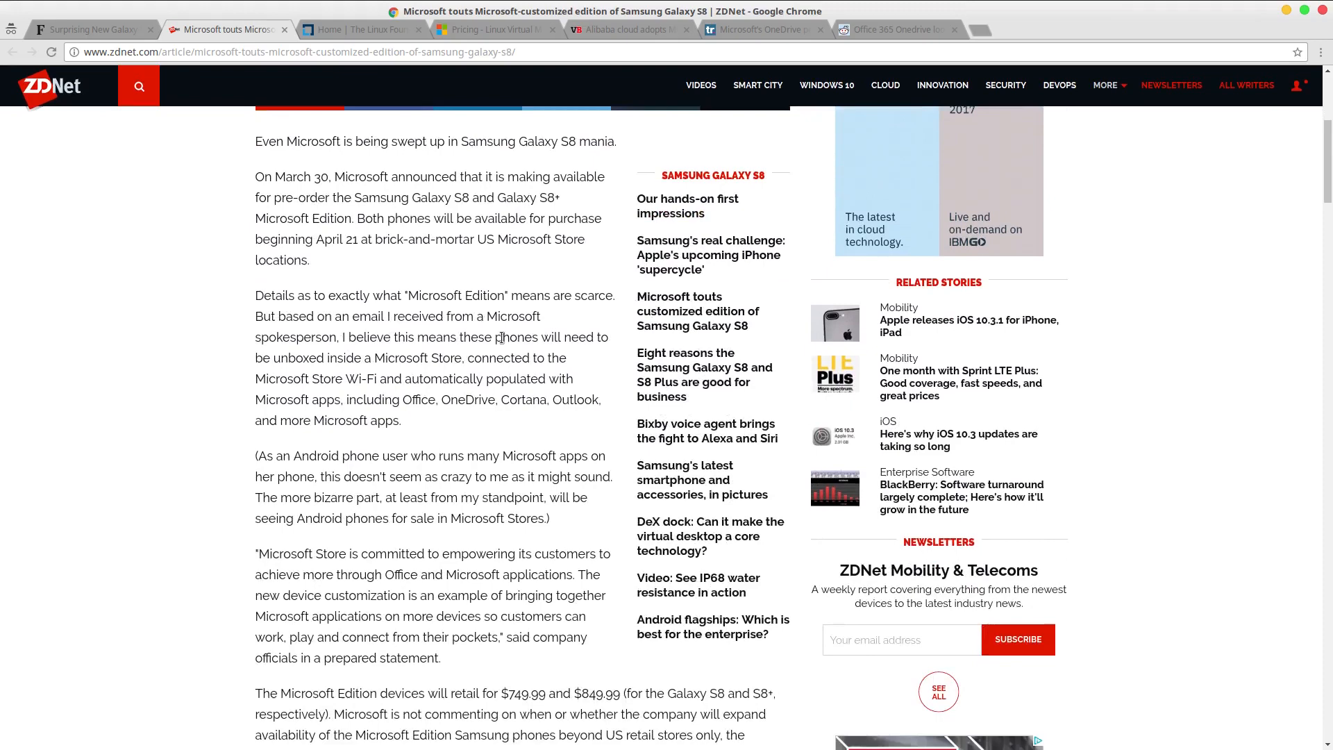
scroll("down", 3)
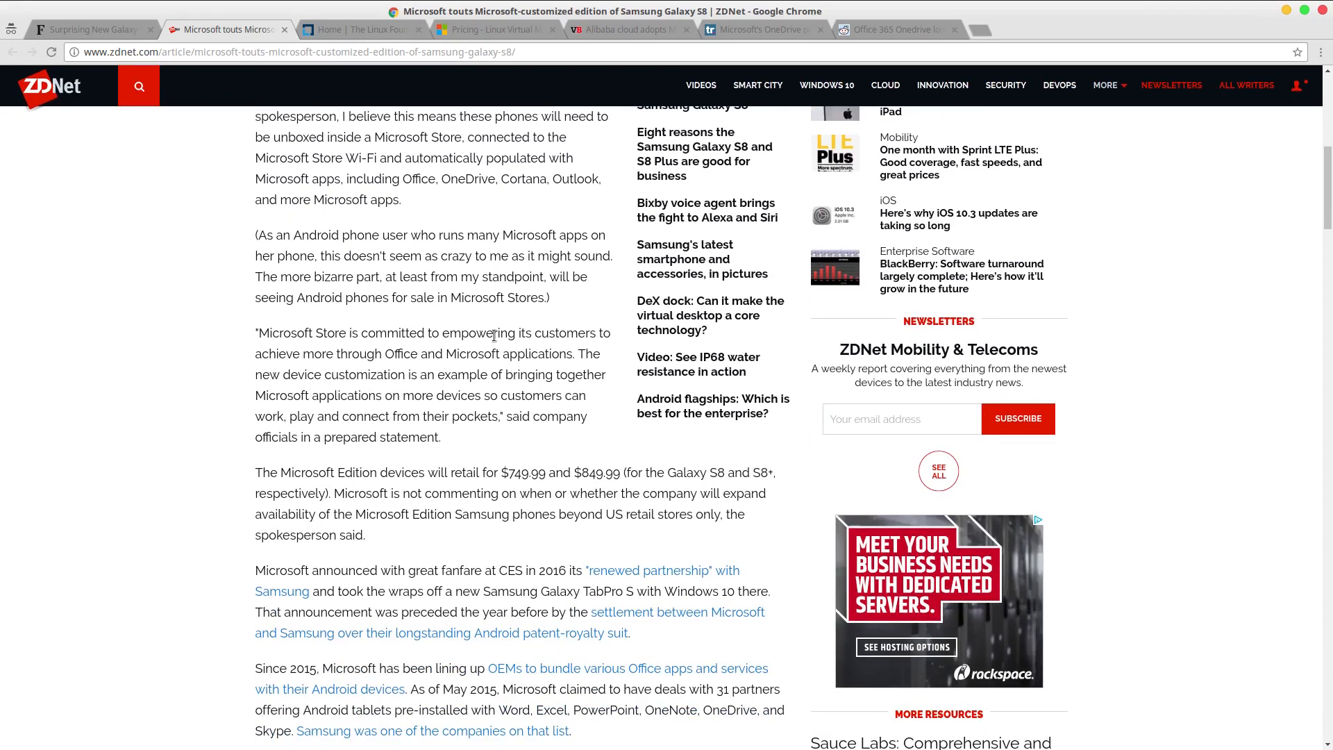
scroll("down", 3)
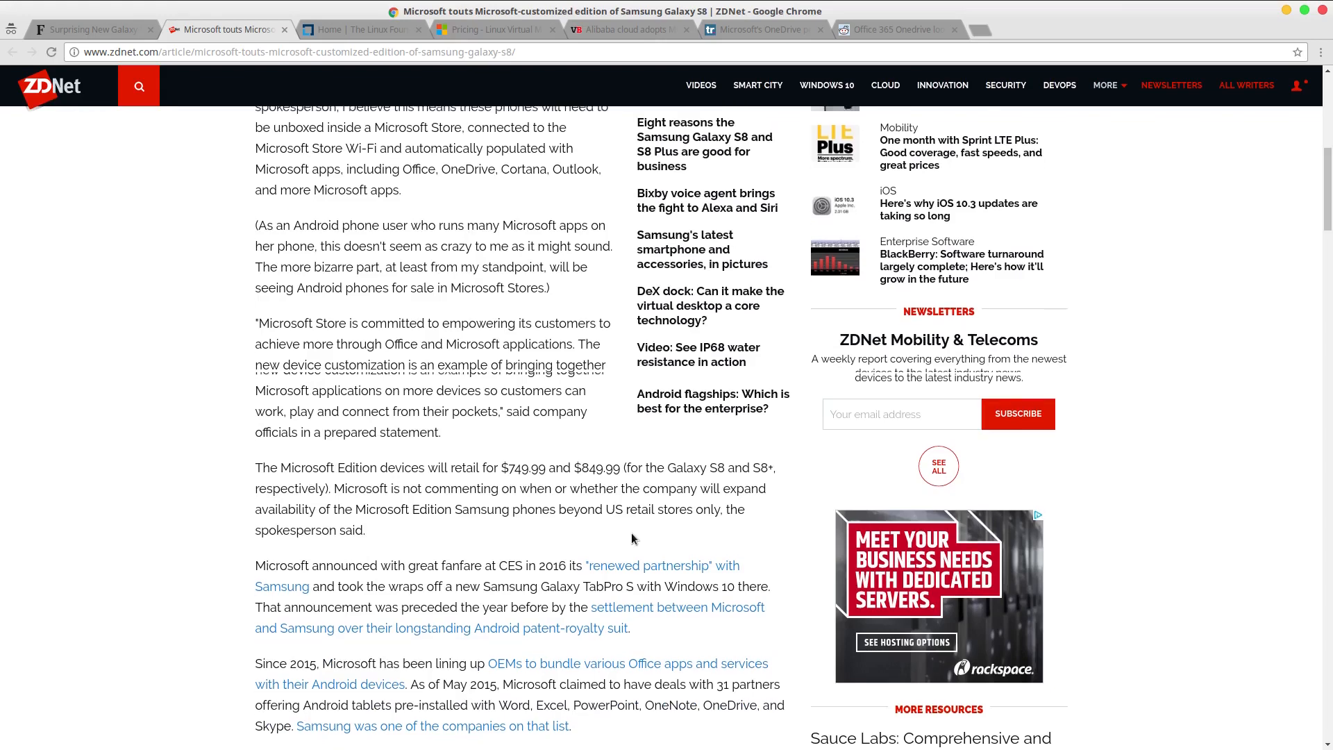
scroll("down", 3)
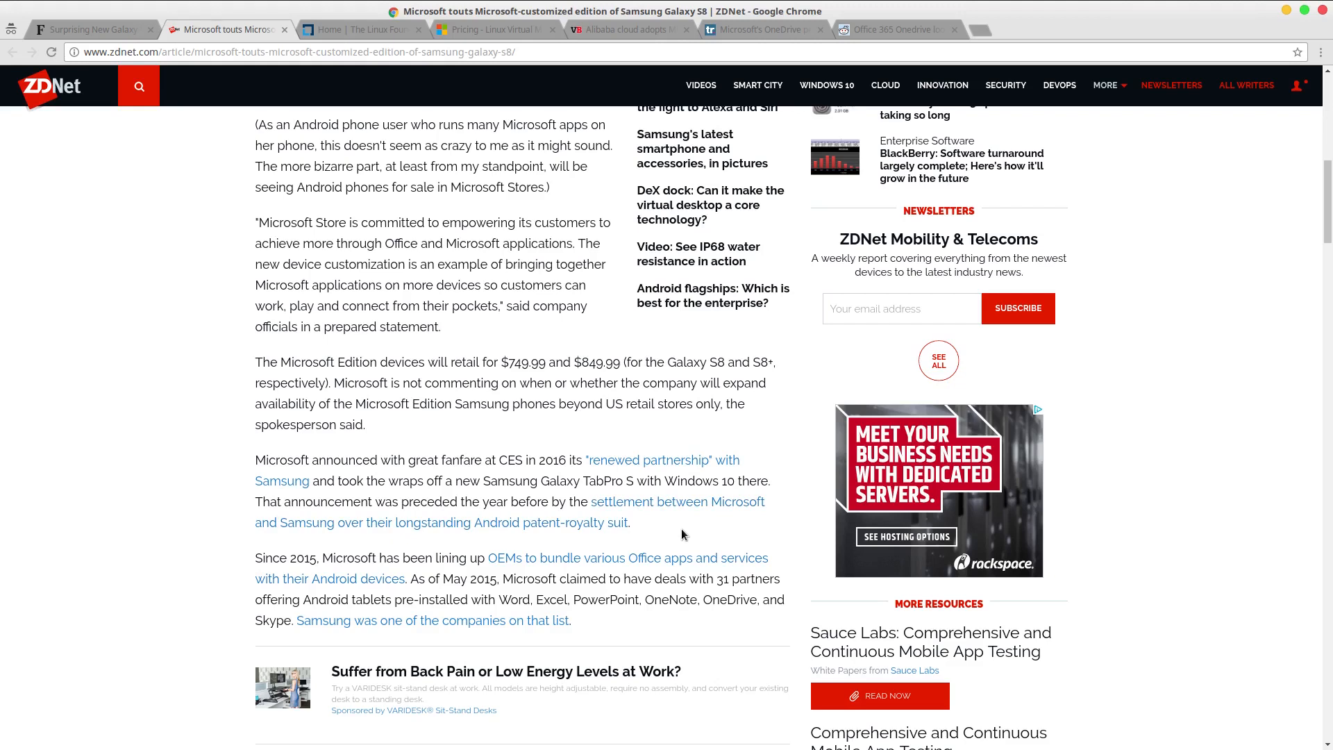
mouse_move(708, 530)
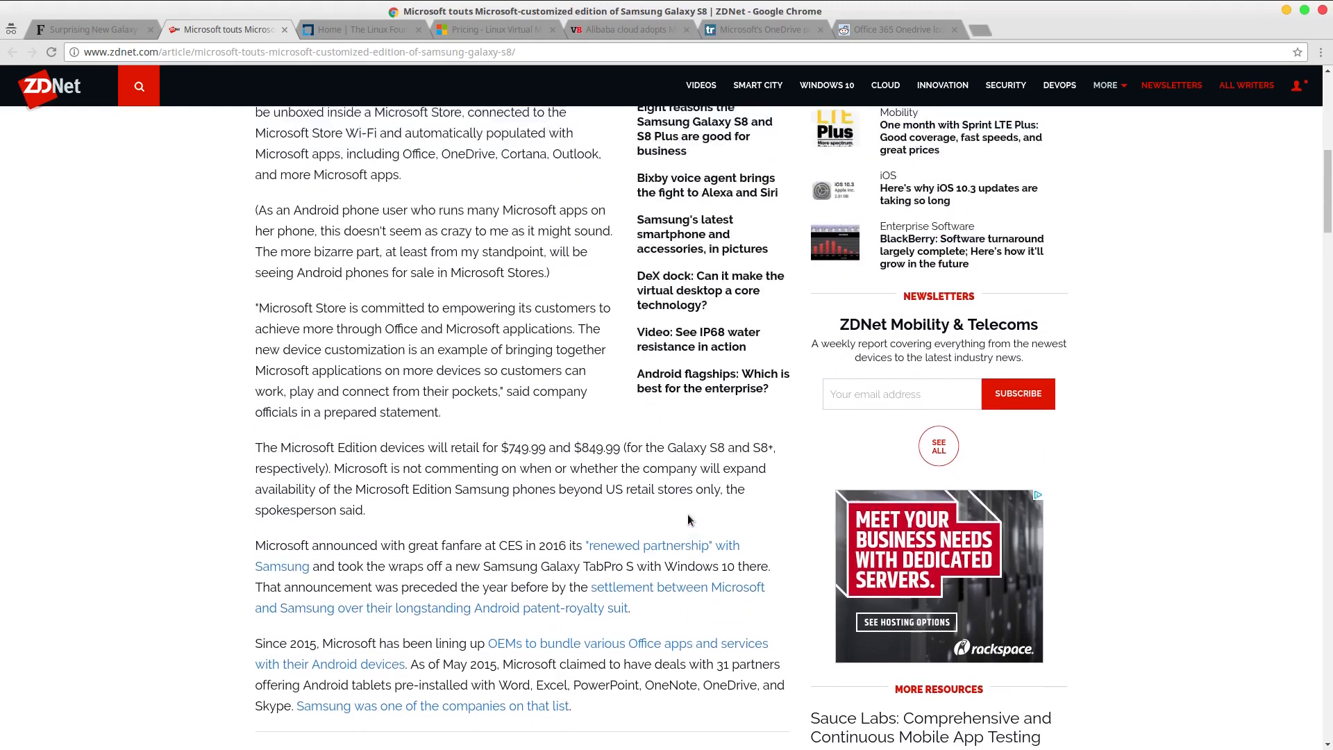
scroll("up", 3)
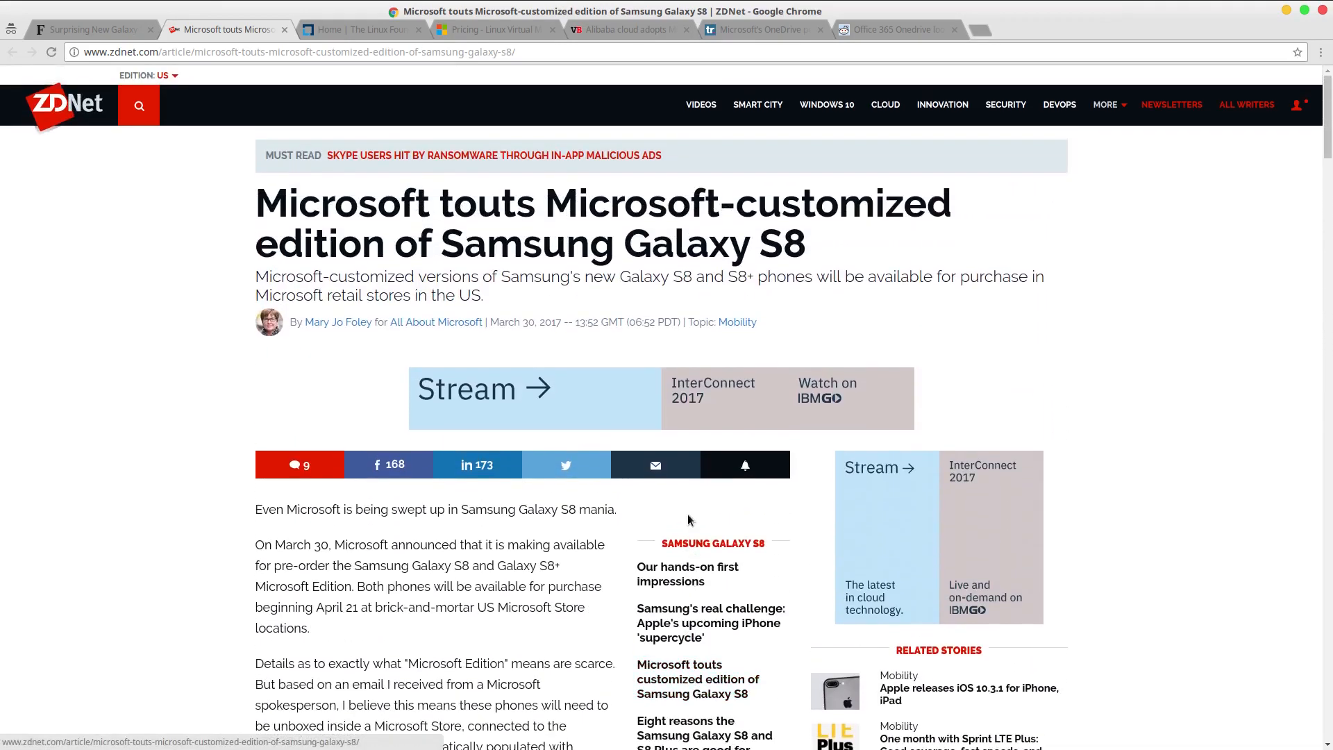
scroll("down", 3)
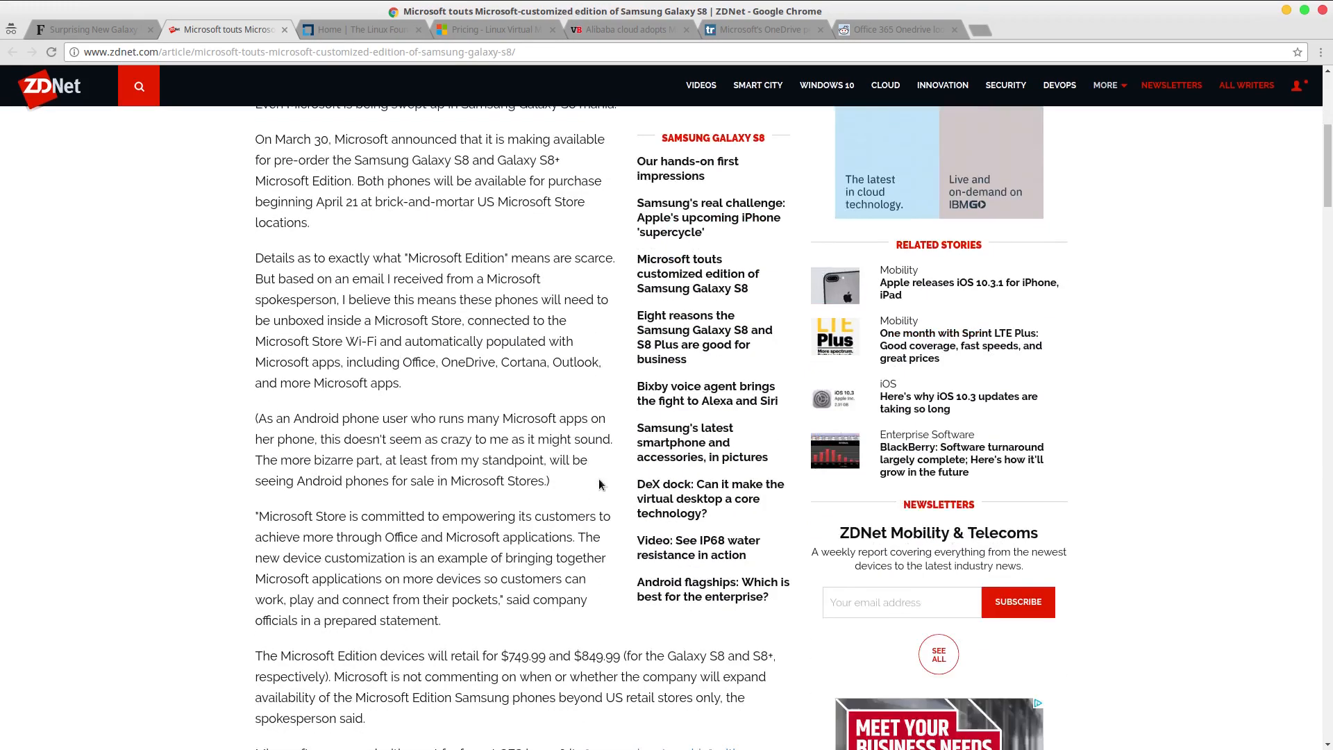
scroll("down", 3)
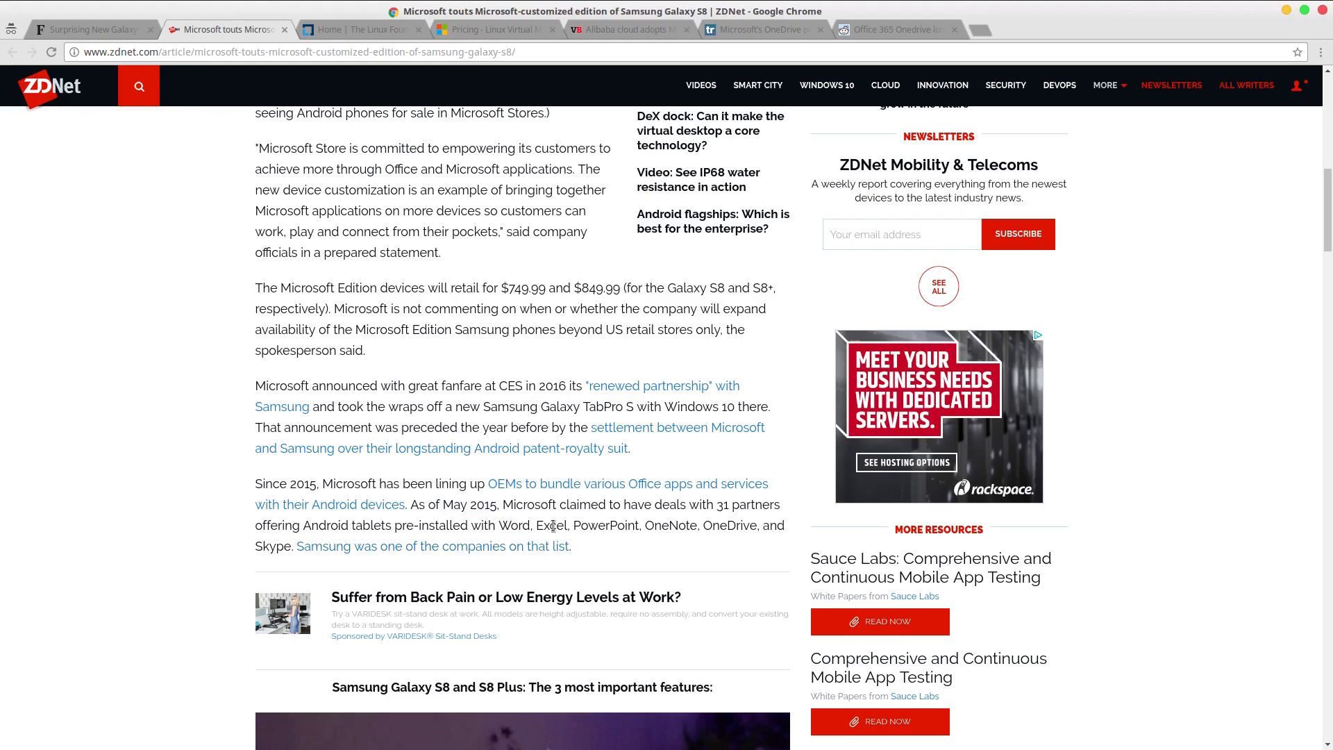
Highlight the bundled Office app list, clear the highlight, and scroll back up.
double_click(513, 526)
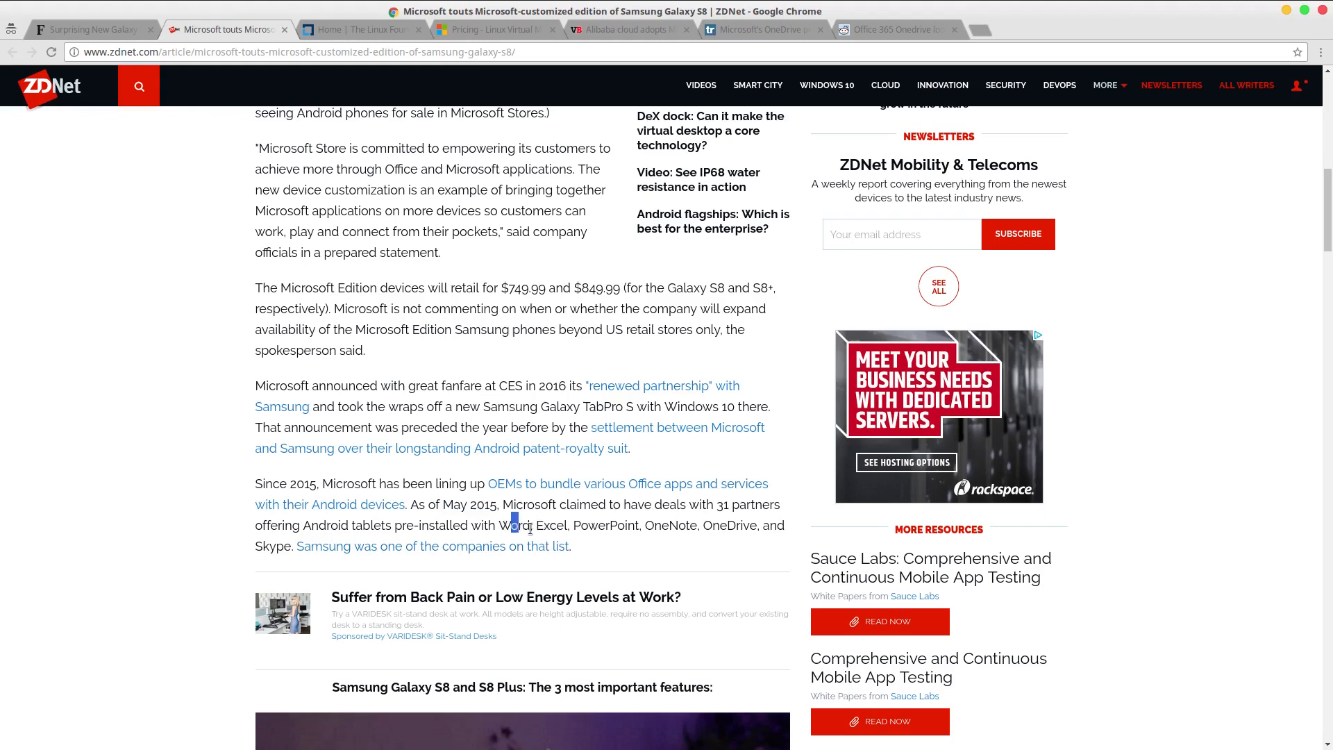
left_click_drag(513, 525, 699, 525)
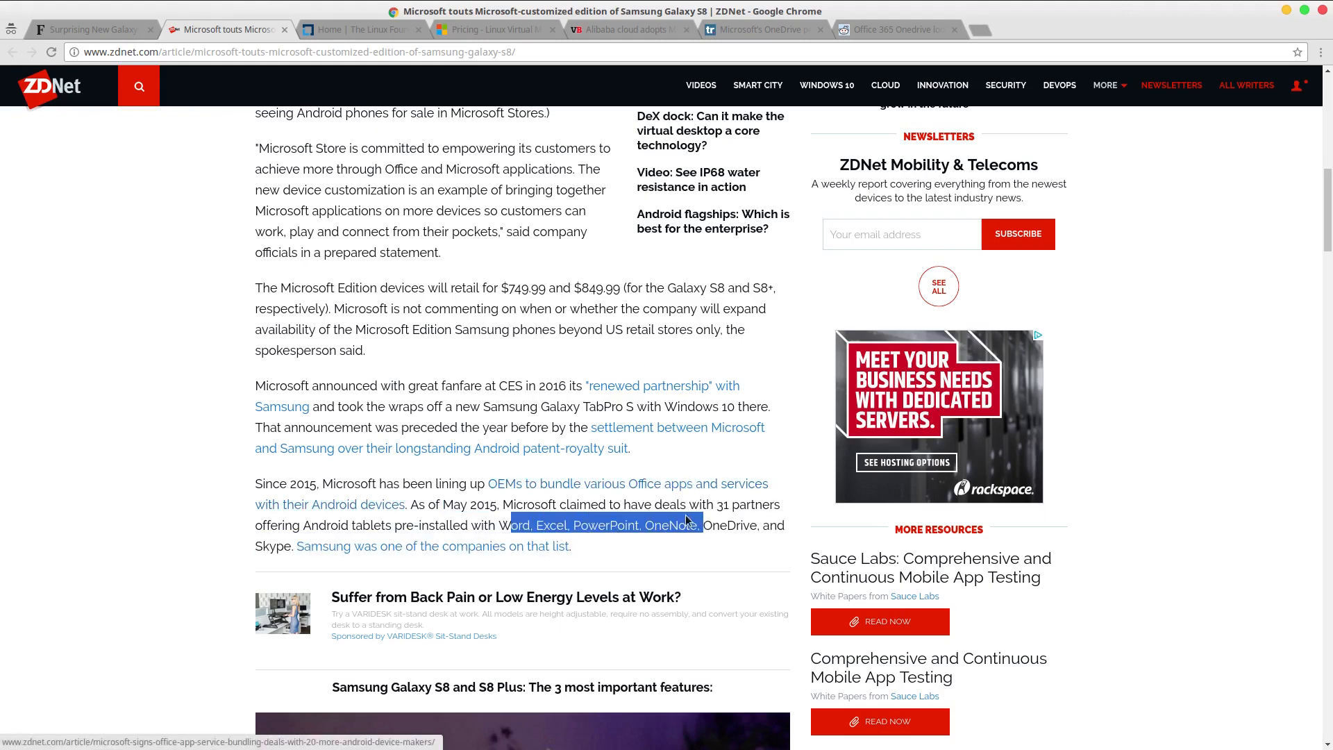
left_click(682, 520)
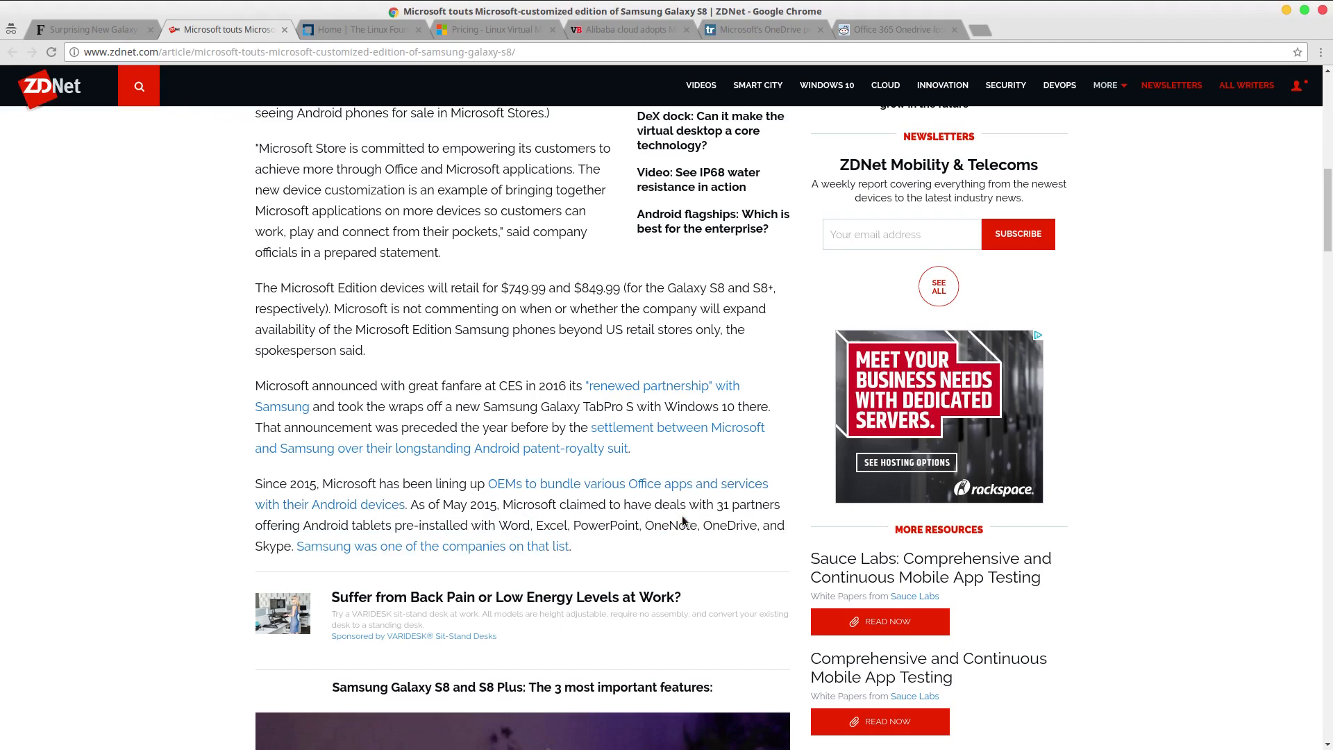
mouse_move(608, 460)
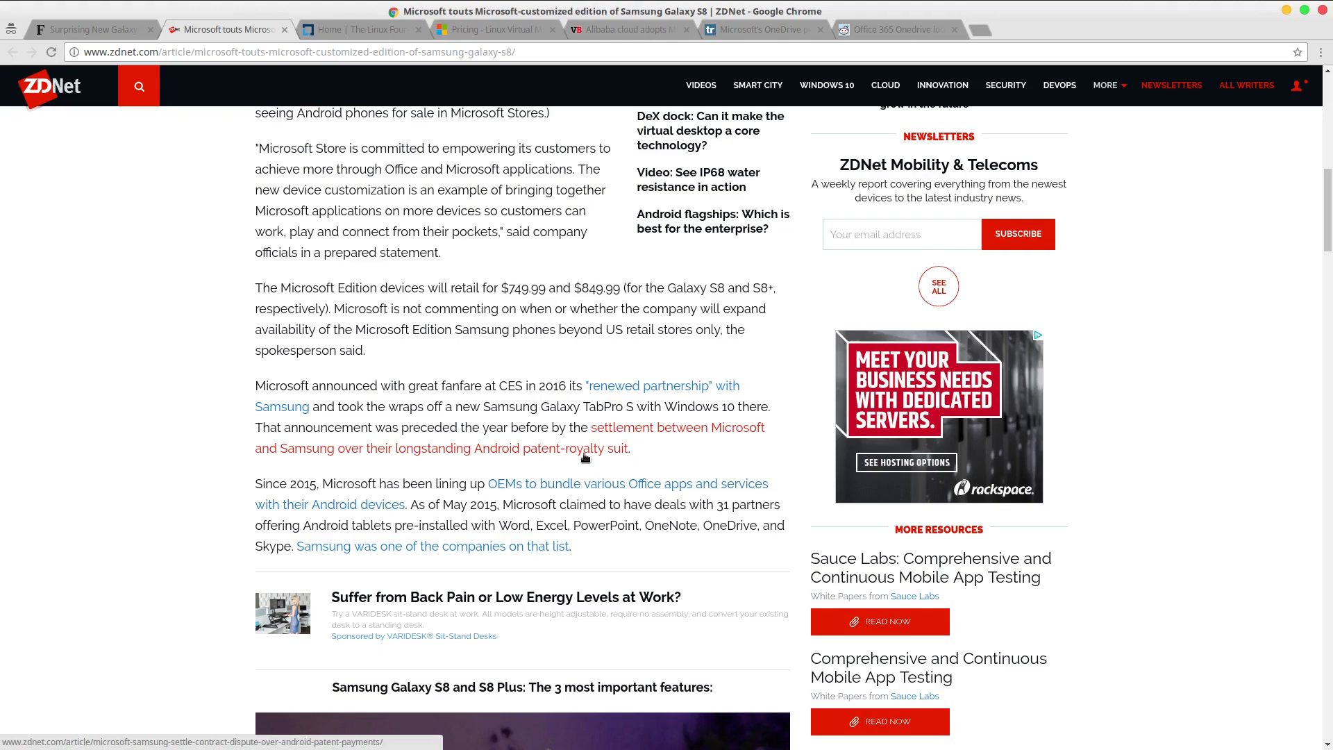
scroll("up", 3)
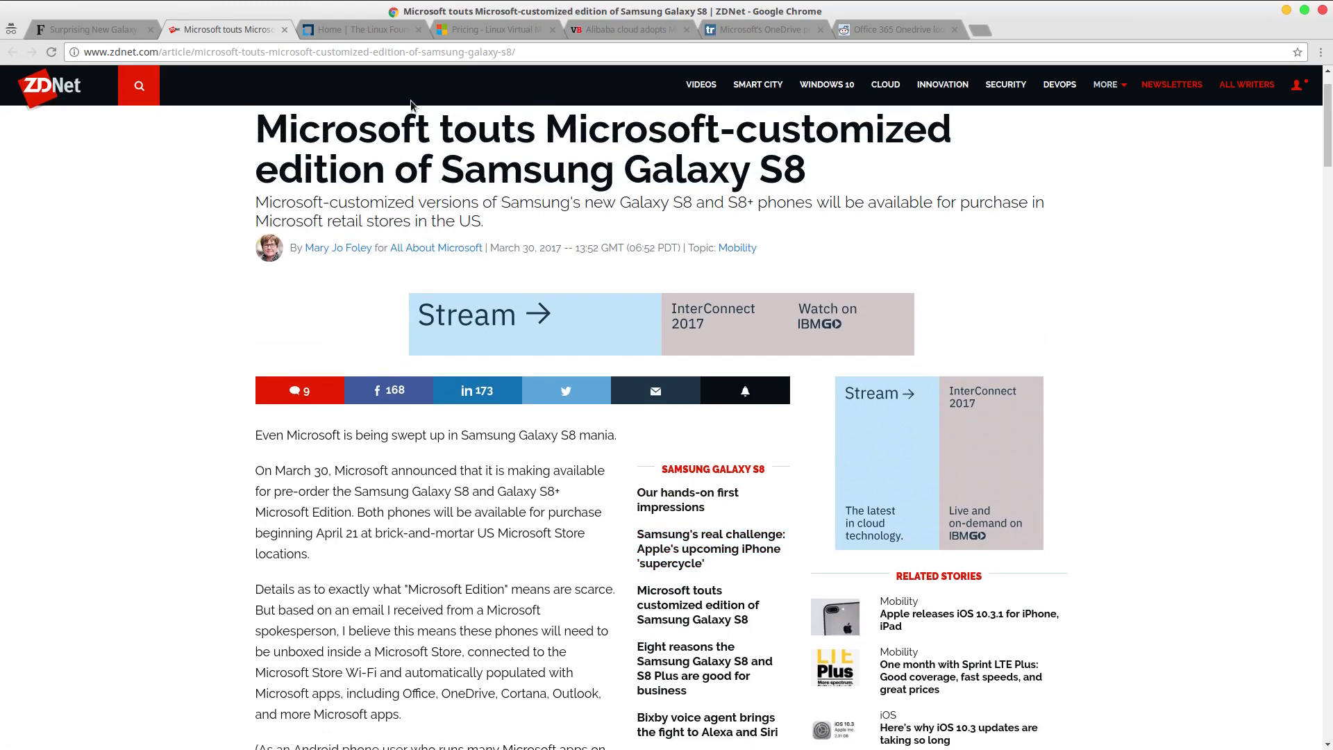
Switch to the Linux Foundation homepage tab showing the Member Companies logos.
left_click(361, 29)
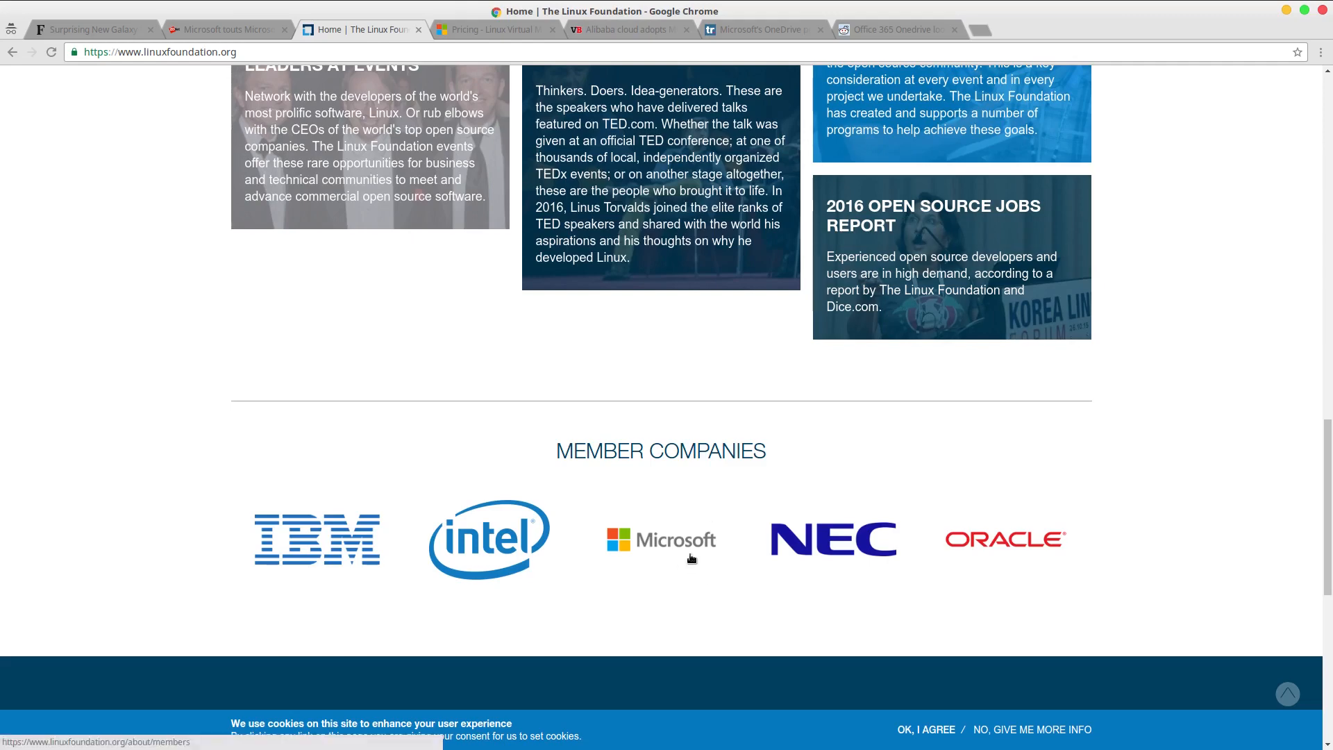
mouse_move(723, 523)
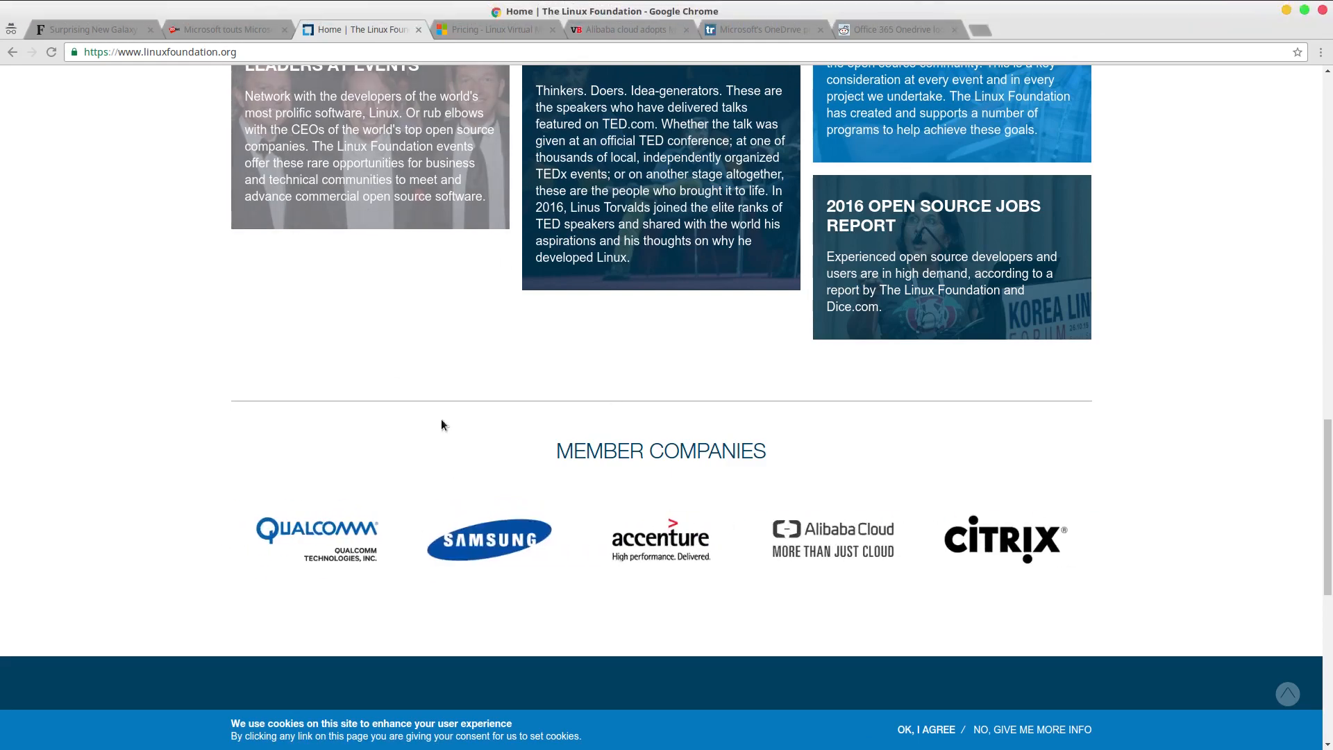
mouse_move(504, 286)
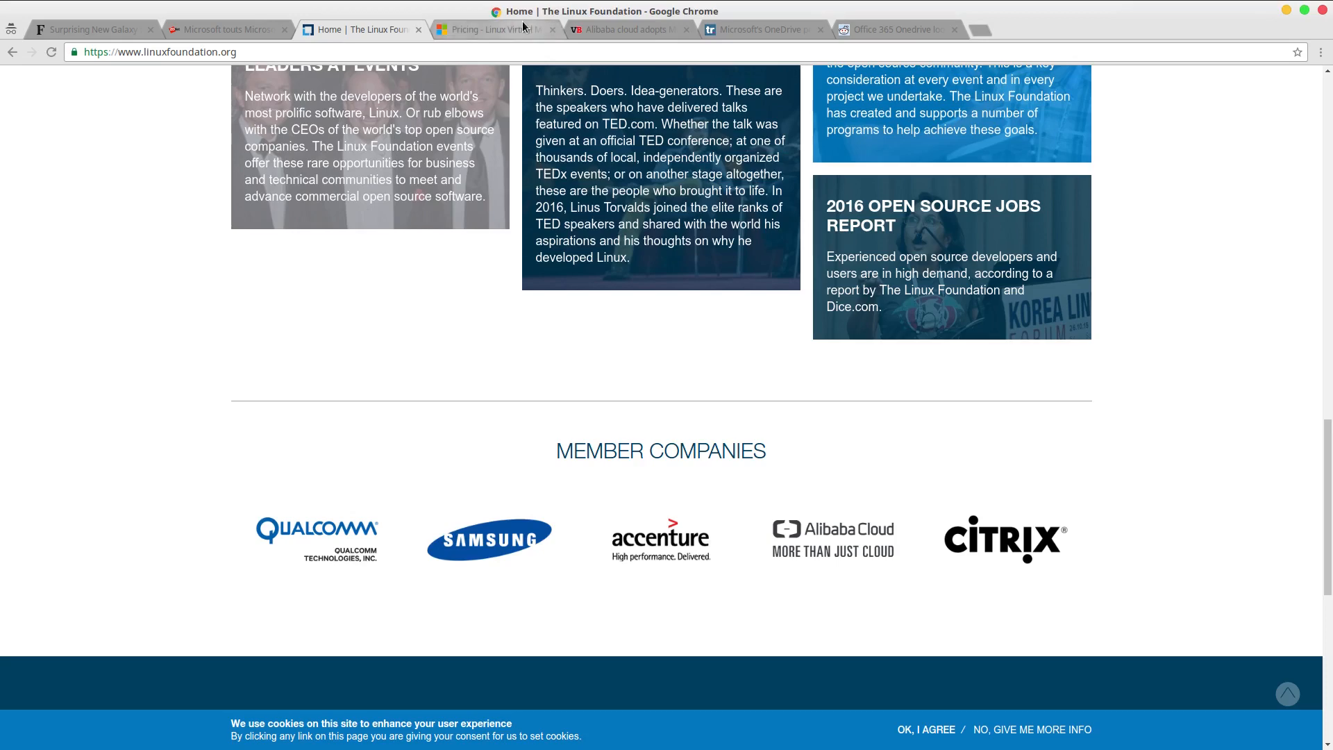
left_click(493, 29)
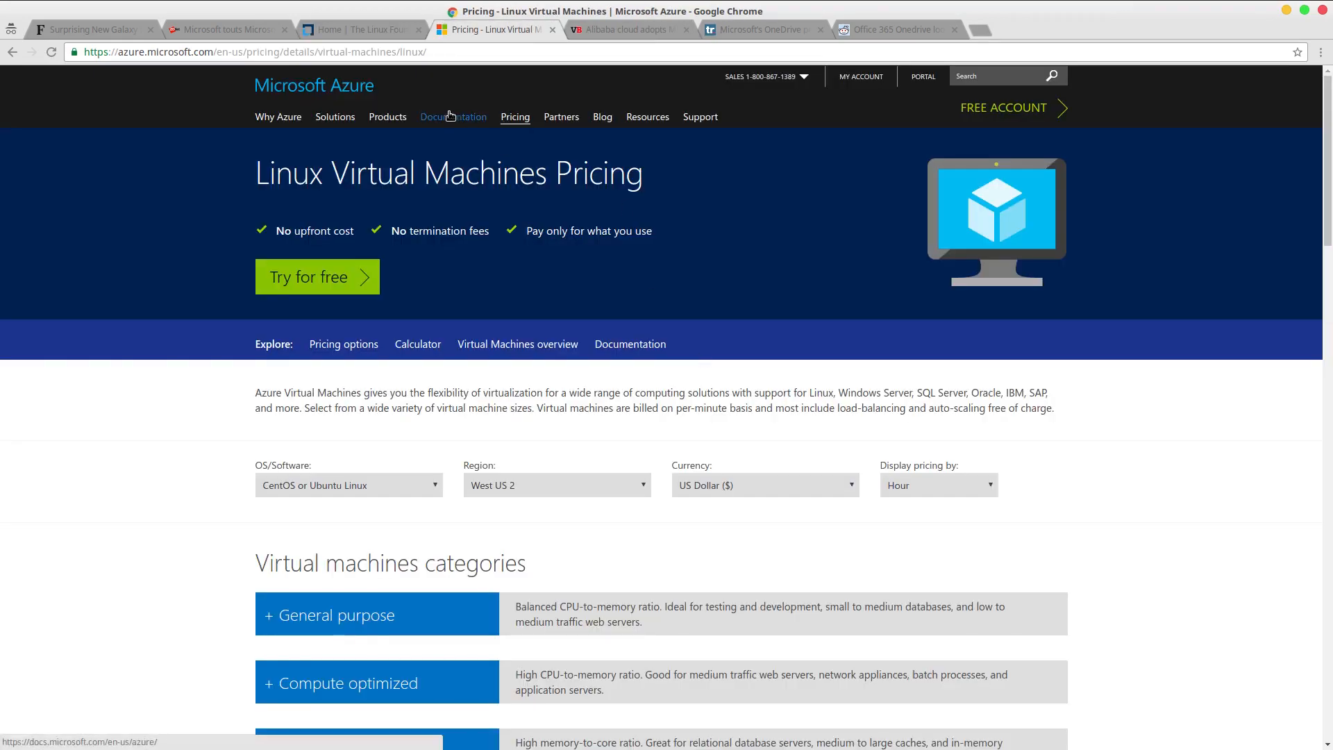
mouse_move(361, 99)
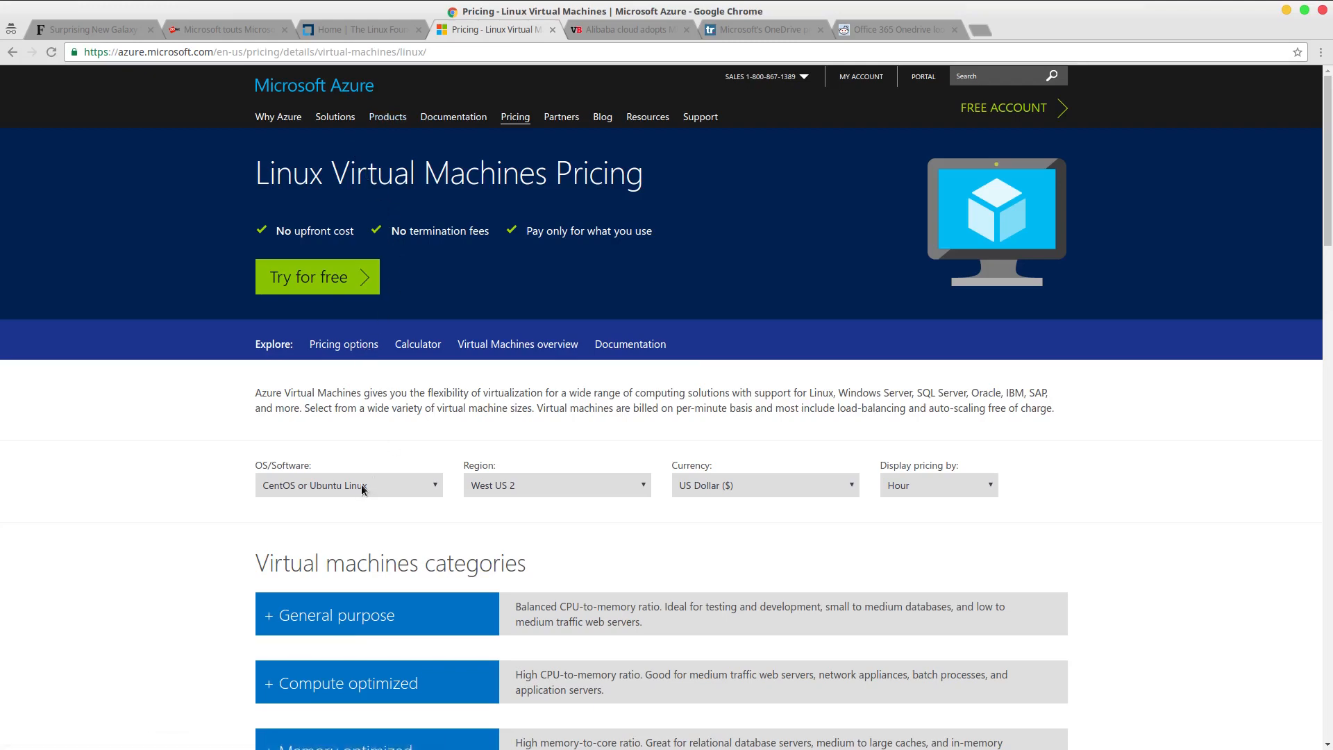
mouse_move(389, 500)
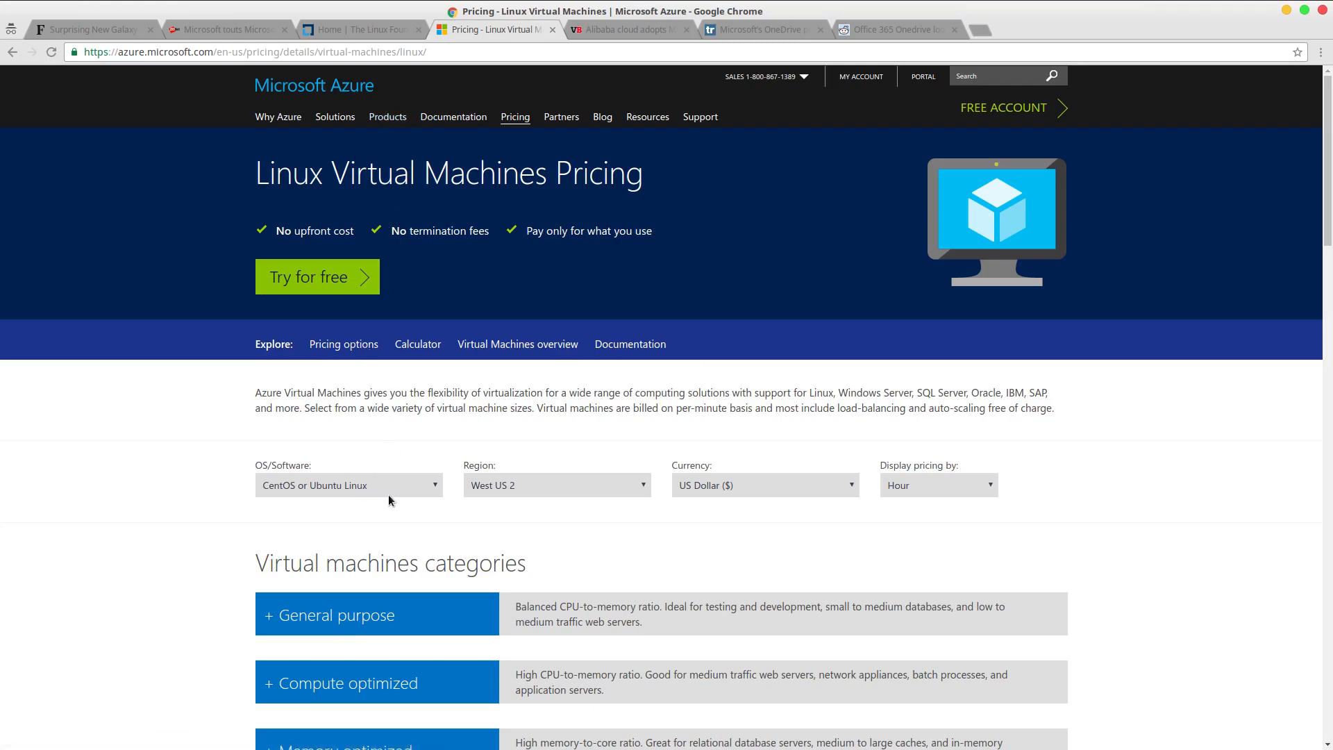
scroll("down", 3)
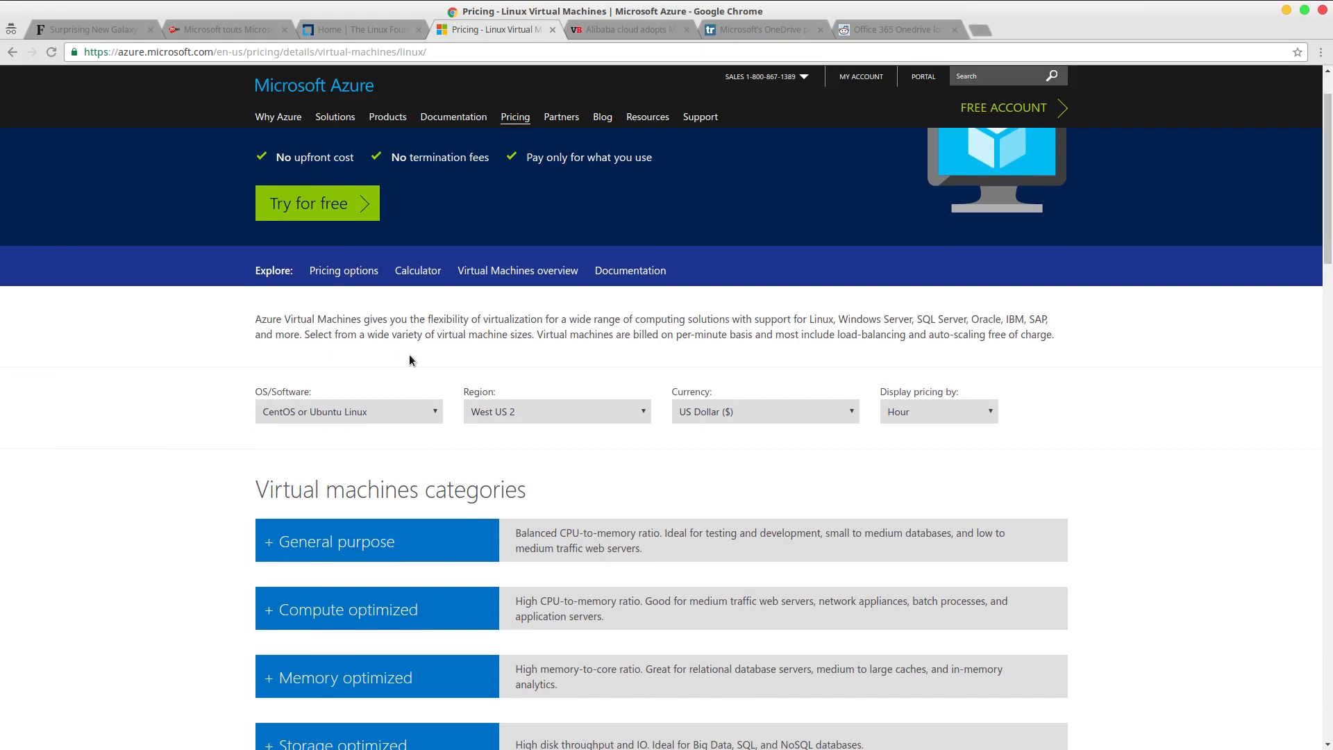
left_click(347, 411)
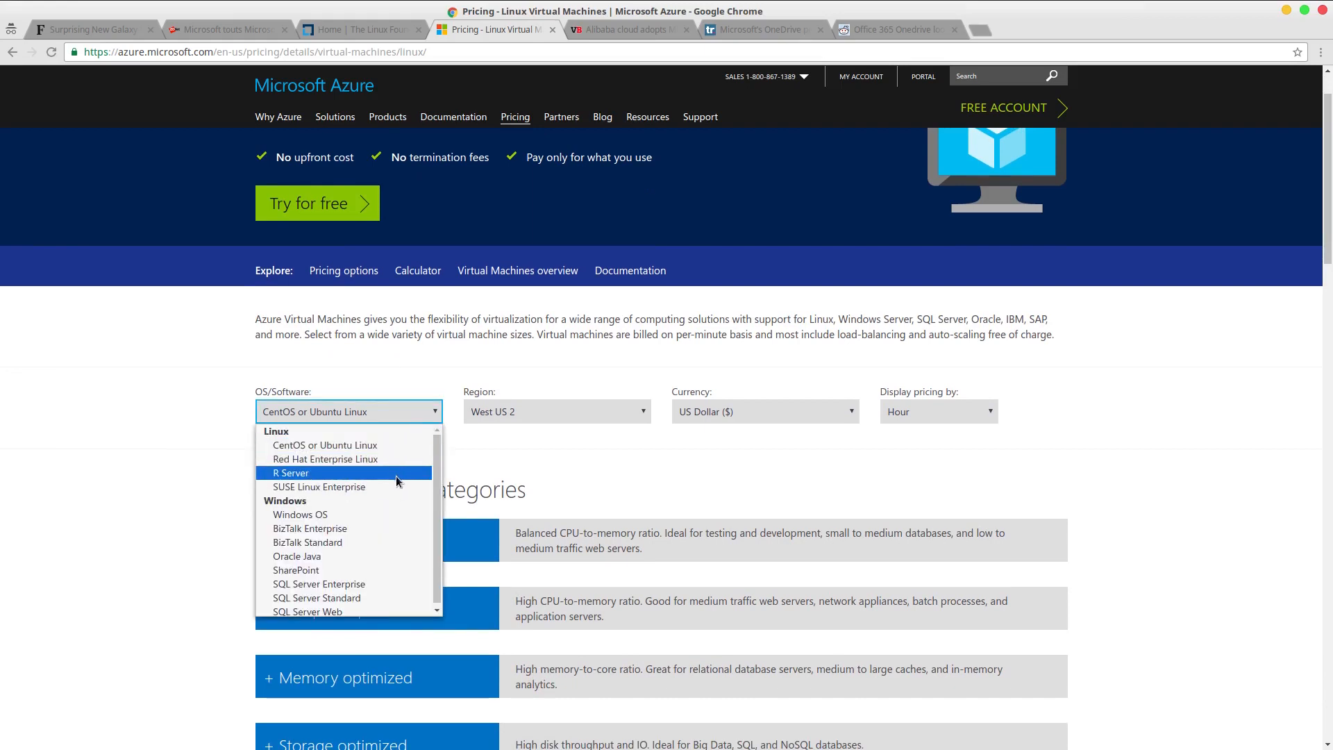
mouse_move(344, 486)
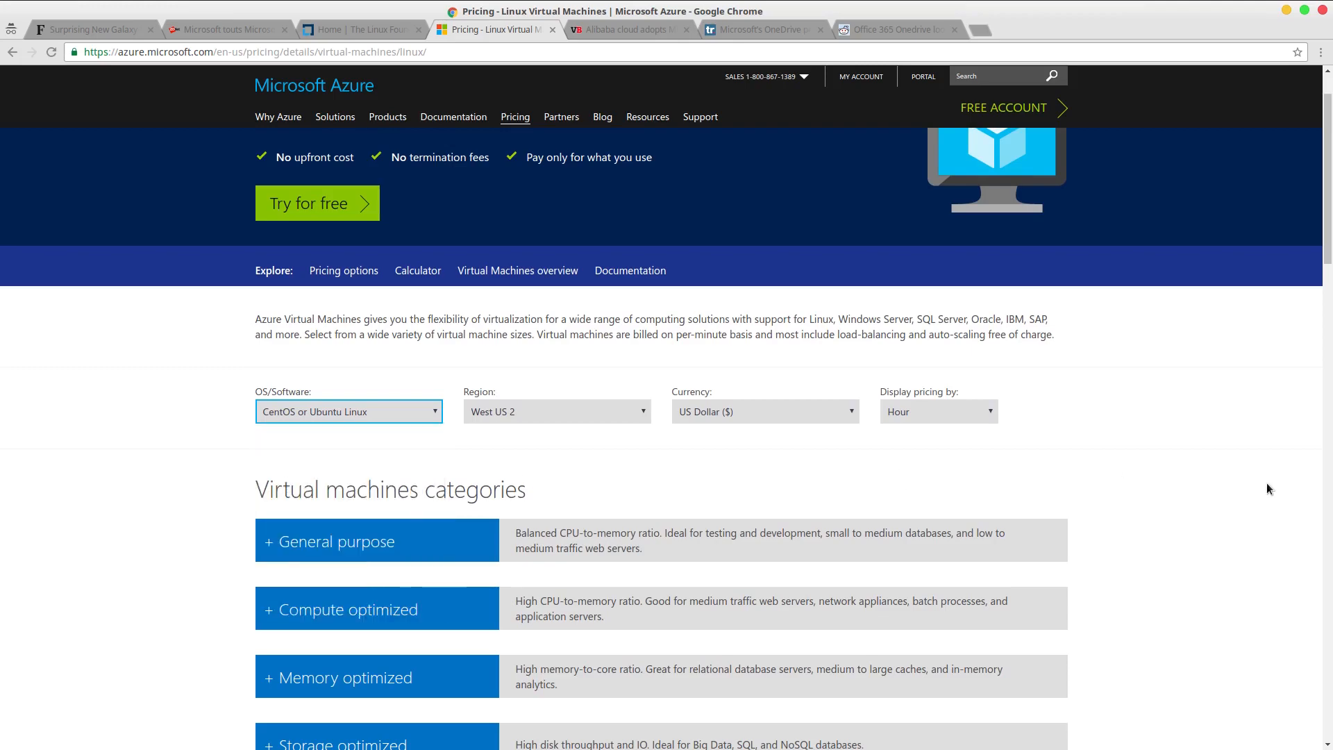
scroll("up", 3)
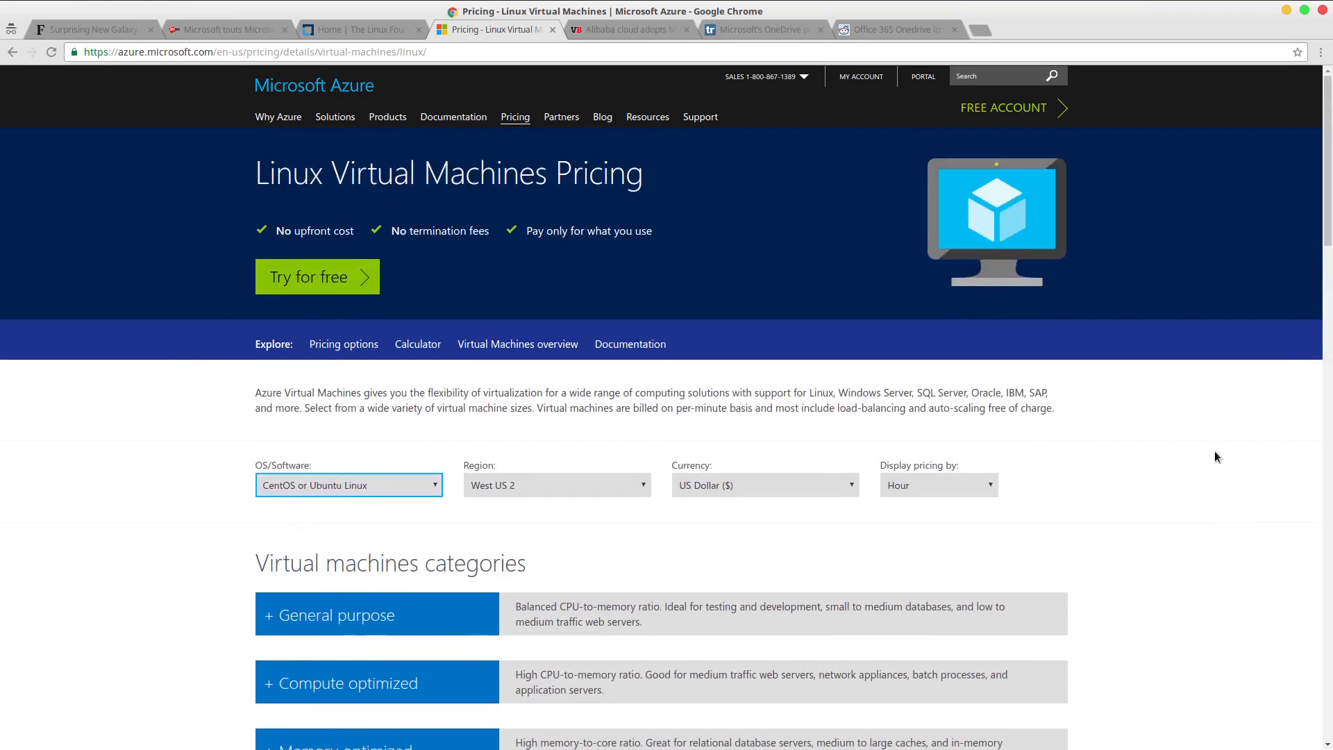
Switch to VentureBeat and read the opening of the Alibaba Cloud SONiC article.
left_click(626, 29)
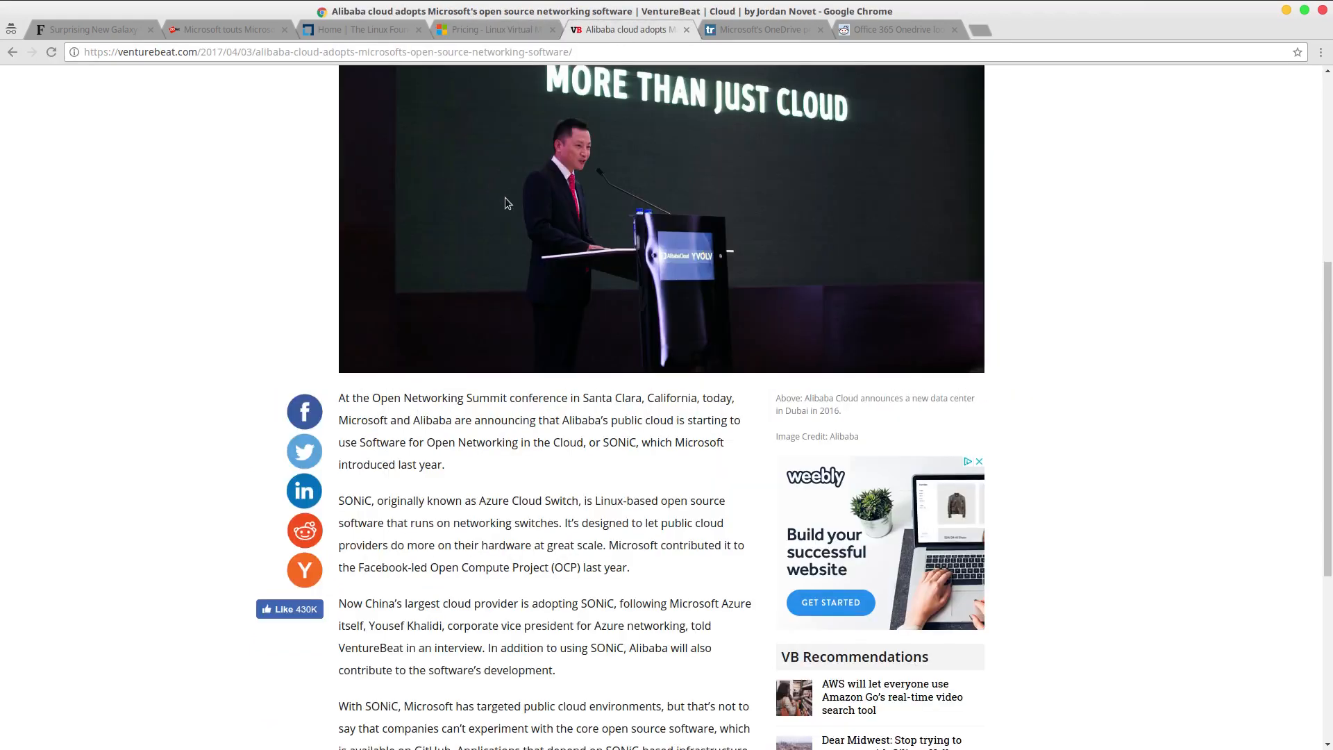
scroll("up", 3)
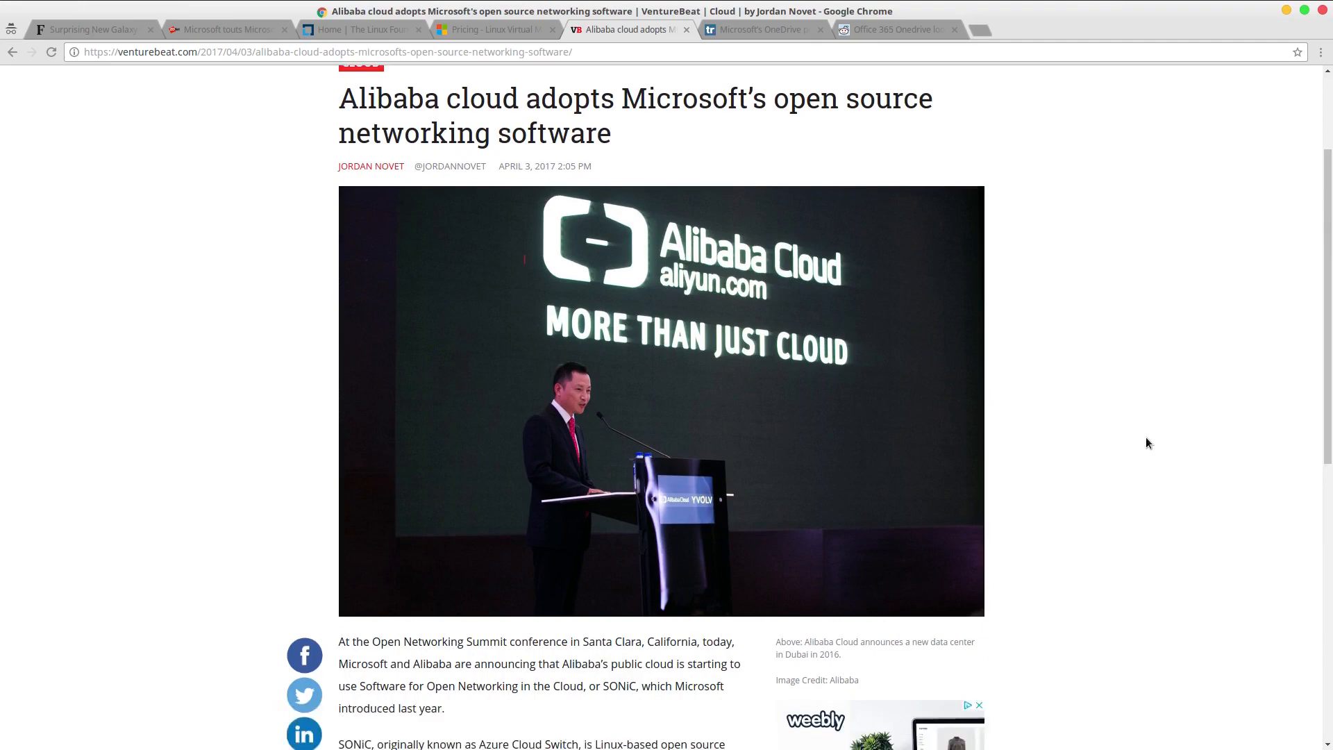
scroll("down", 3)
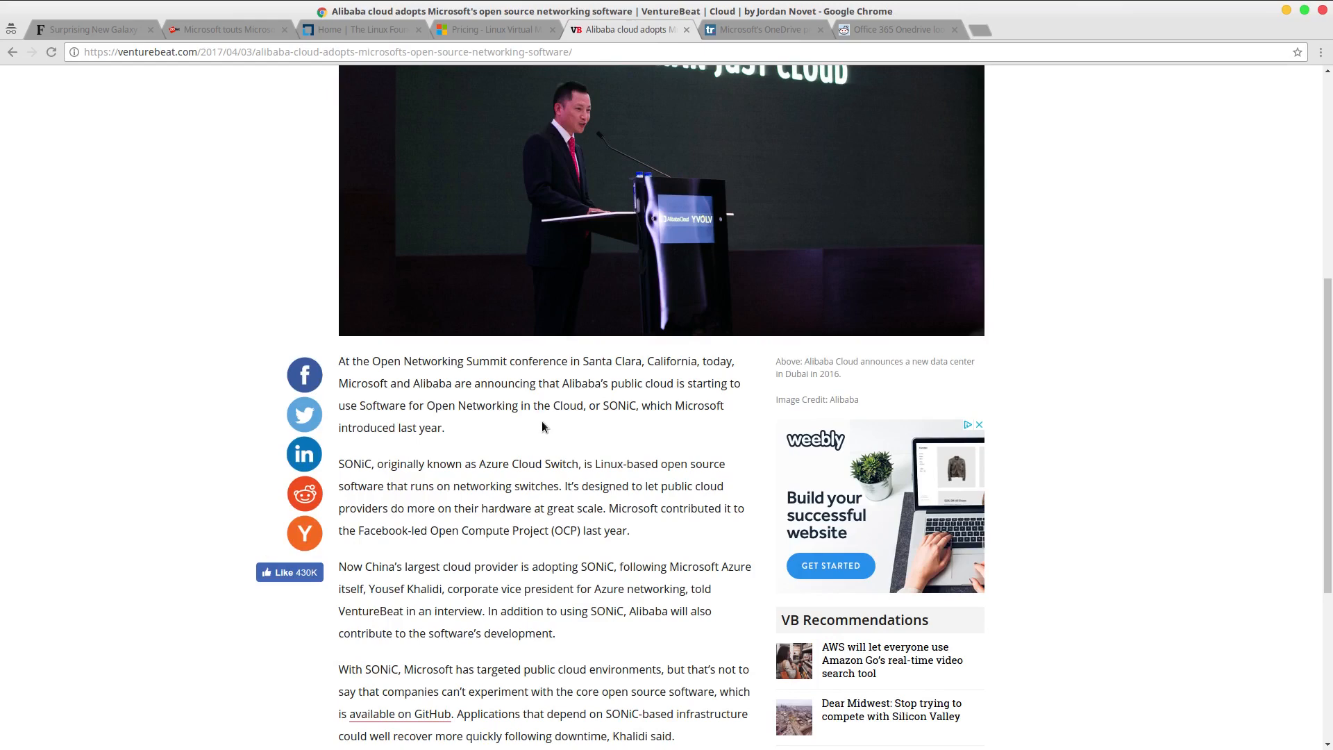
mouse_move(501, 476)
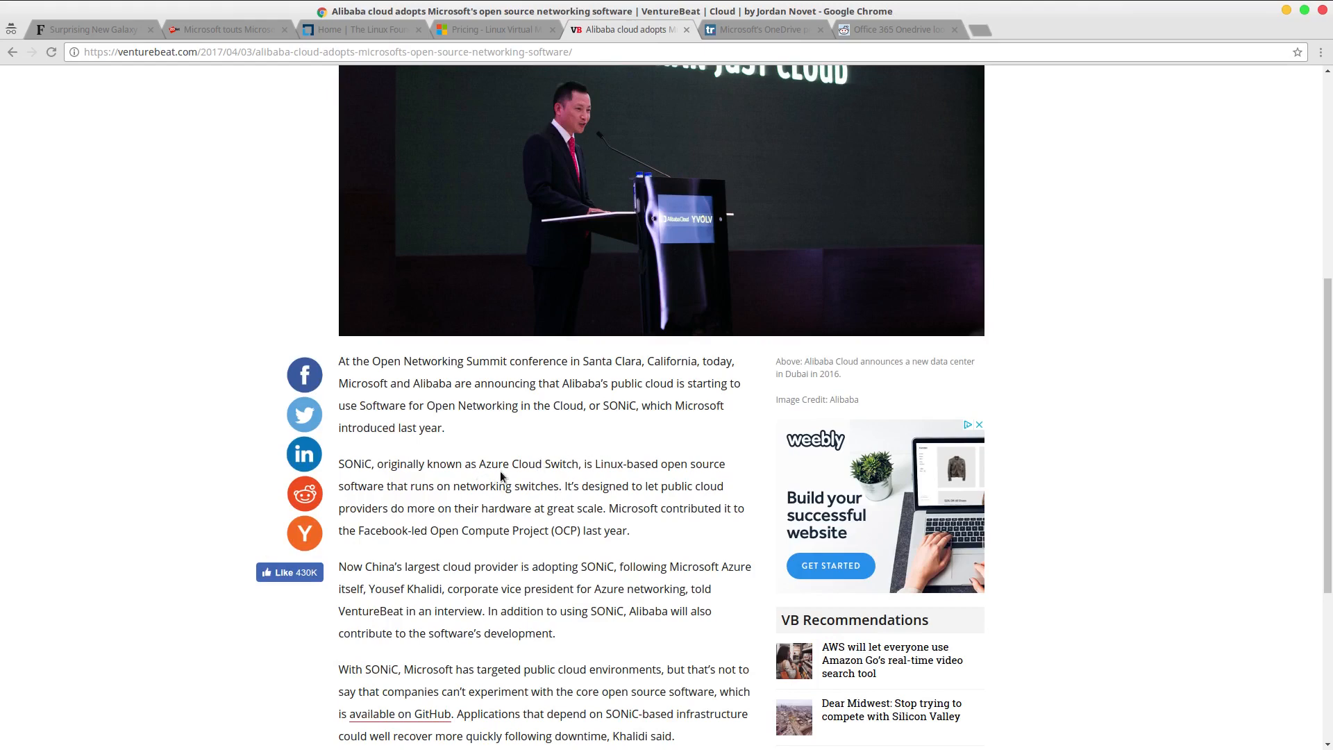
mouse_move(539, 477)
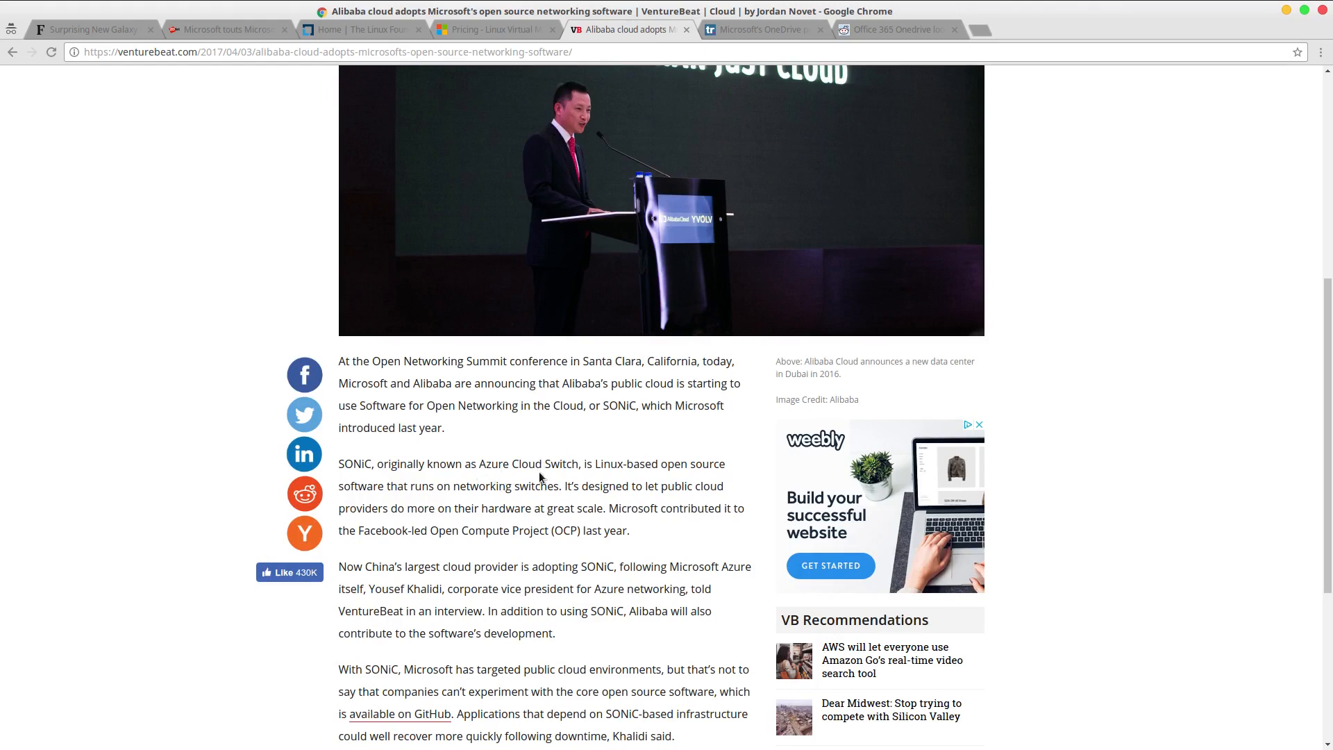
scroll("down", 3)
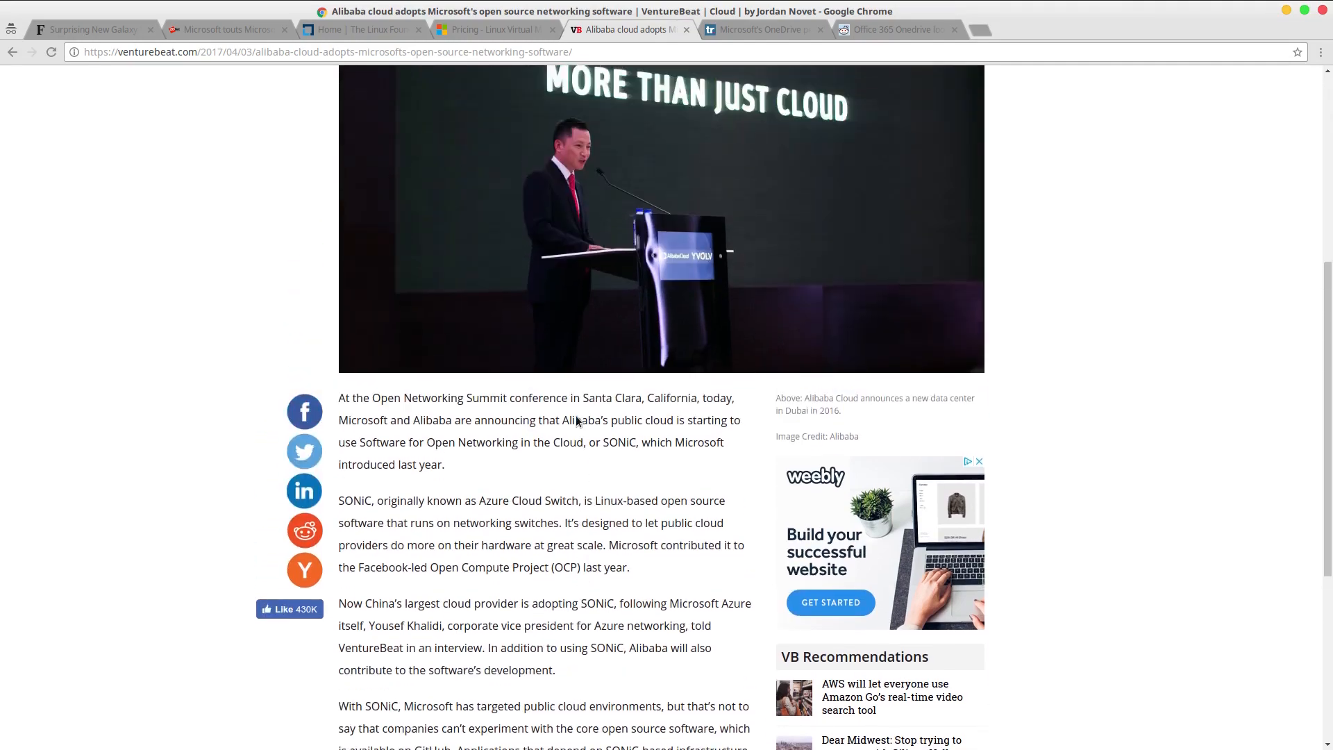
scroll("down", 3)
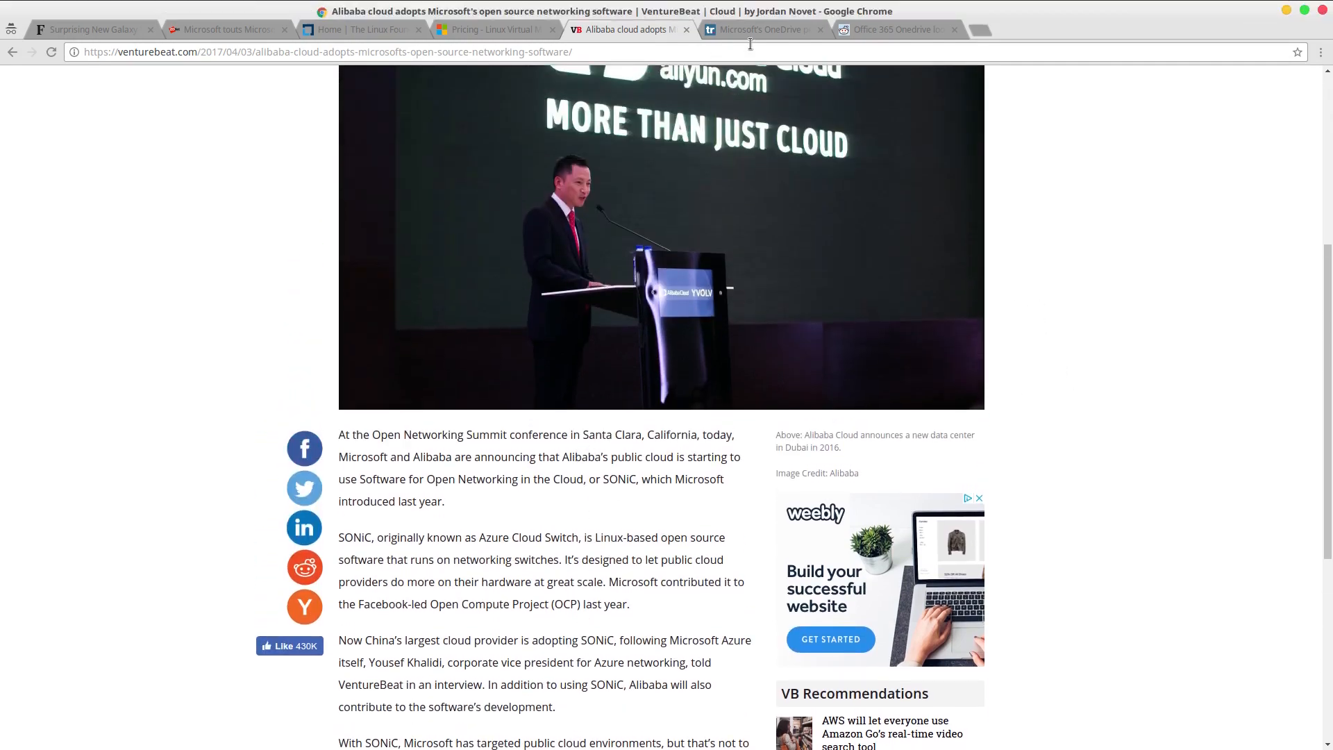
Glance at the Reddit OneDrive user-agent thread, then return to TechRadar's OneDrive article.
left_click(761, 30)
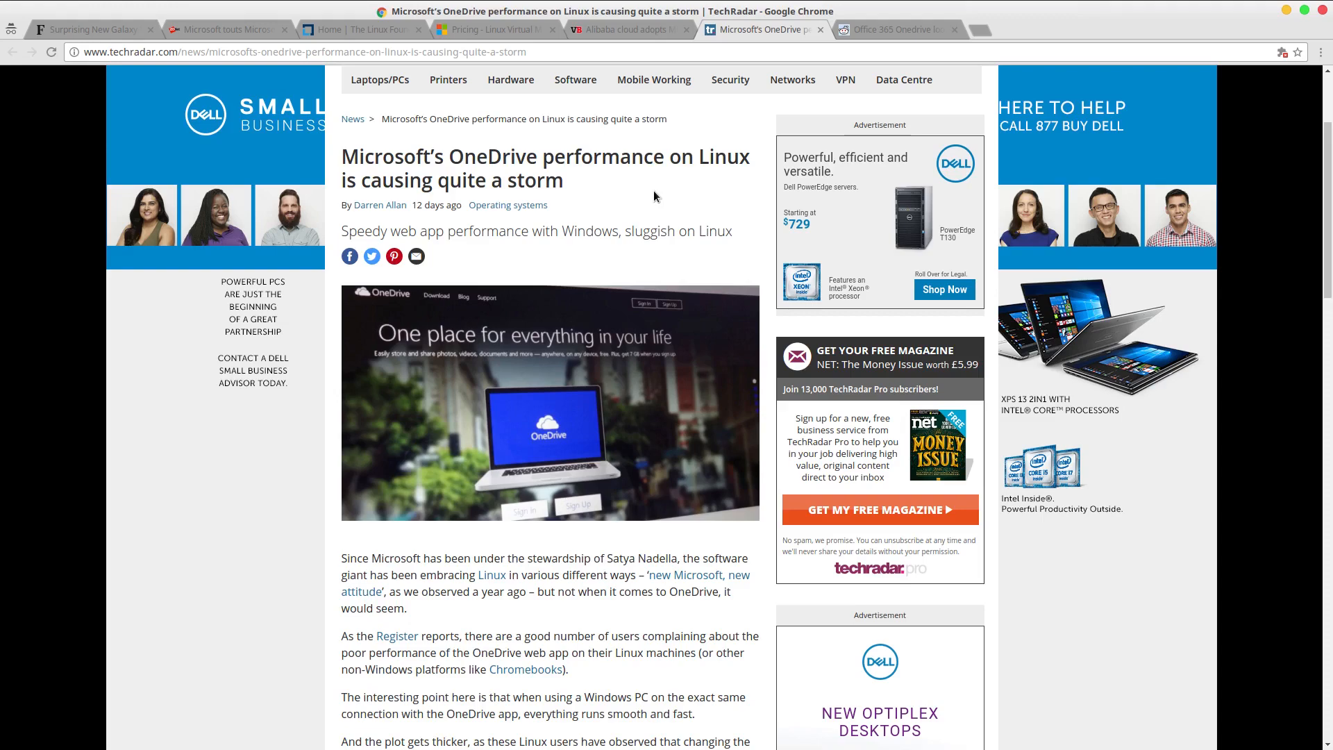
mouse_move(925, 95)
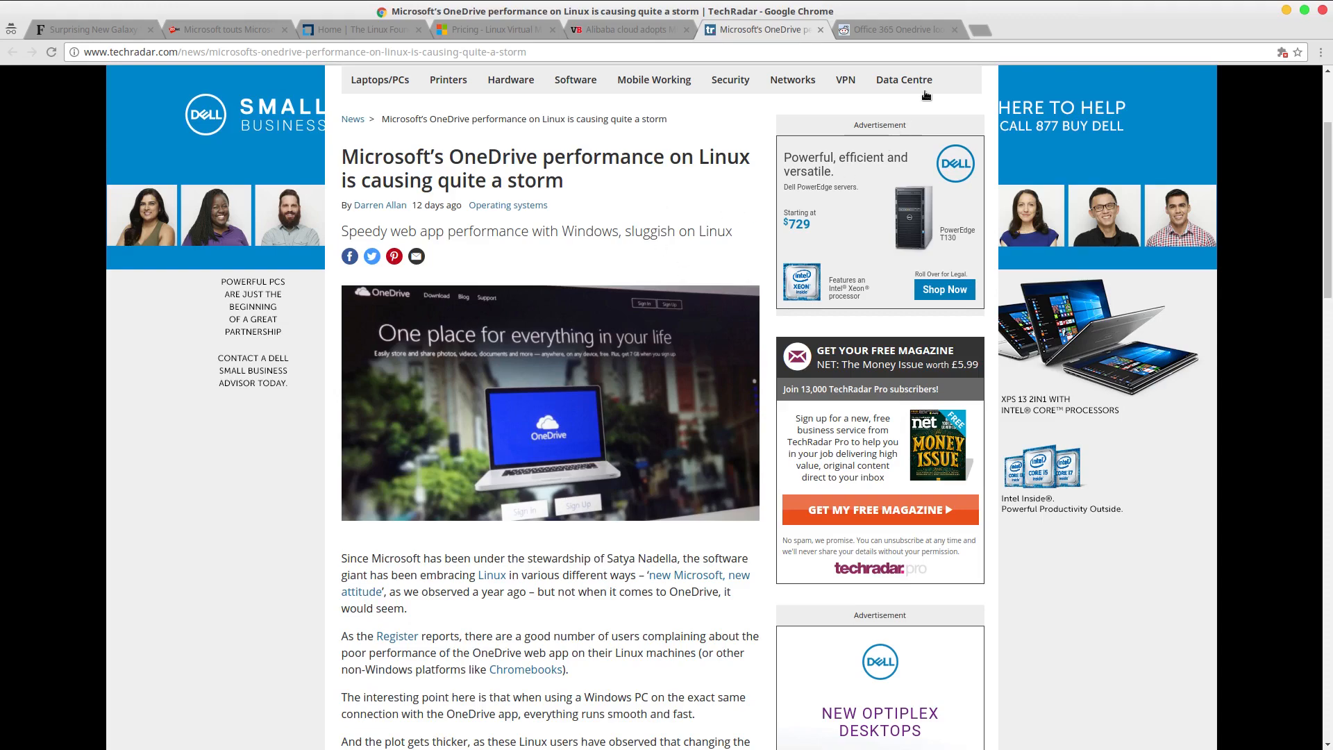
left_click(893, 29)
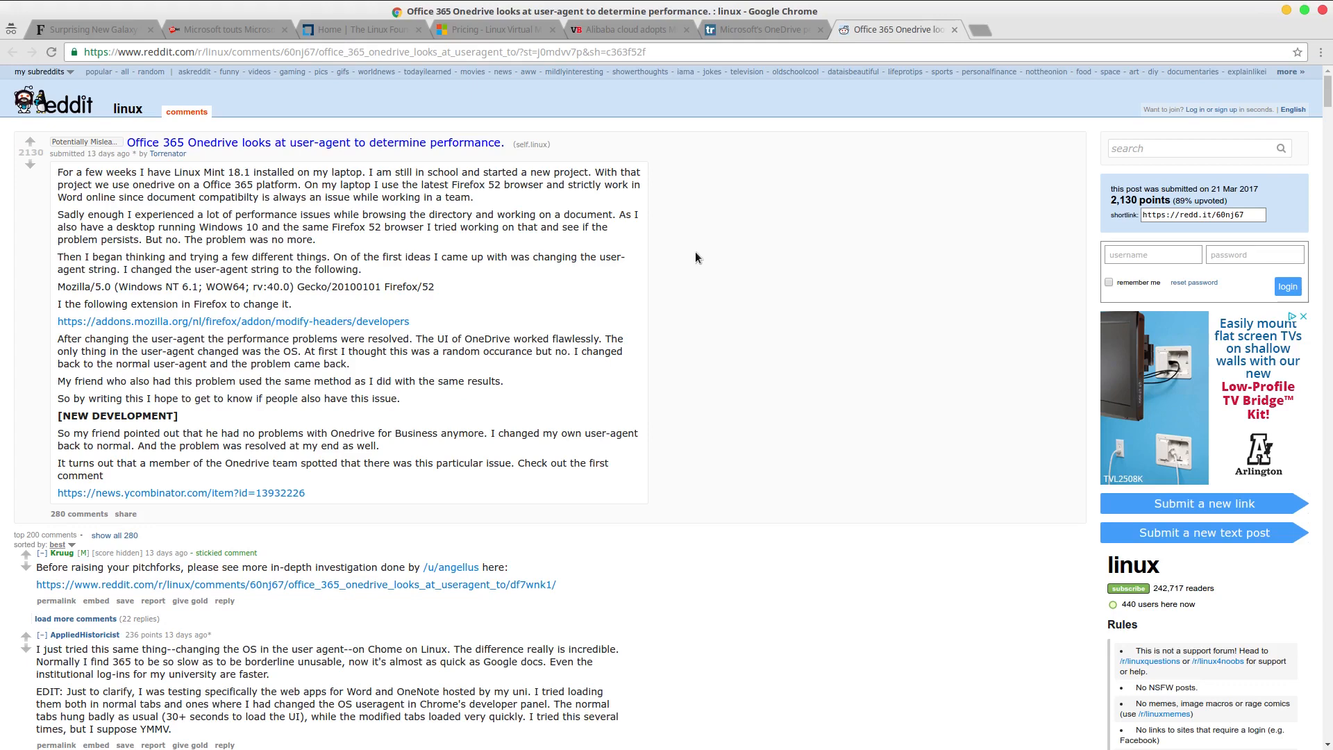
mouse_move(704, 283)
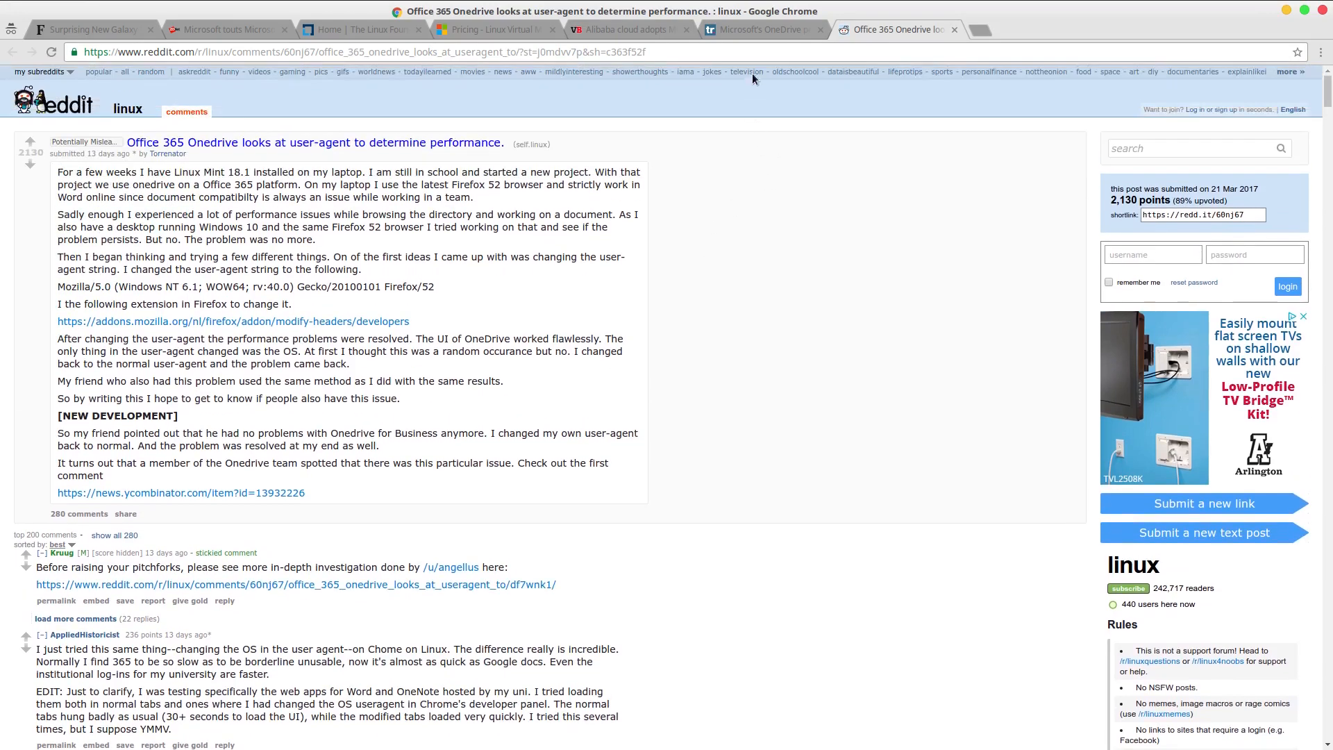
left_click(757, 30)
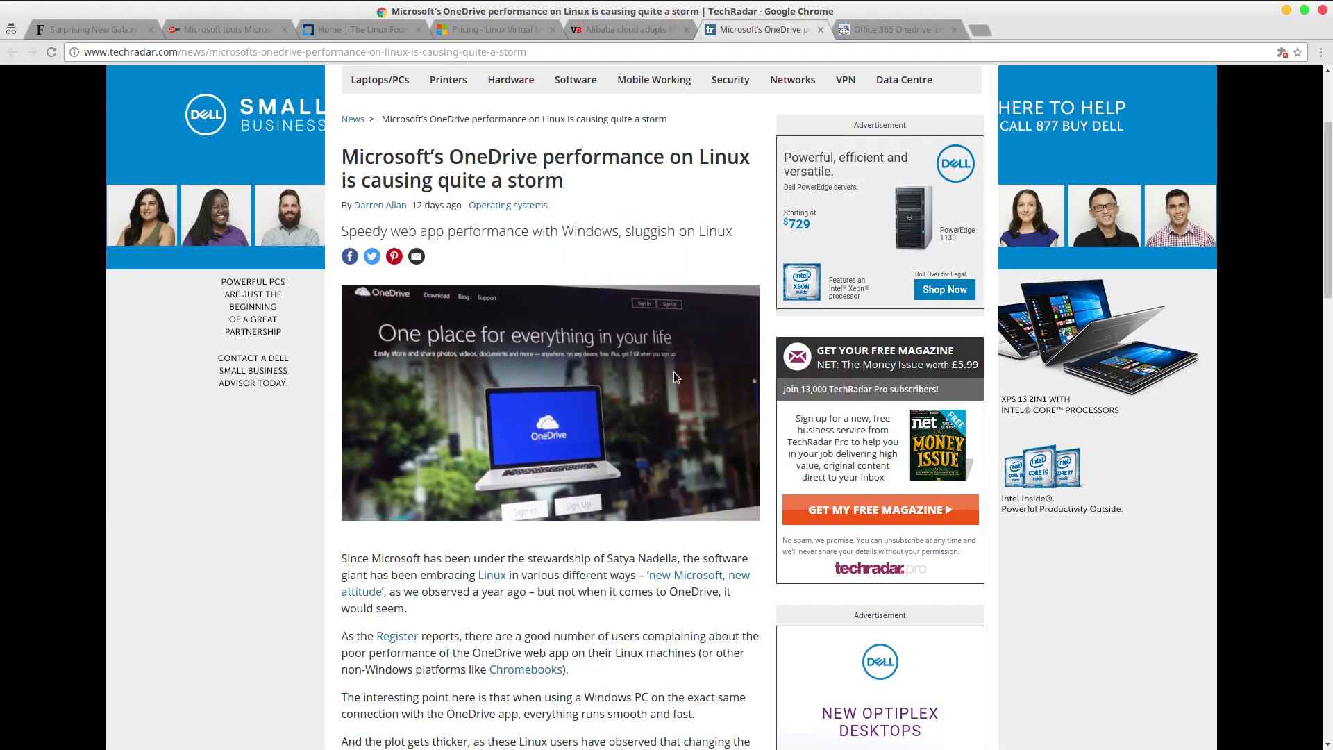
scroll("down", 3)
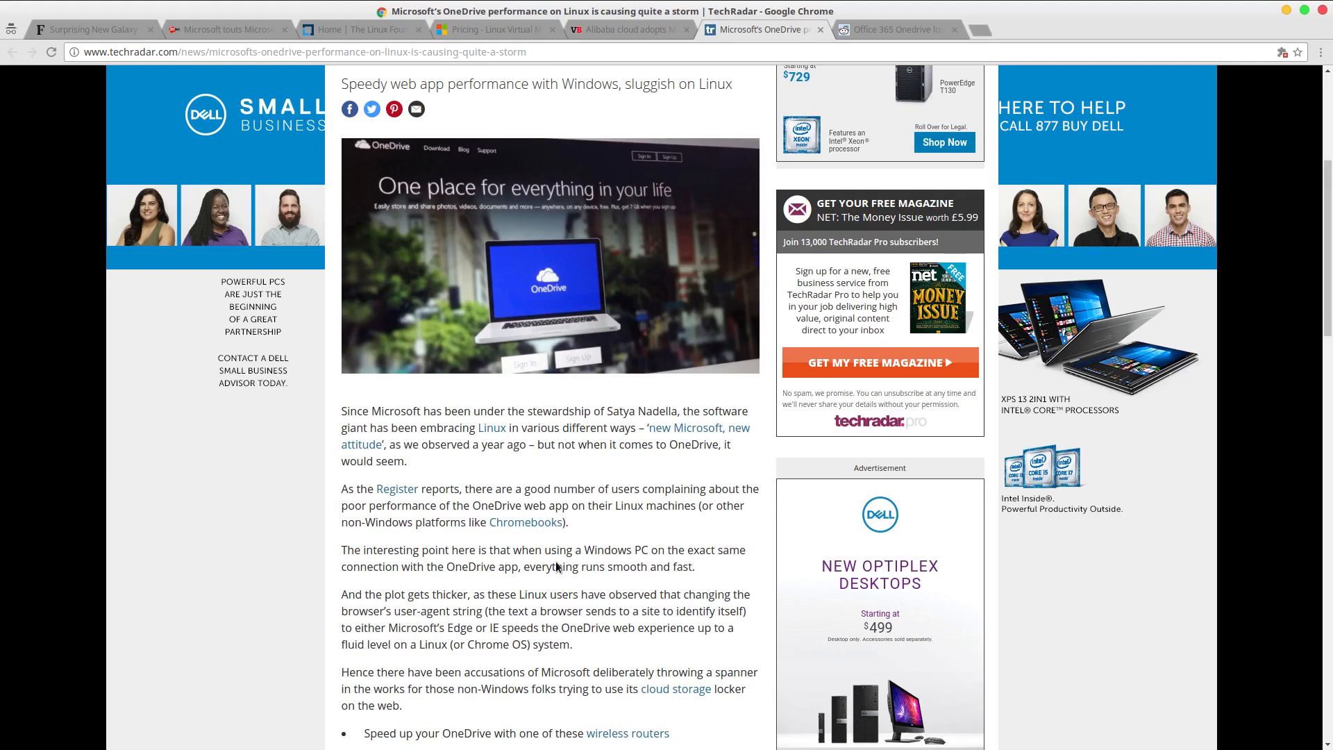
Read TechRadar's OneDrive-on-Linux article down to the Microsoft Edge verdict.
scroll("down", 3)
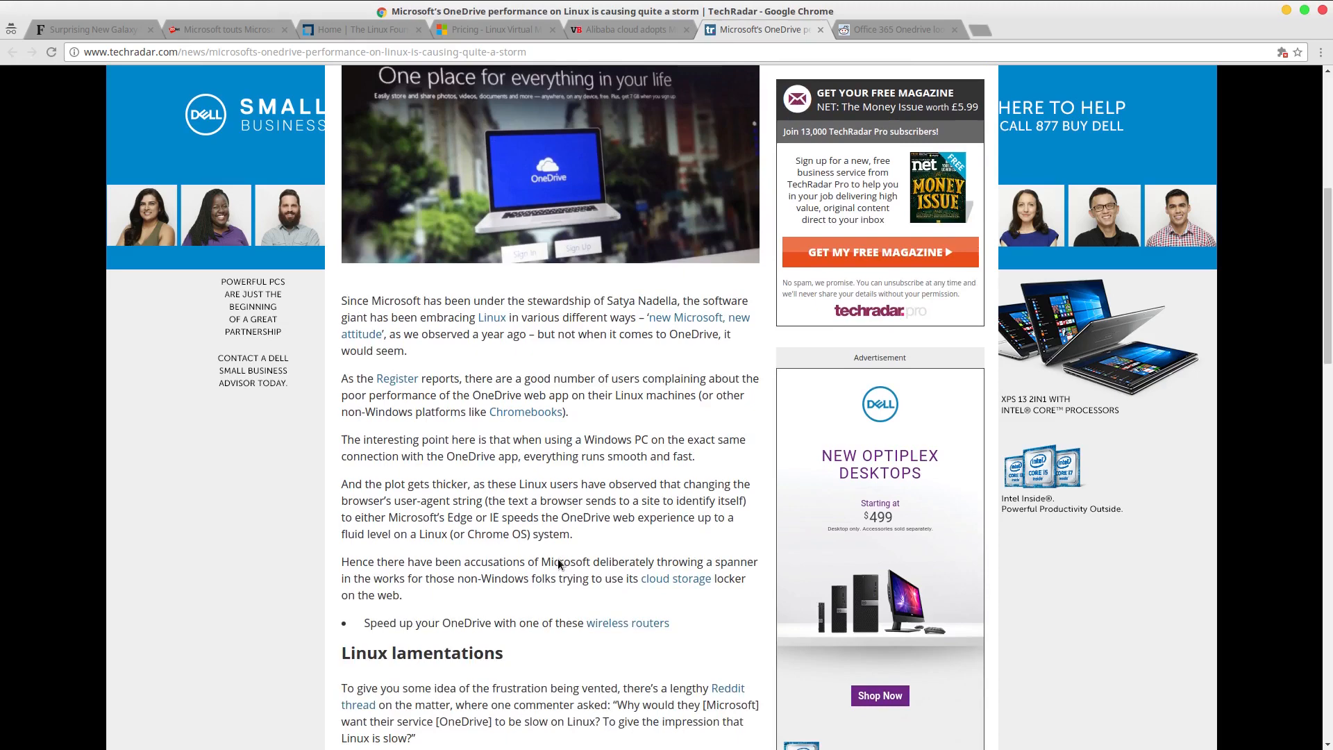
scroll("down", 3)
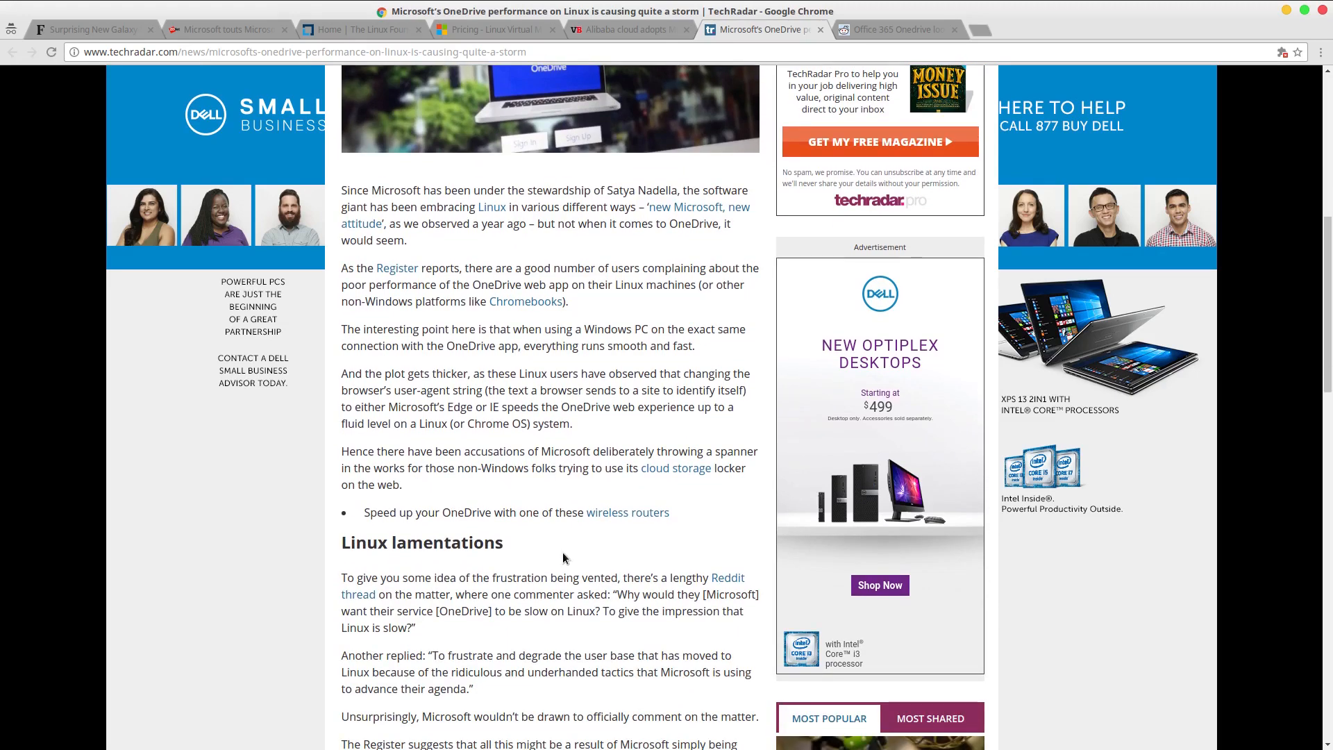
scroll("down", 3)
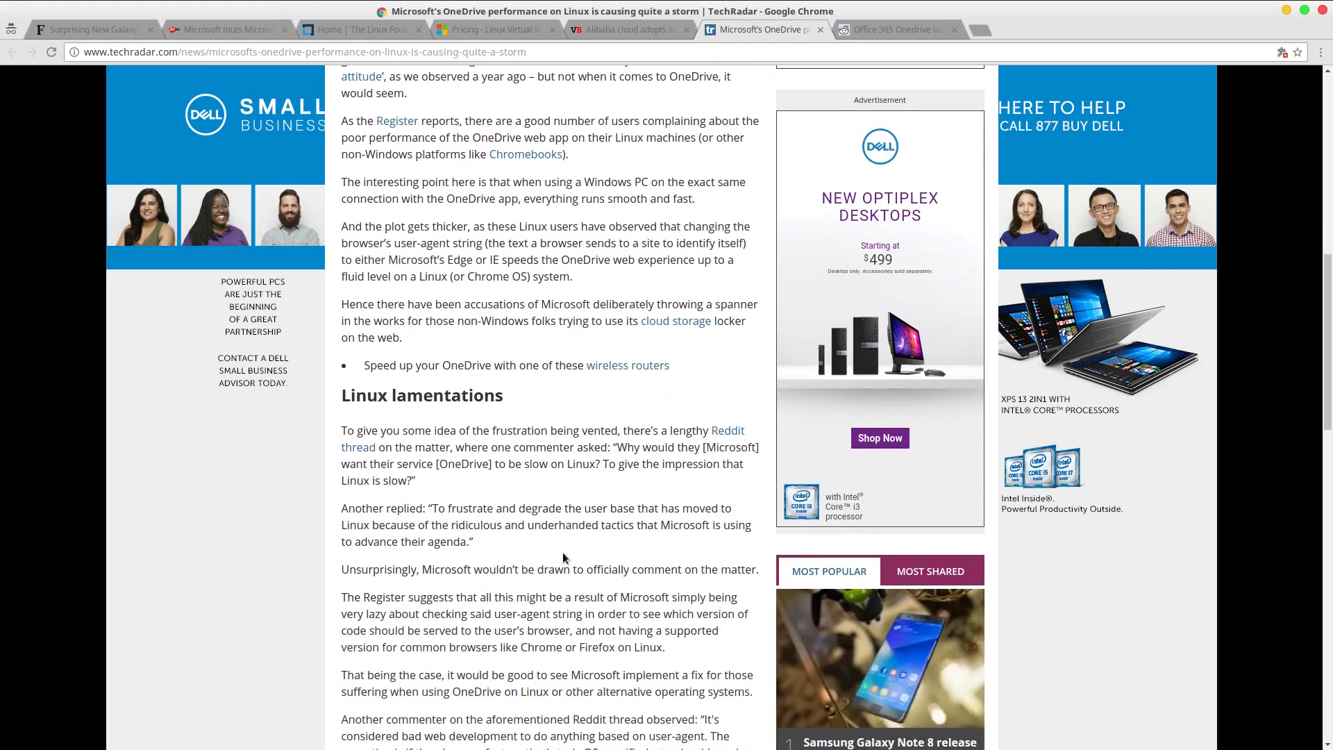
scroll("down", 3)
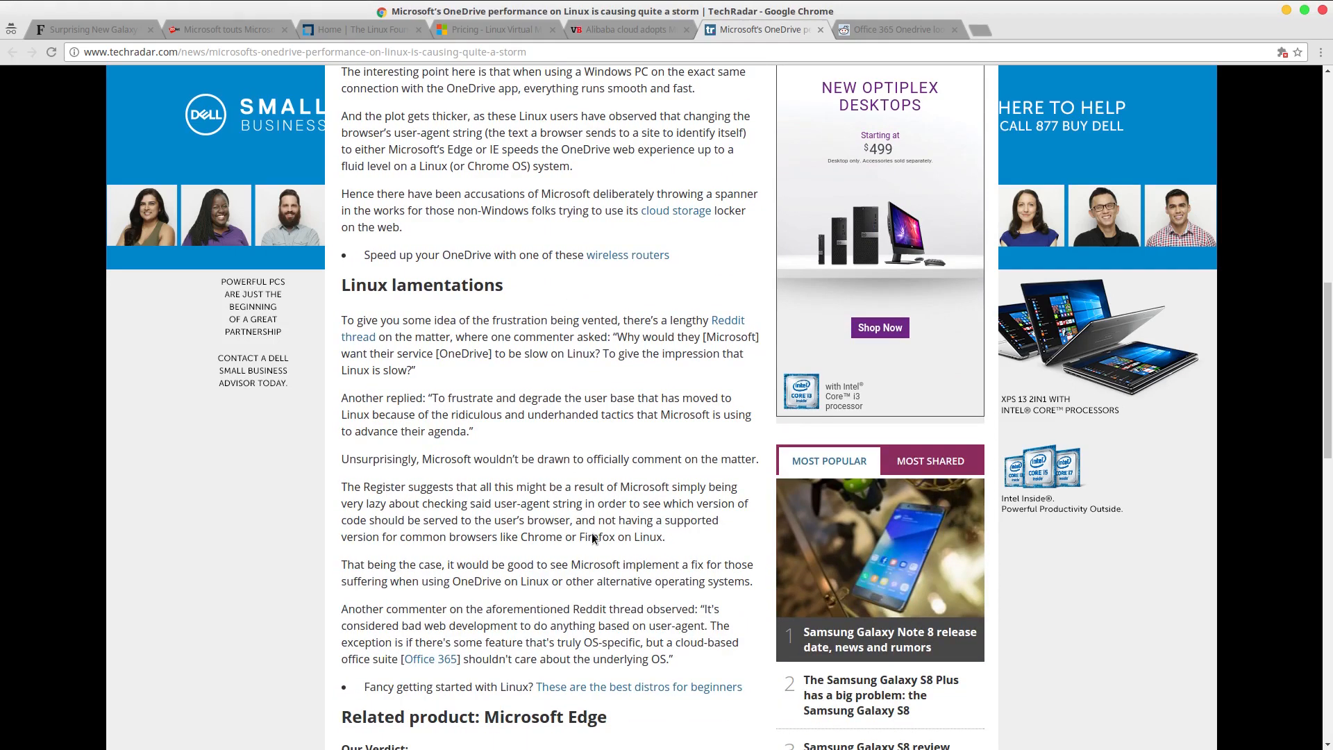
mouse_move(571, 456)
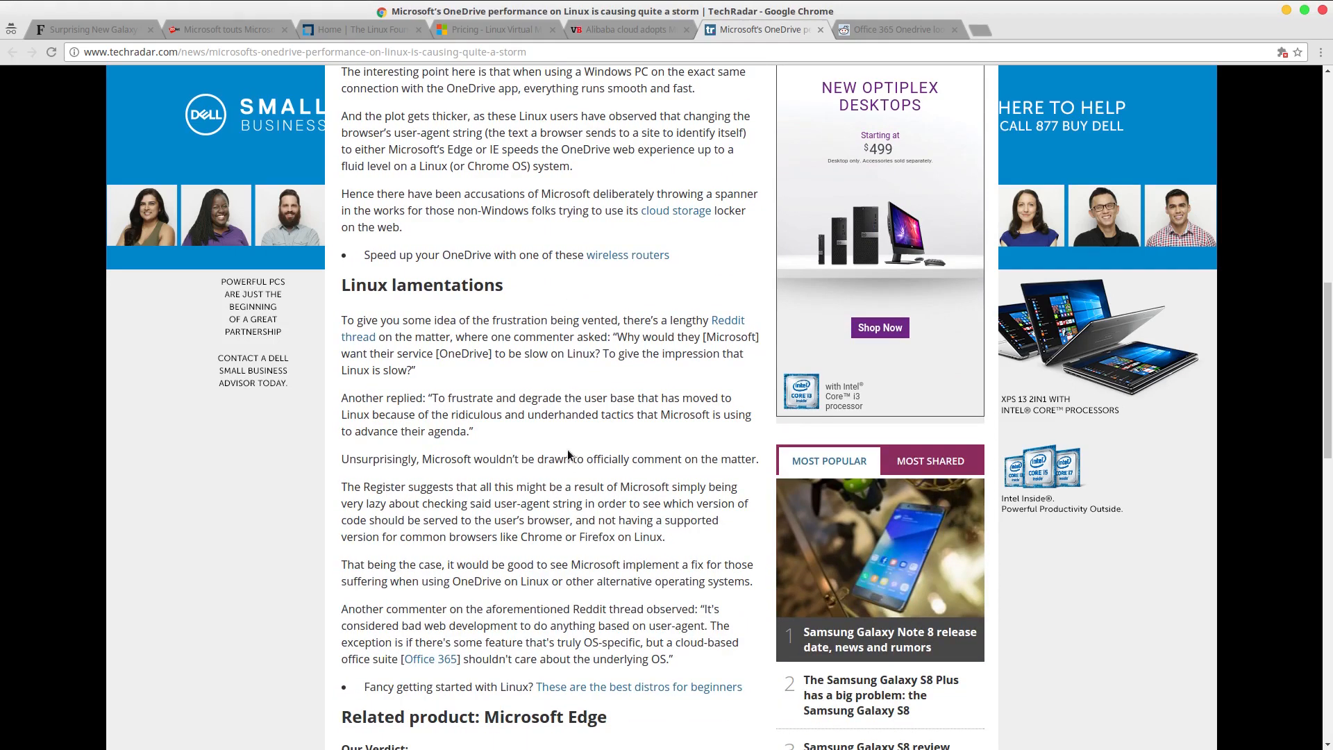
scroll("down", 3)
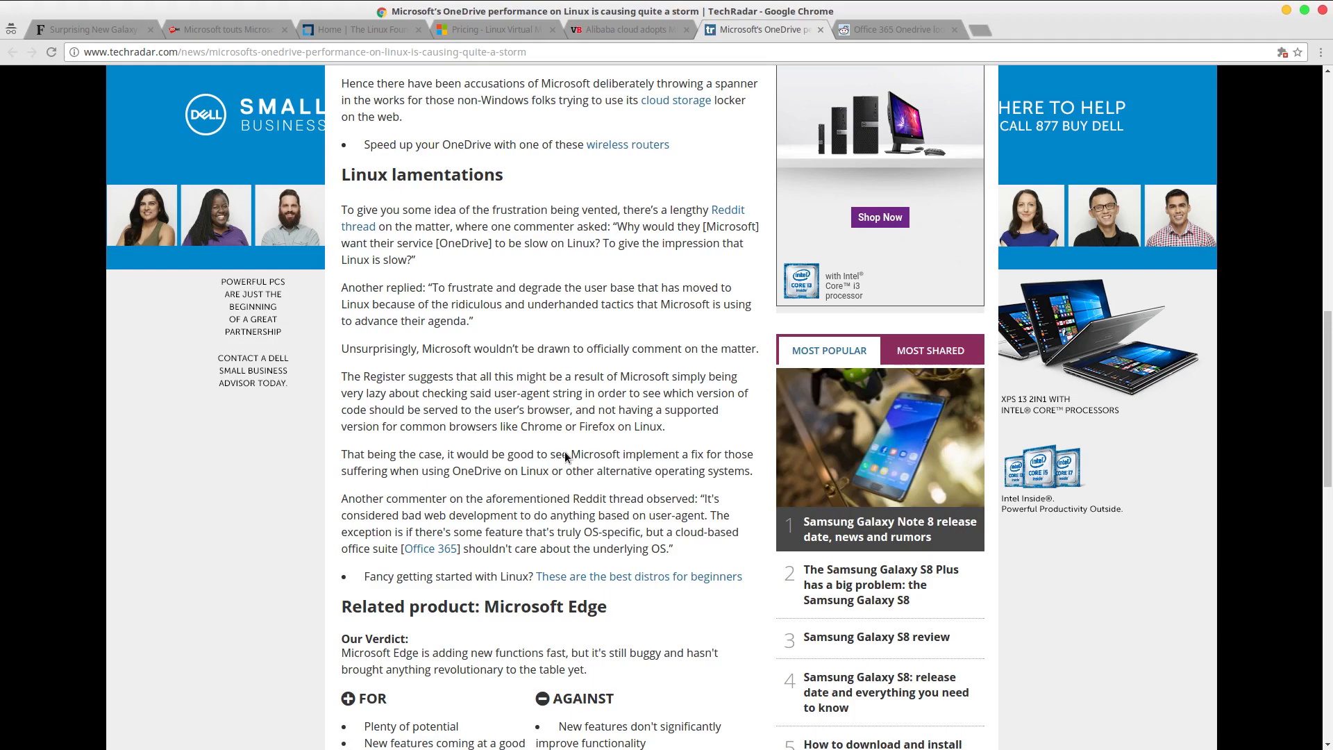
scroll("down", 3)
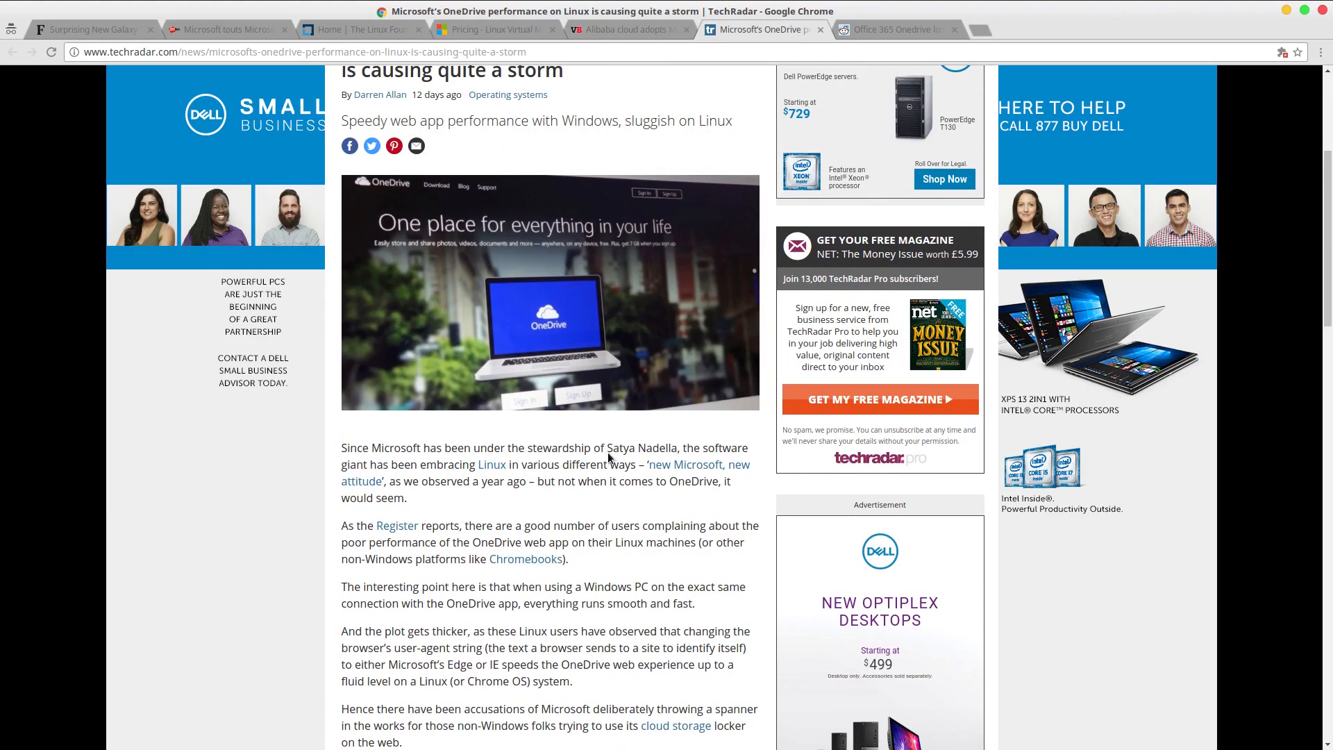
mouse_move(633, 516)
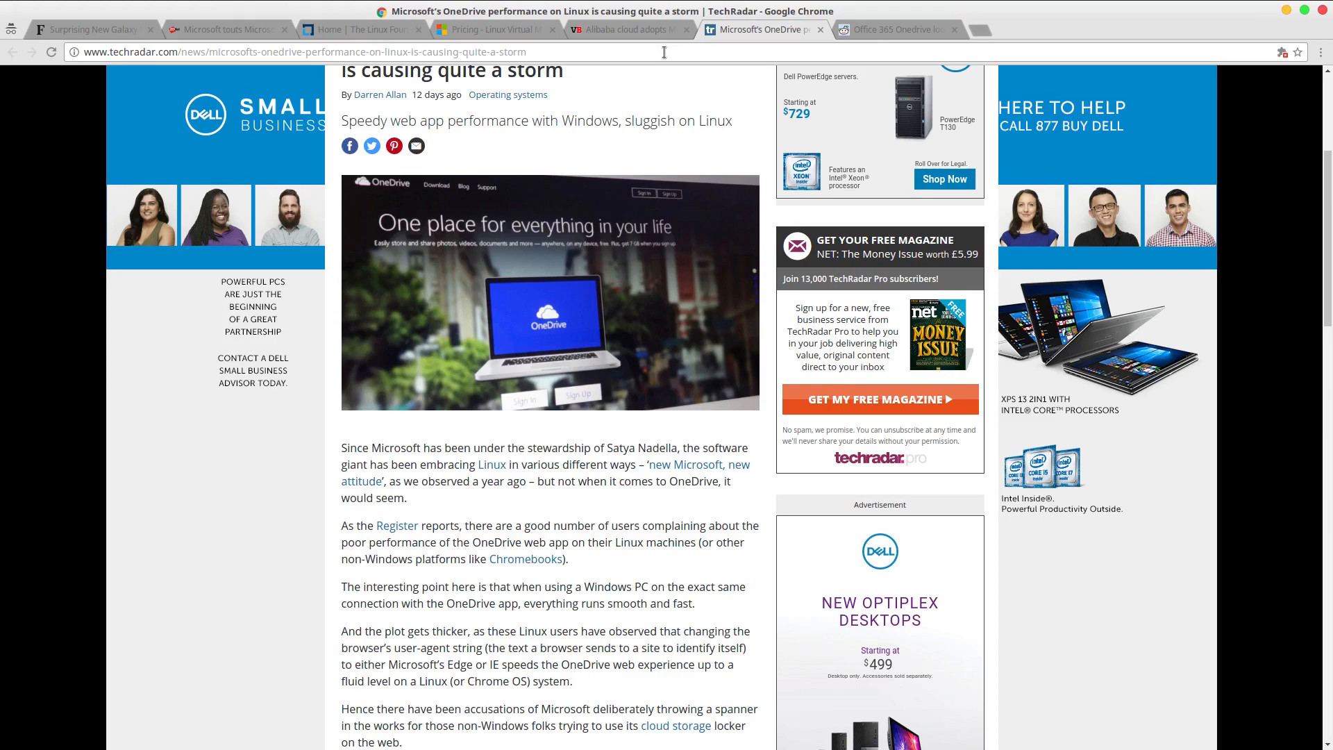
left_click(627, 29)
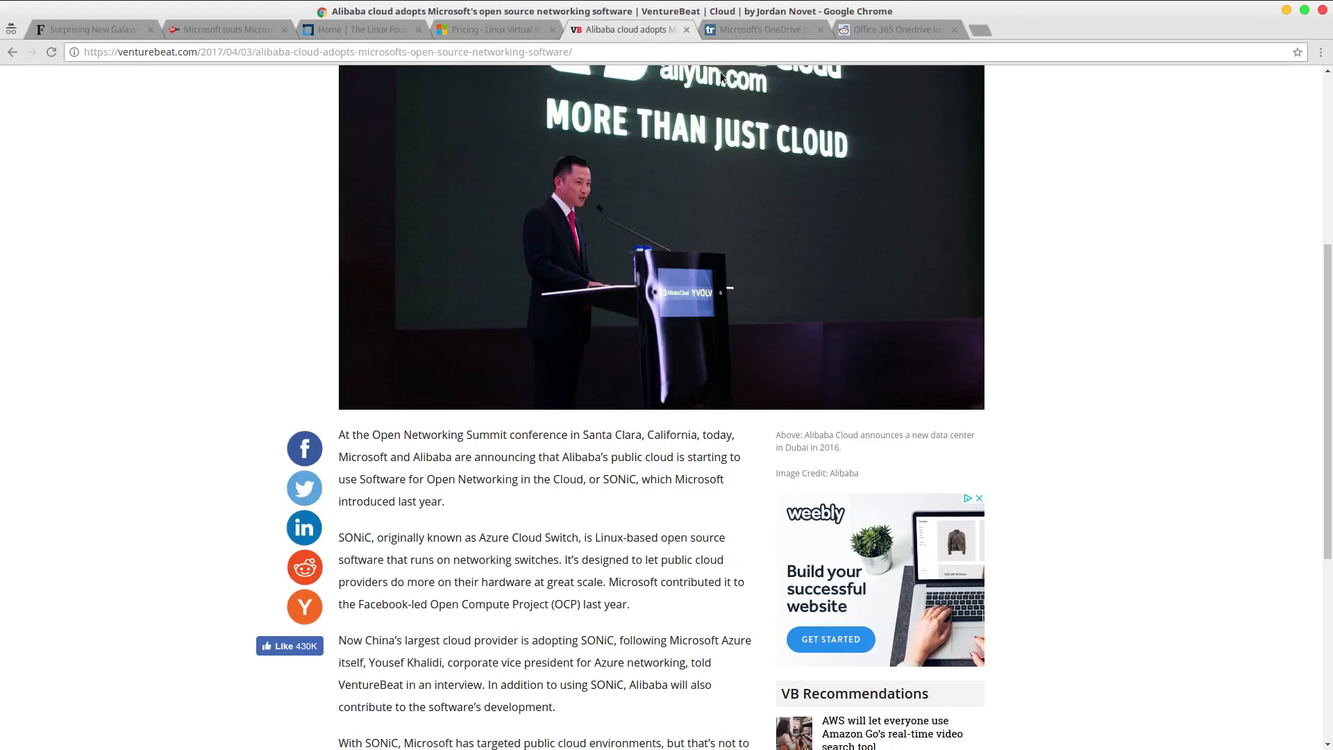
scroll("down", 3)
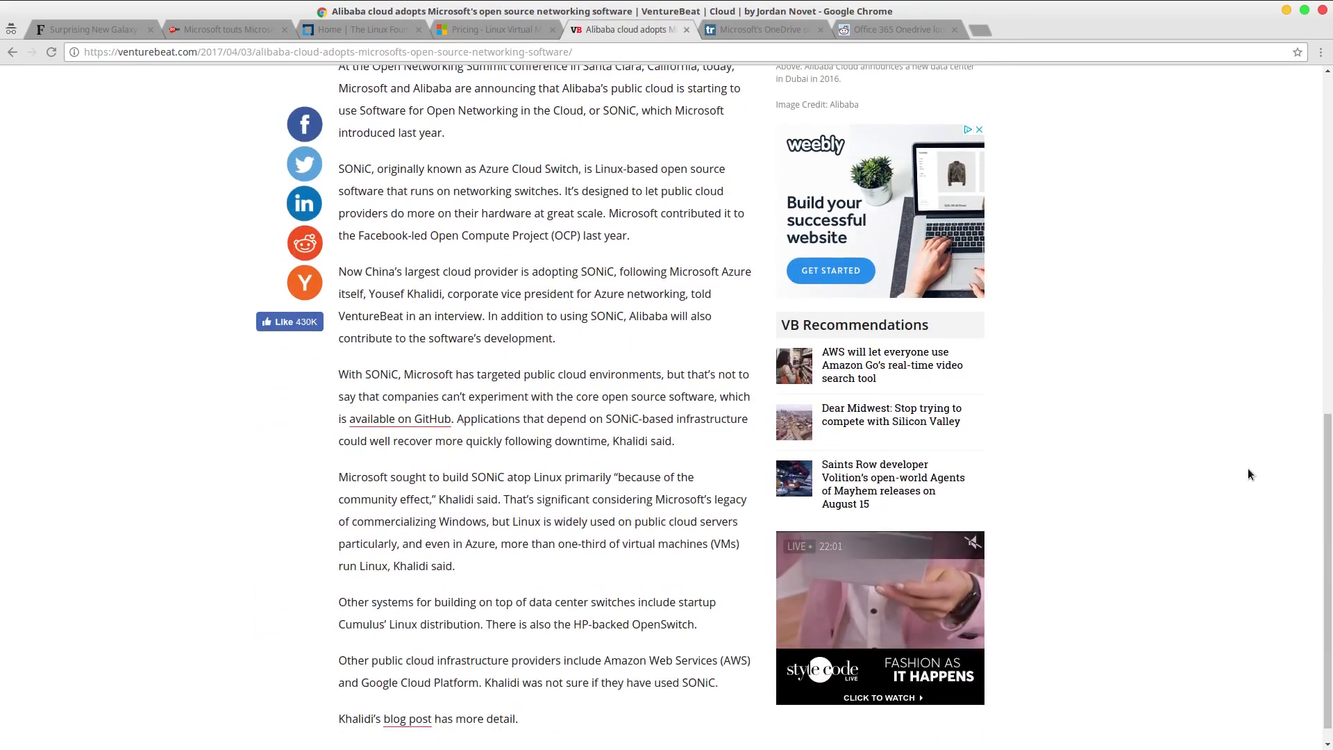
scroll("up", 3)
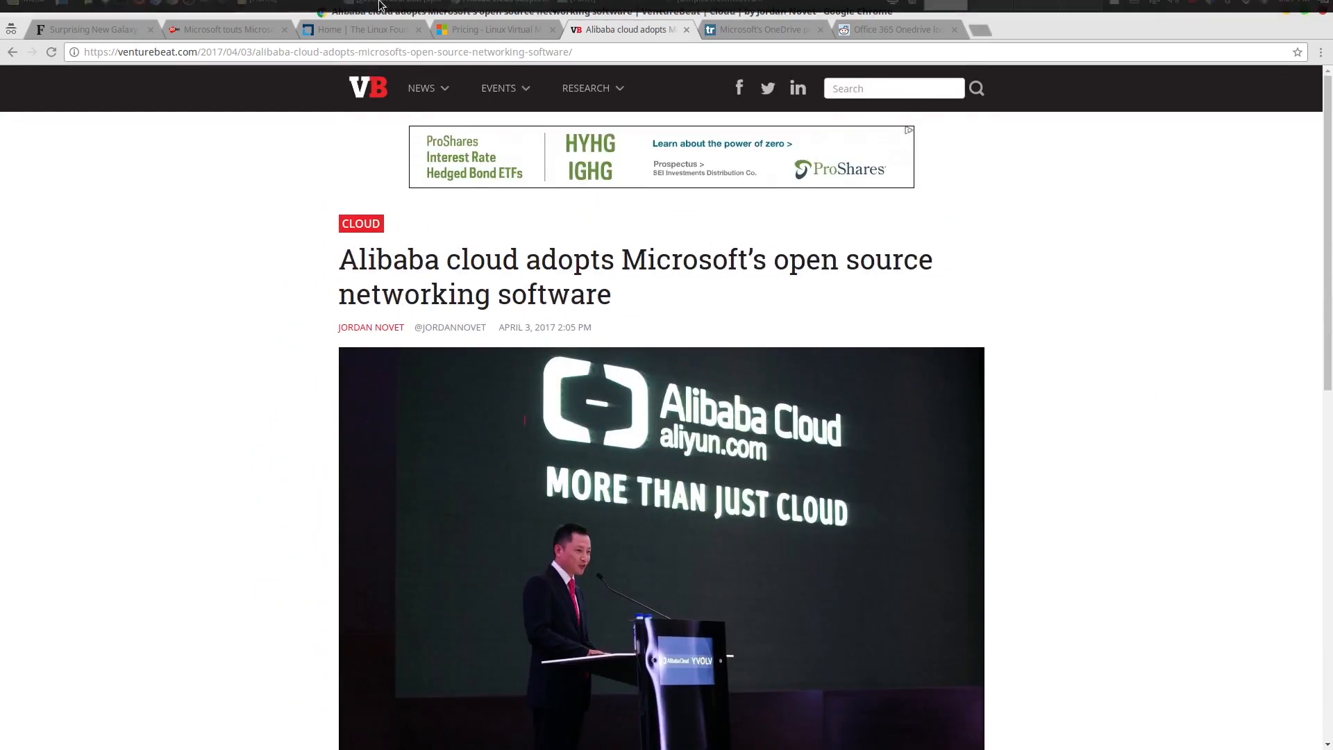
Look over Azure's Linux VM pricing page, then return to the Linux Foundation homepage.
left_click(493, 30)
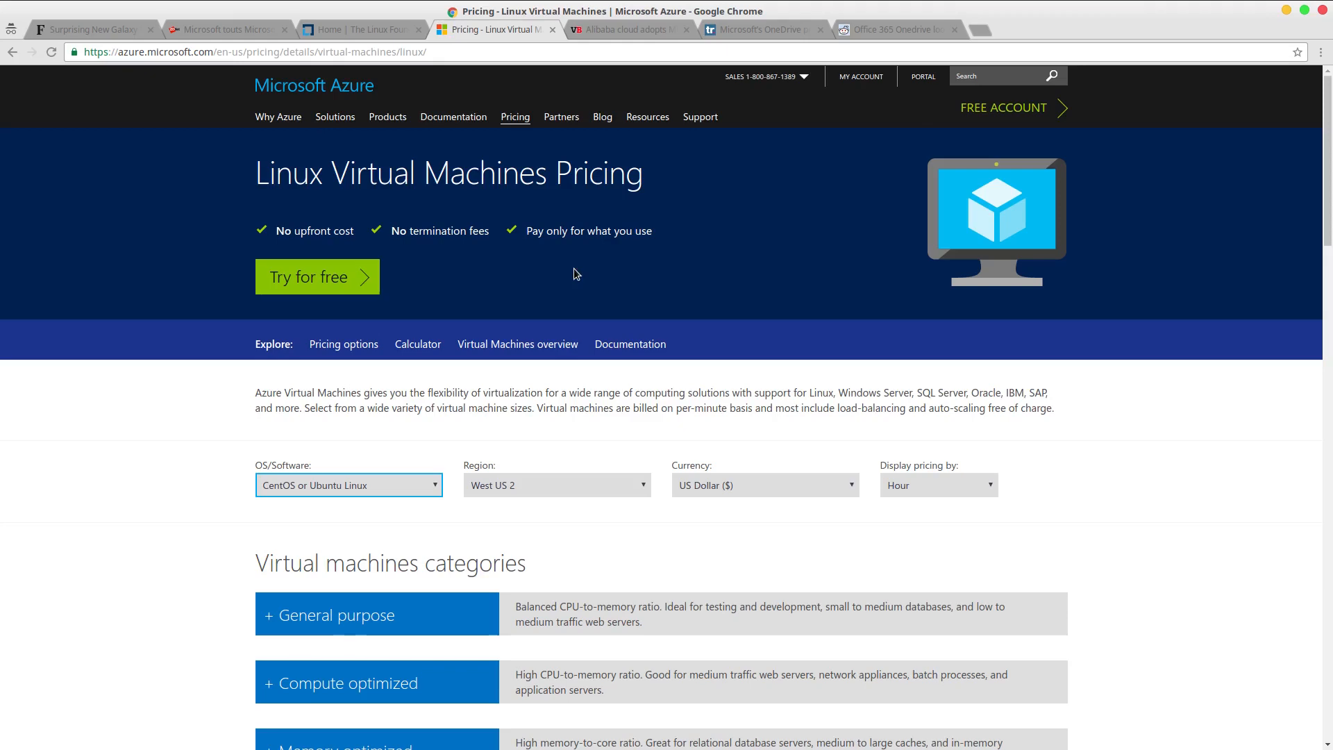
scroll("down", 3)
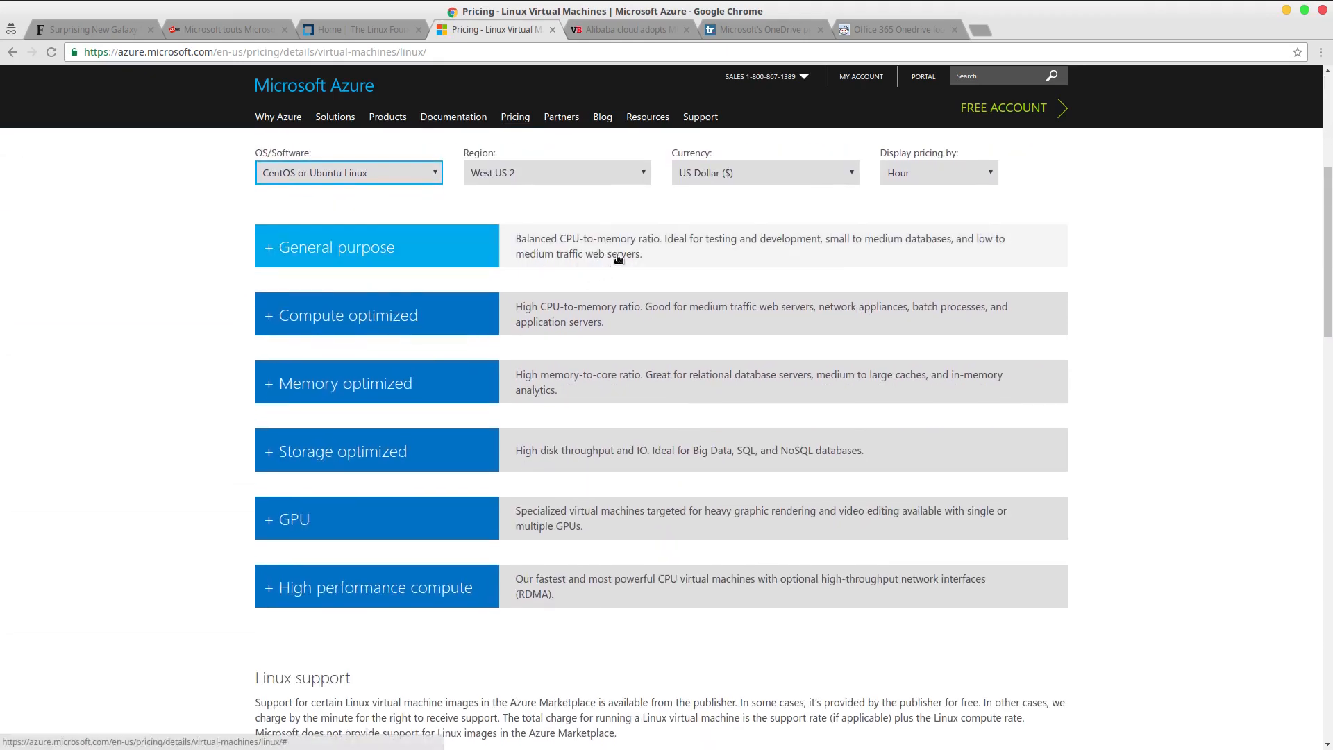
scroll("down", 3)
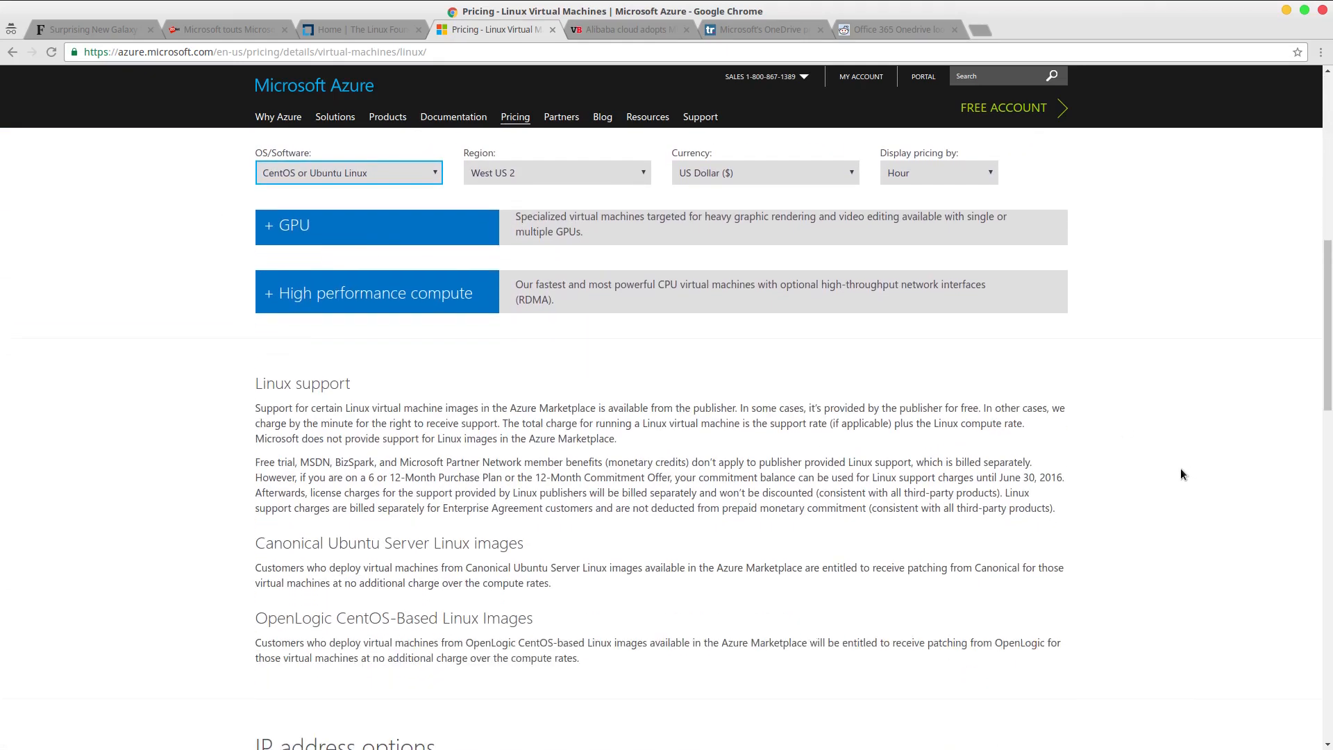
scroll("down", 3)
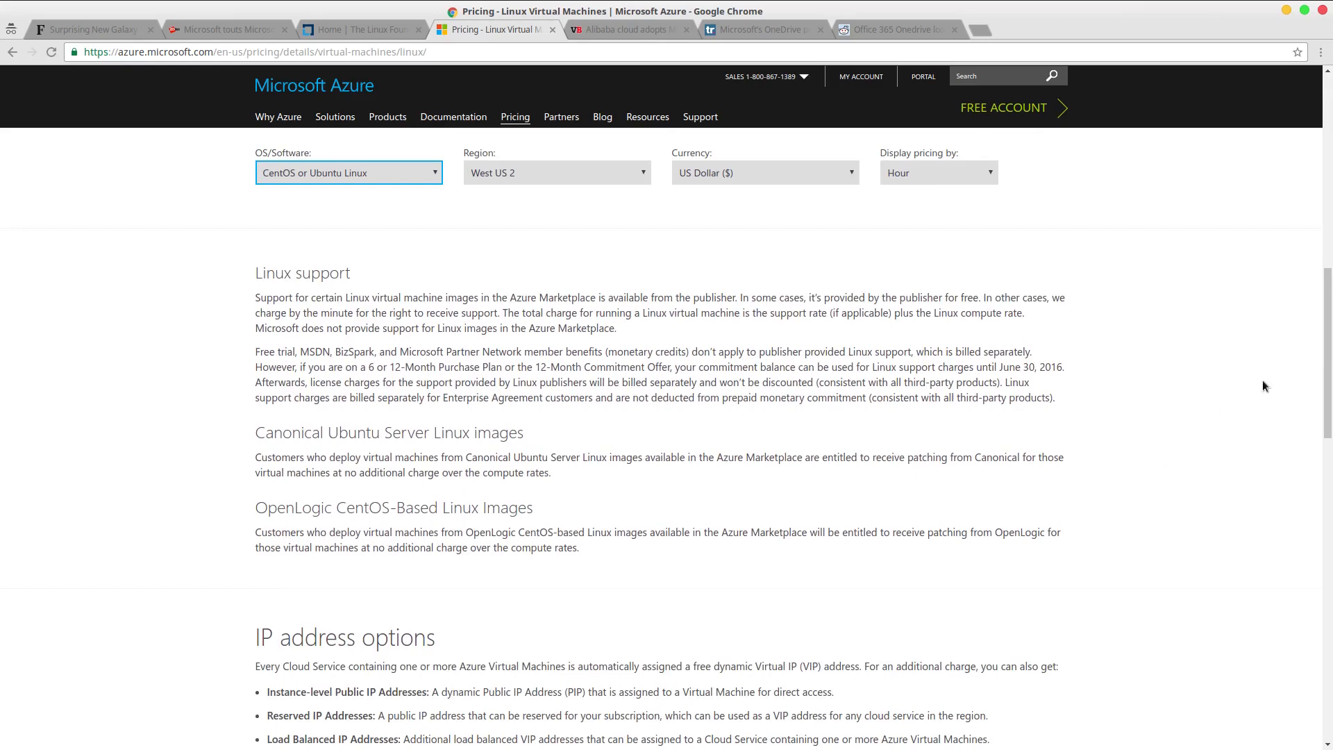
mouse_move(1236, 386)
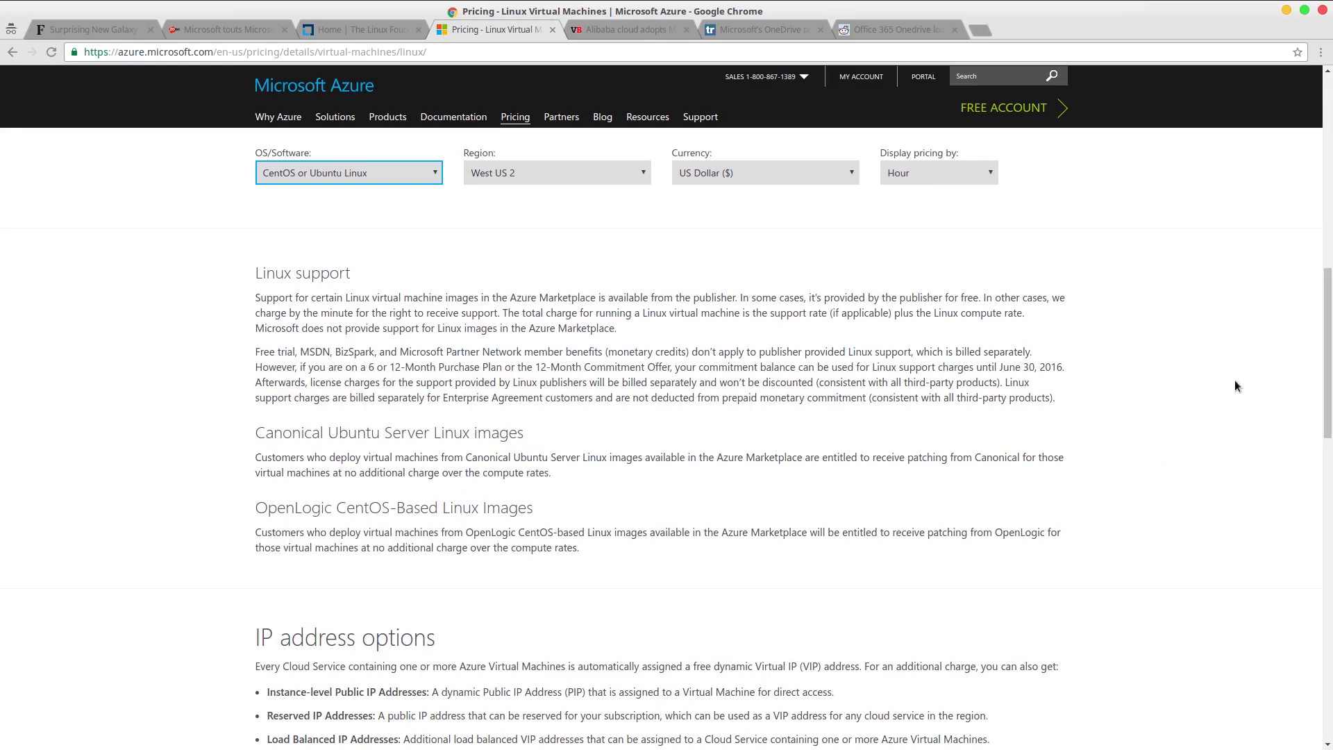
mouse_move(1236, 386)
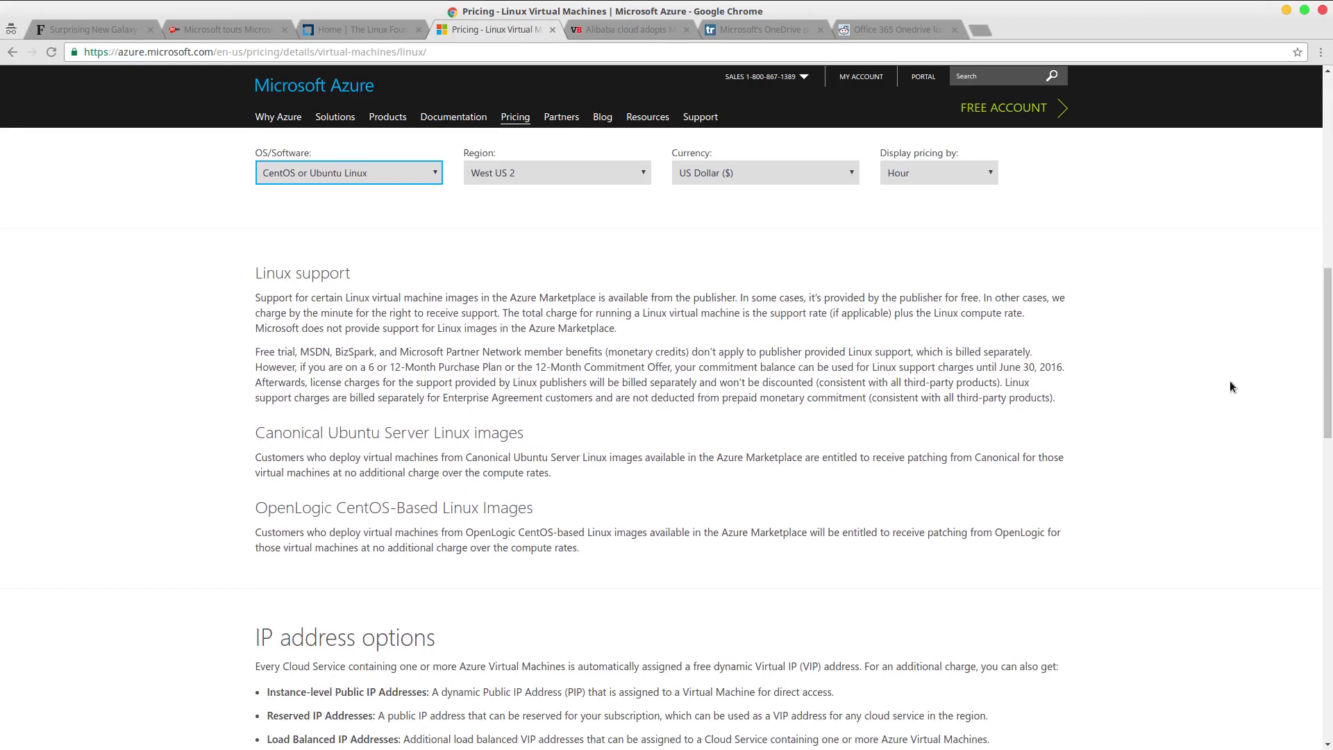
scroll("down", 3)
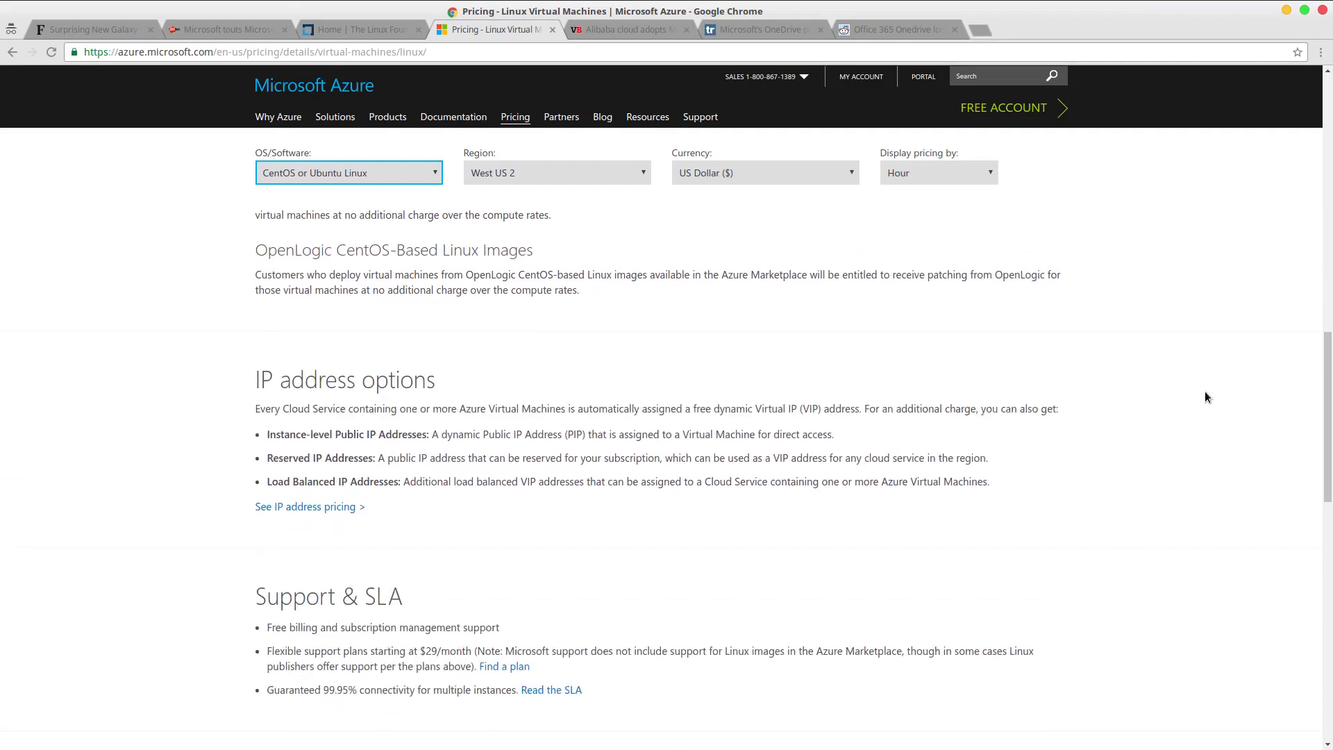
scroll("down", 3)
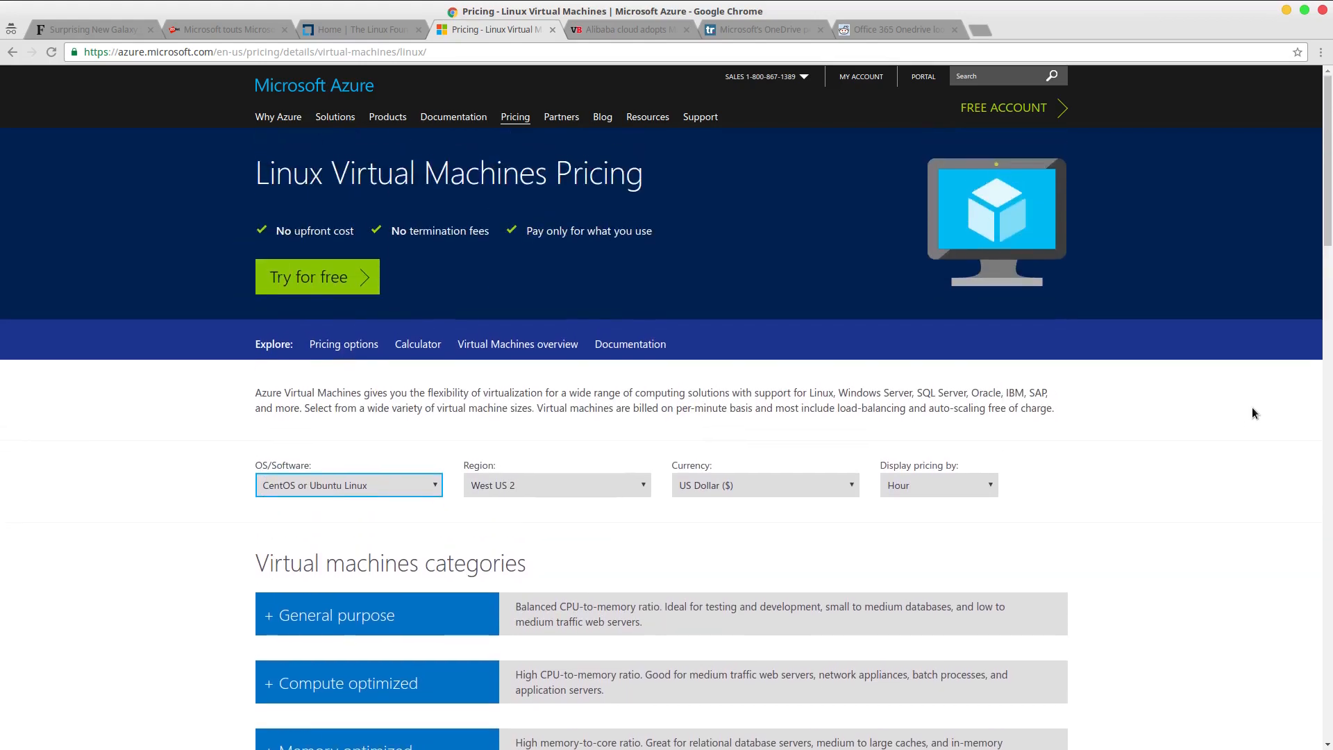
mouse_move(1241, 427)
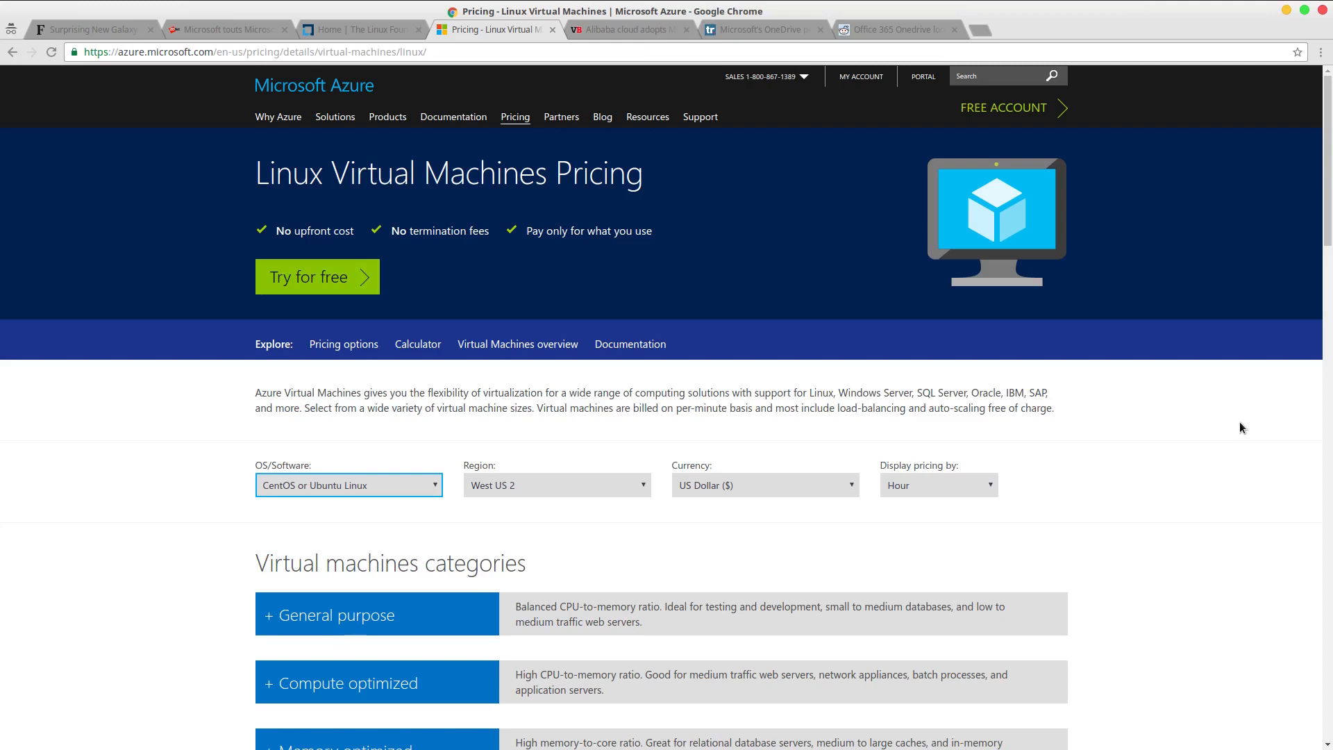
mouse_move(1164, 469)
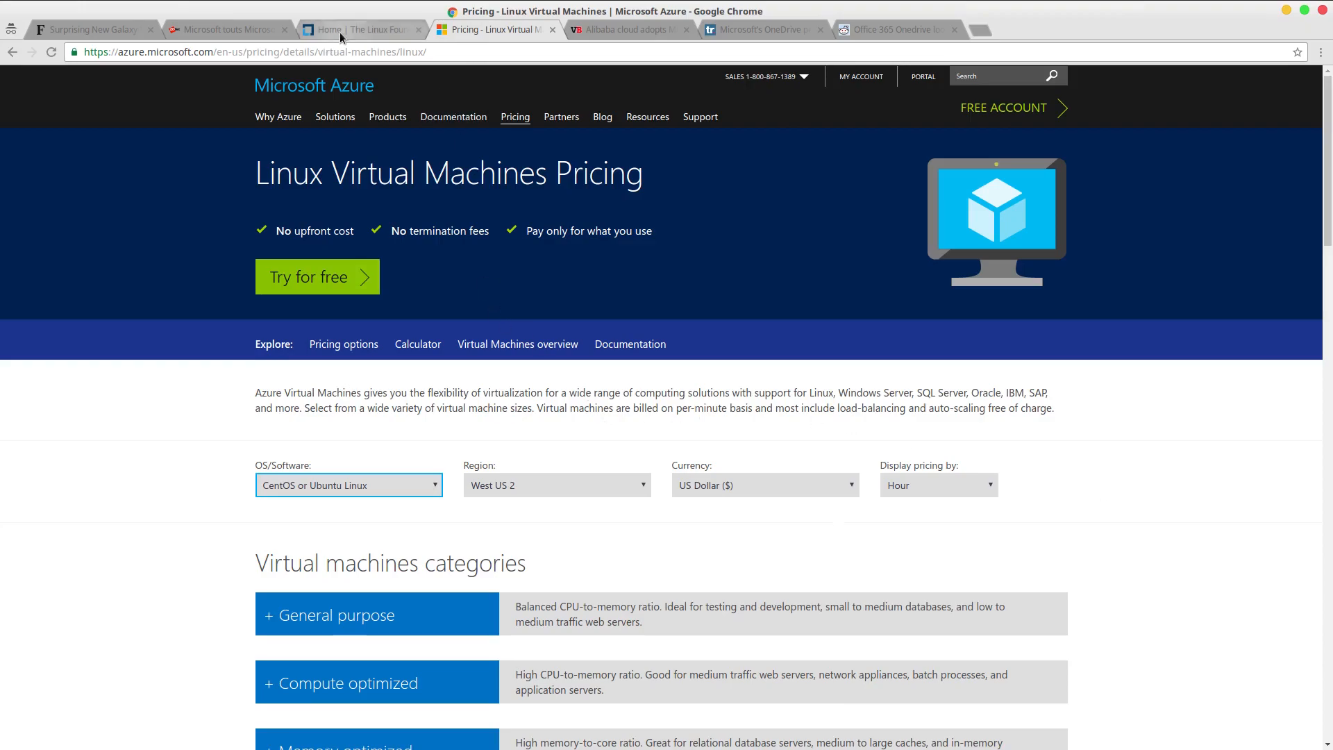
left_click(362, 29)
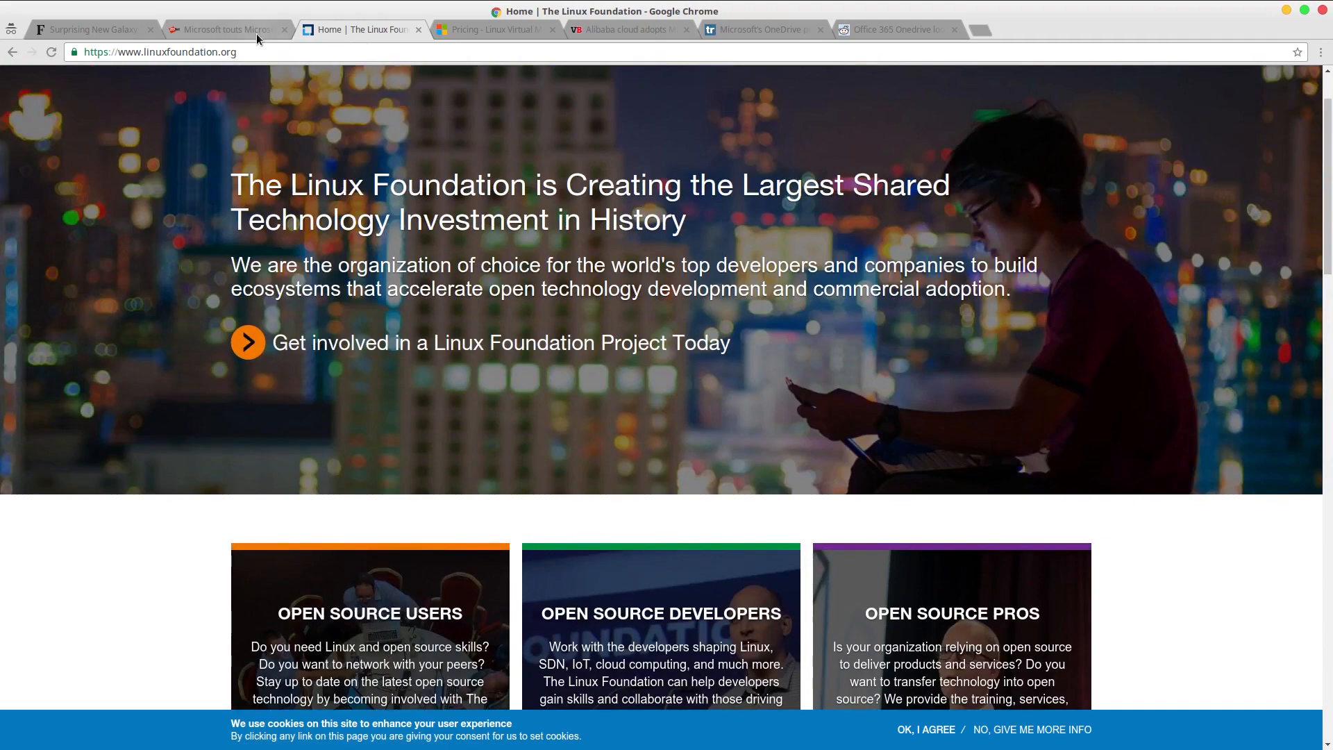
Briefly revisit ZDNet's Galaxy S8 article and Azure pricing, then show VentureBeat's Alibaba article.
left_click(225, 30)
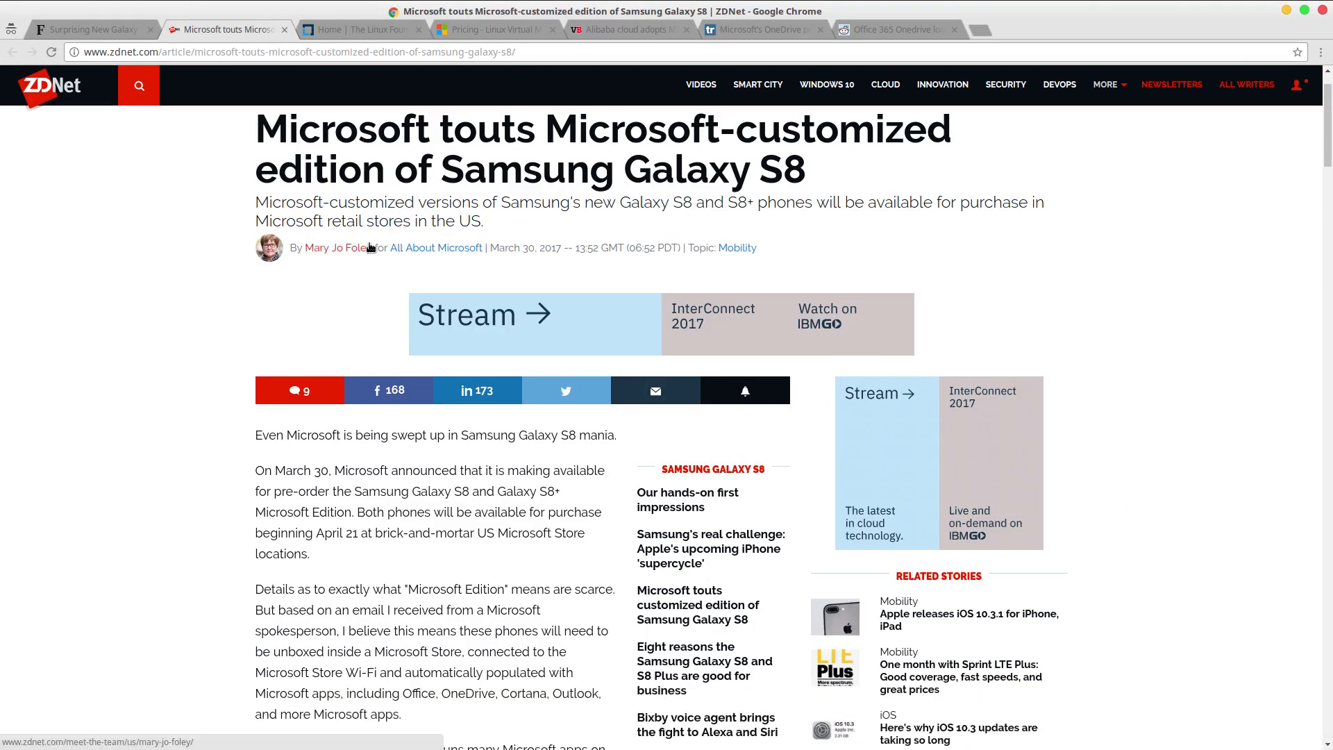
scroll("down", 3)
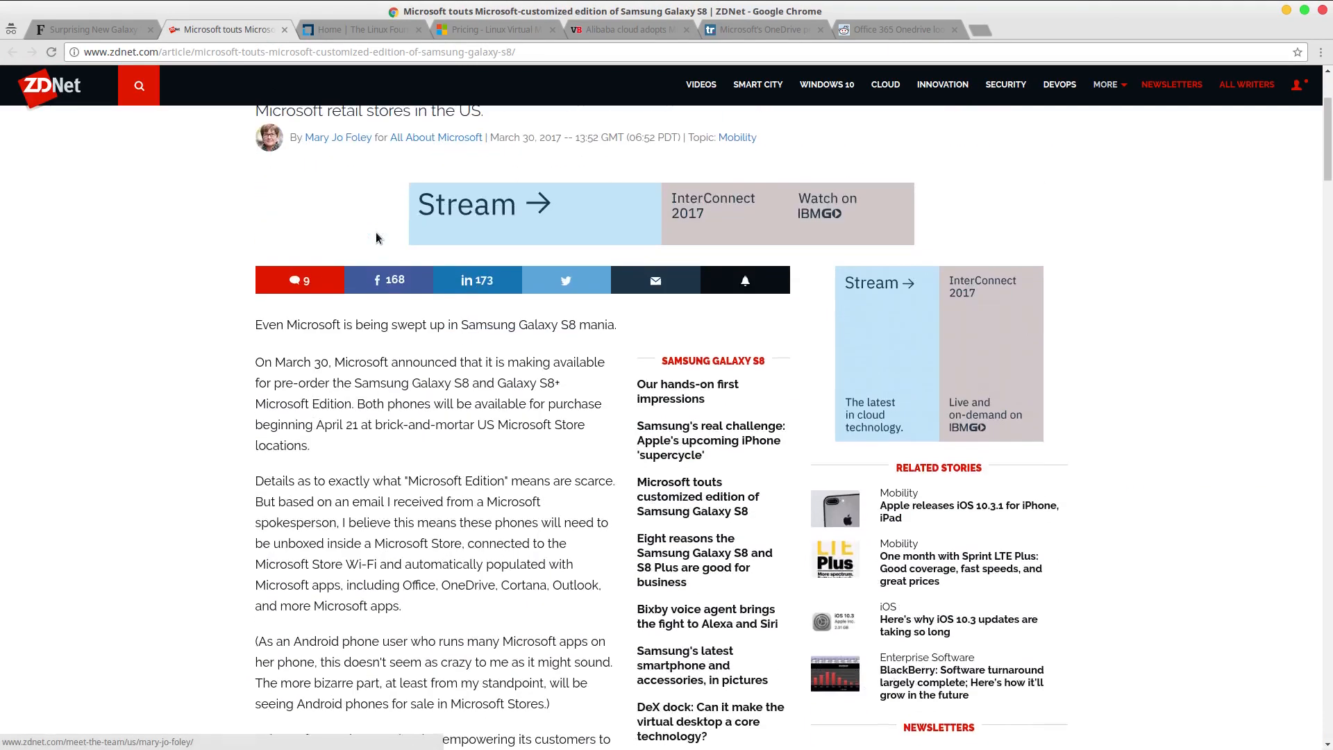
scroll("down", 3)
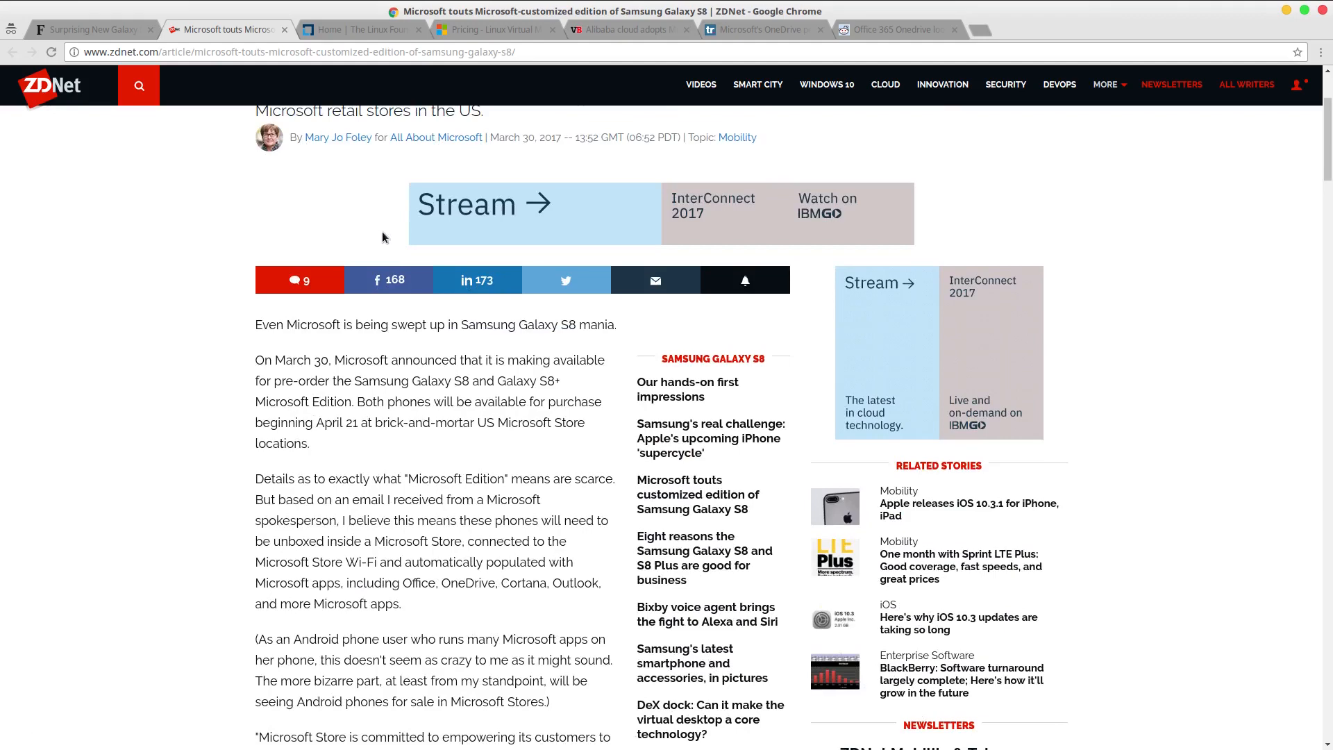
mouse_move(474, 113)
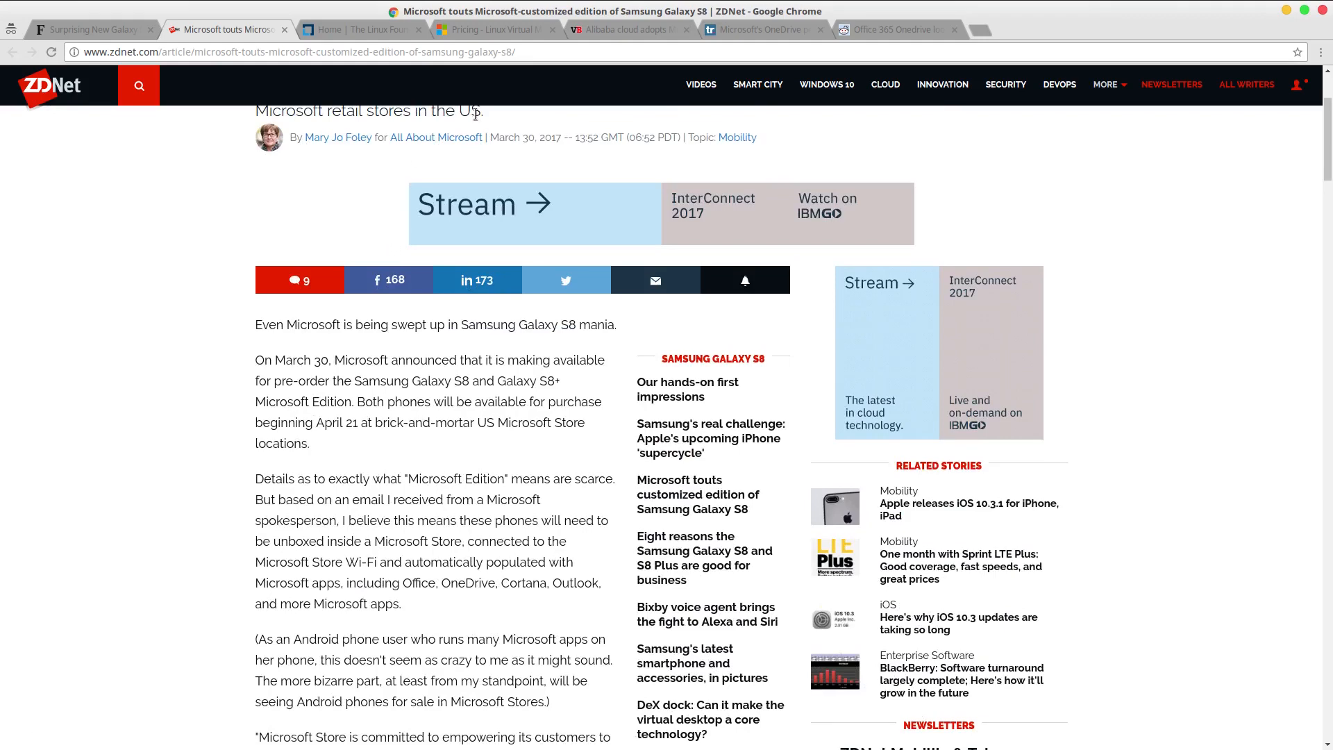
left_click(493, 30)
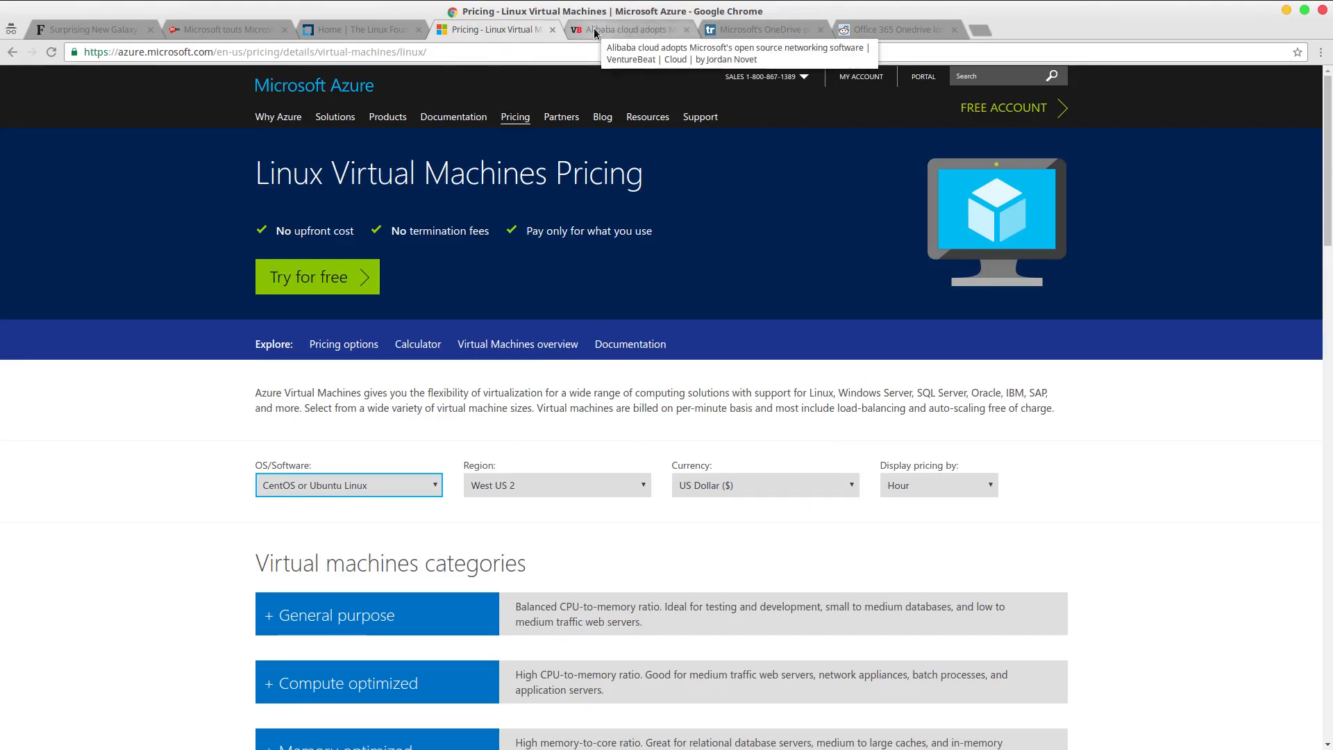
left_click(629, 30)
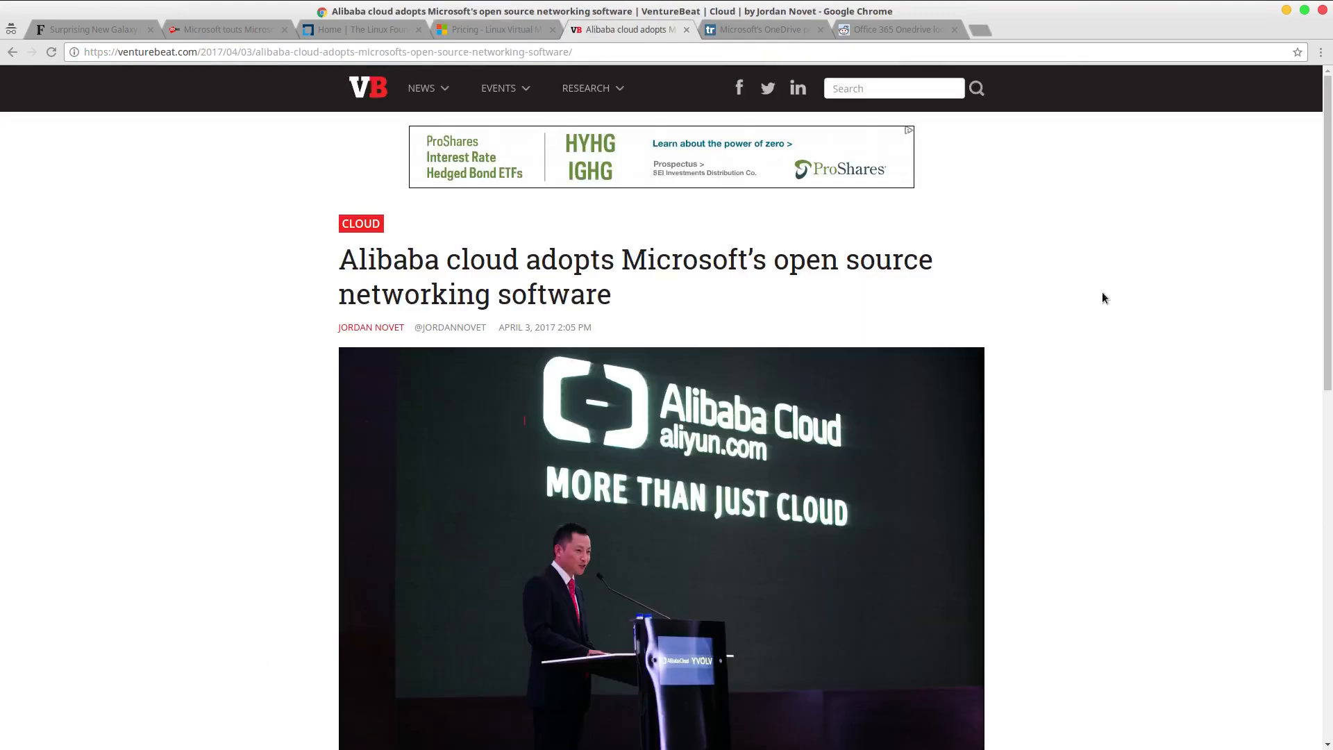
Skim the VentureBeat Alibaba article, then bring TechRadar's OneDrive-on-Linux article to front.
scroll("down", 3)
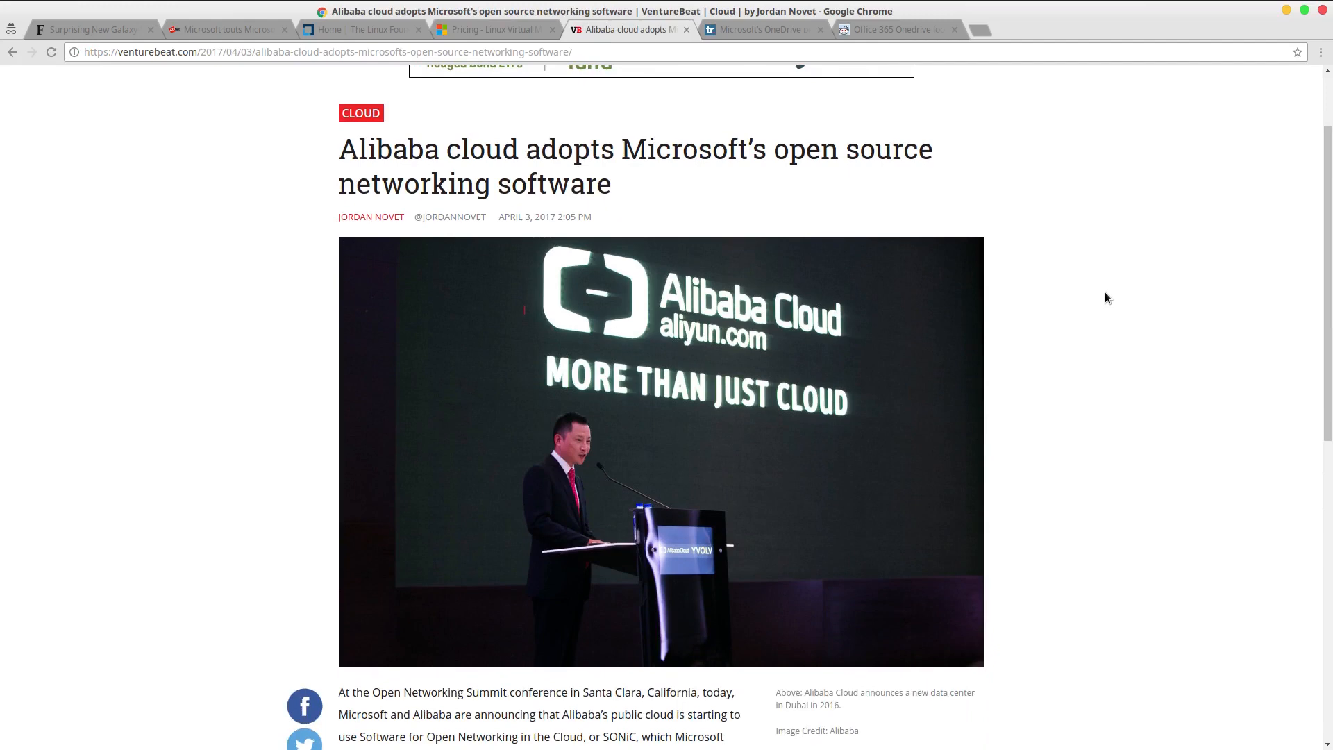
mouse_move(1071, 216)
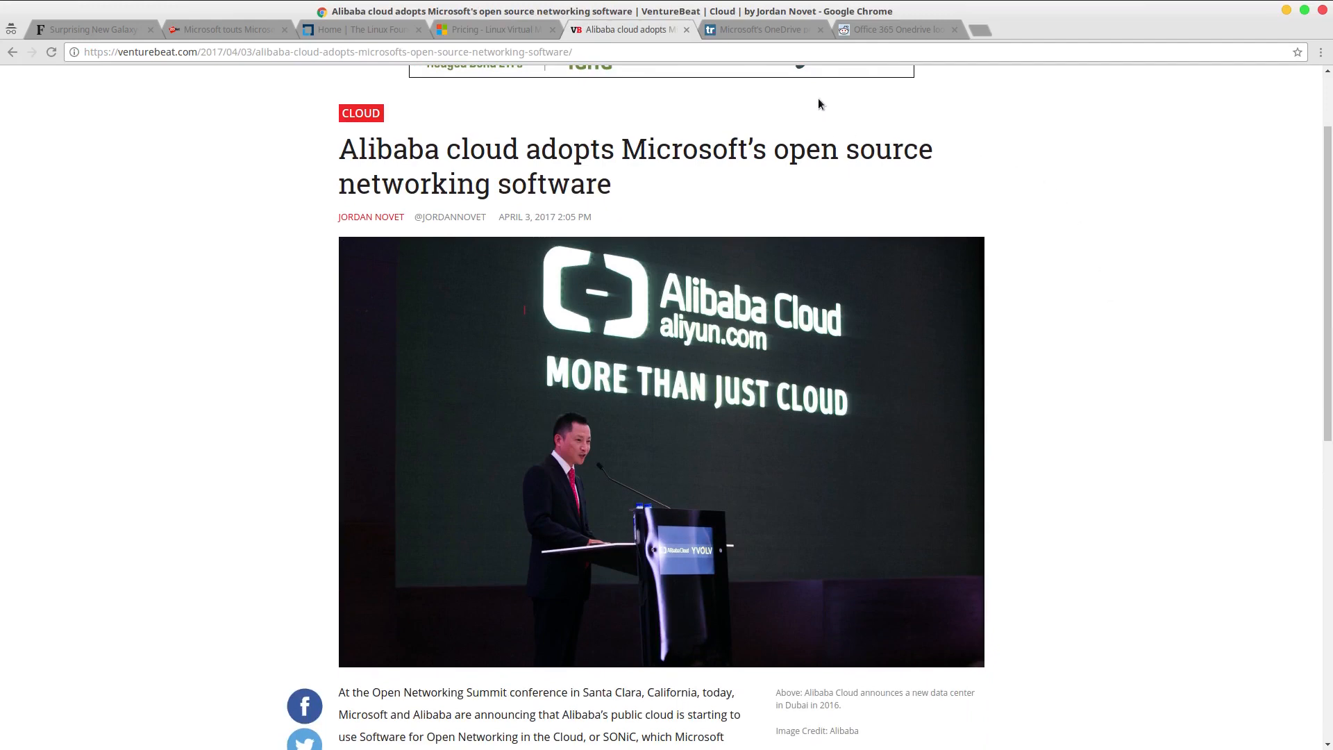
left_click(761, 30)
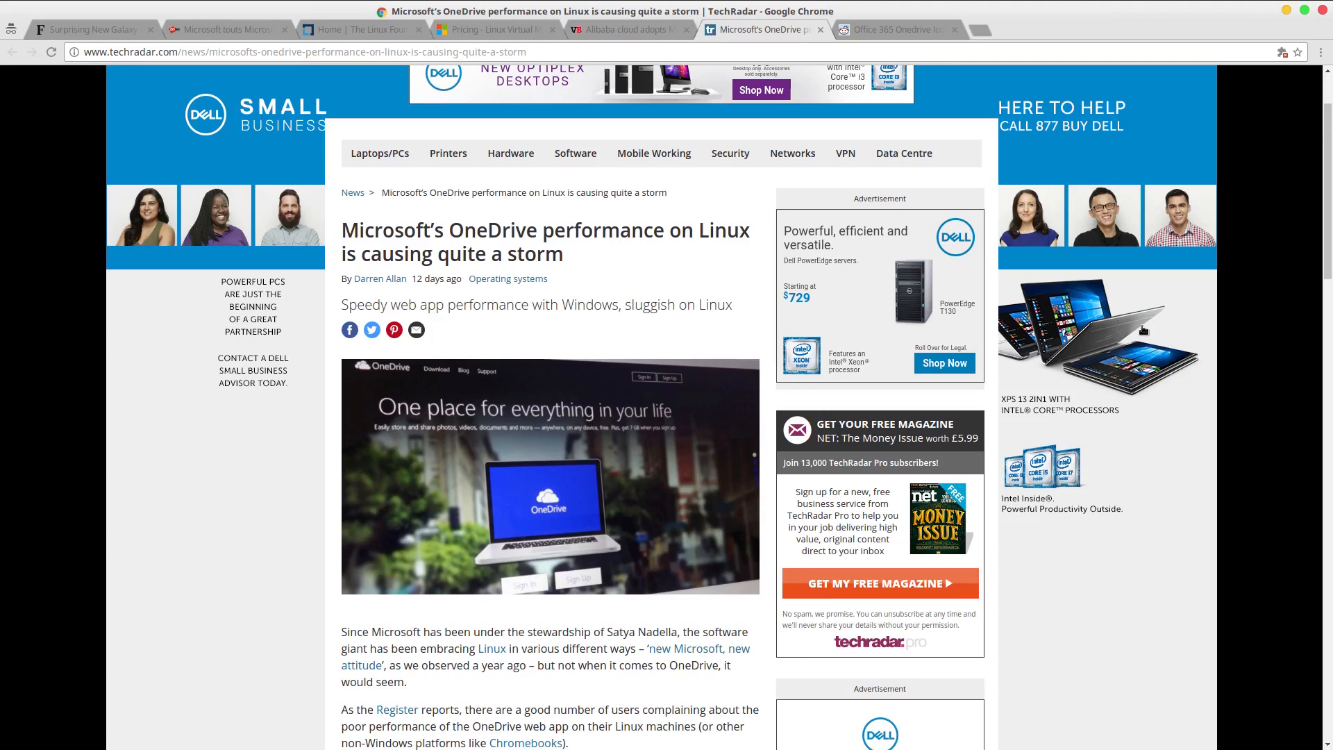
mouse_move(1224, 444)
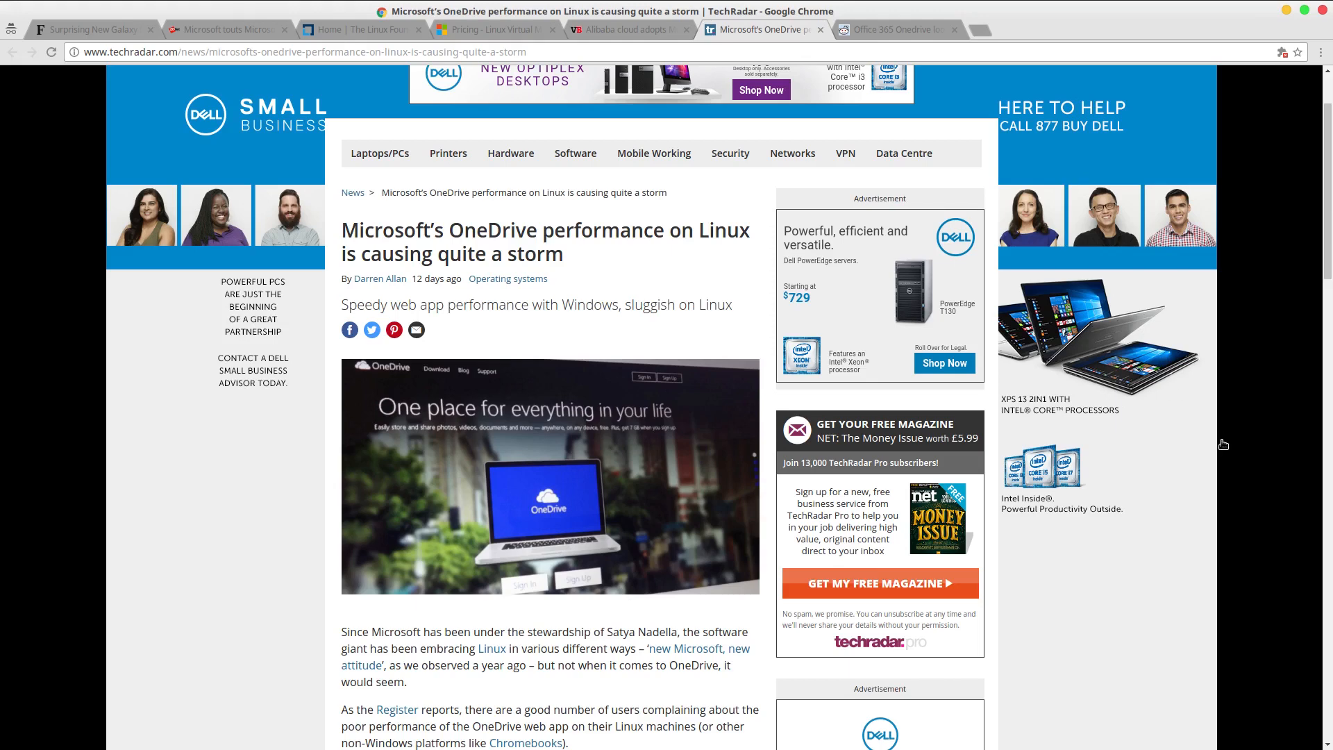
Scroll TechRadar's OneDrive article down to the Microsoft Edge verdict and back to the headline.
scroll("down", 3)
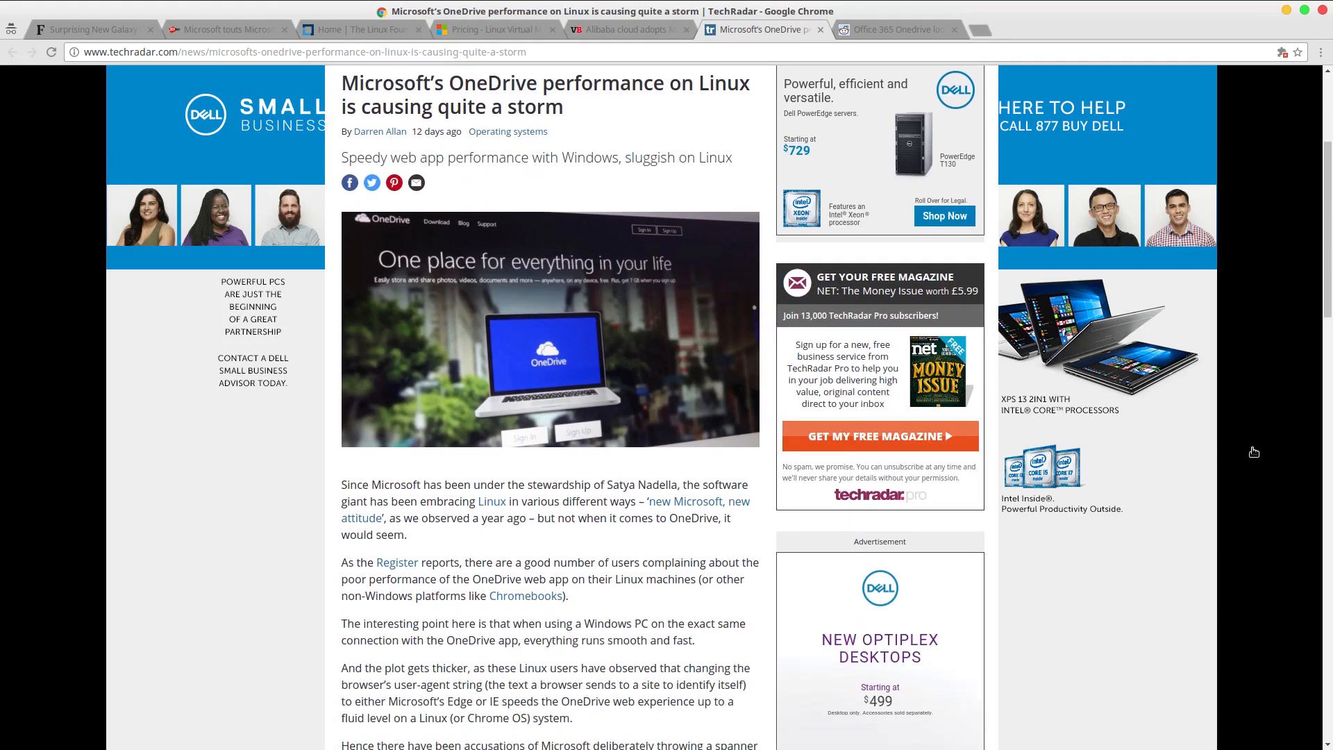
scroll("down", 3)
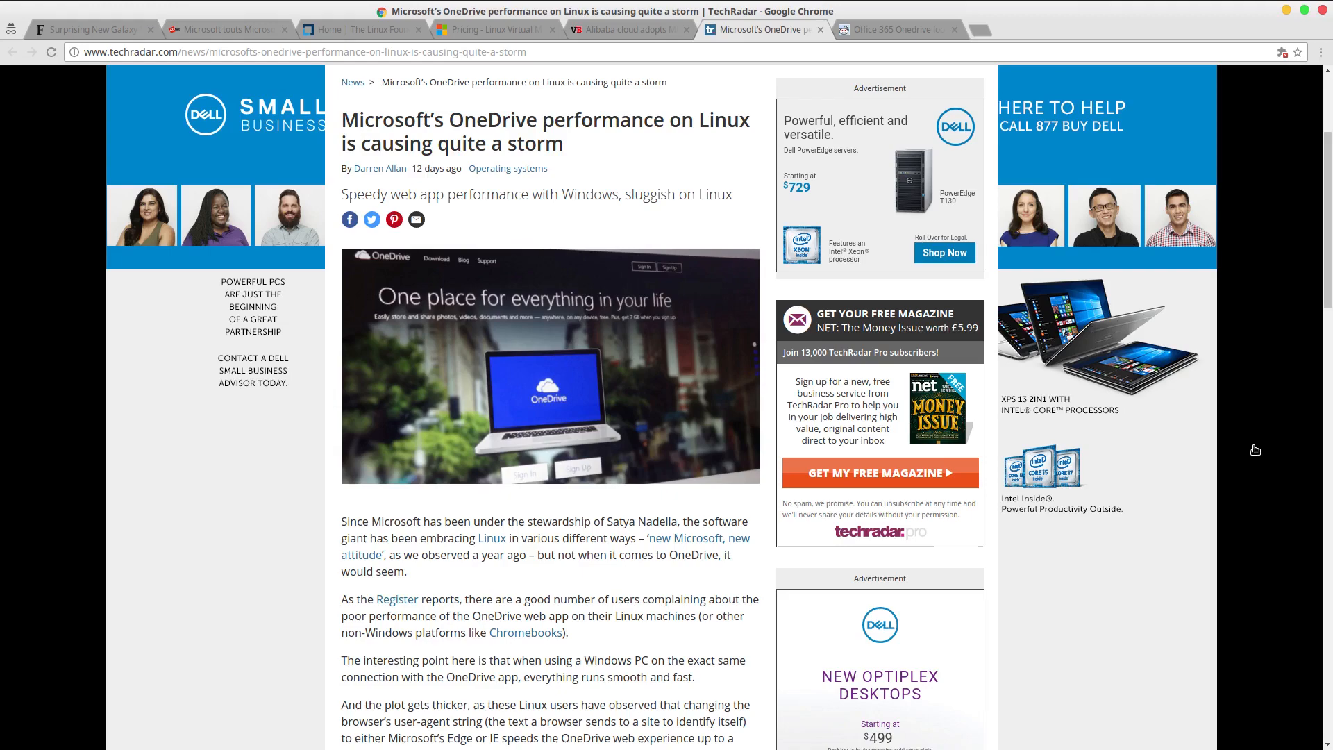
mouse_move(1255, 449)
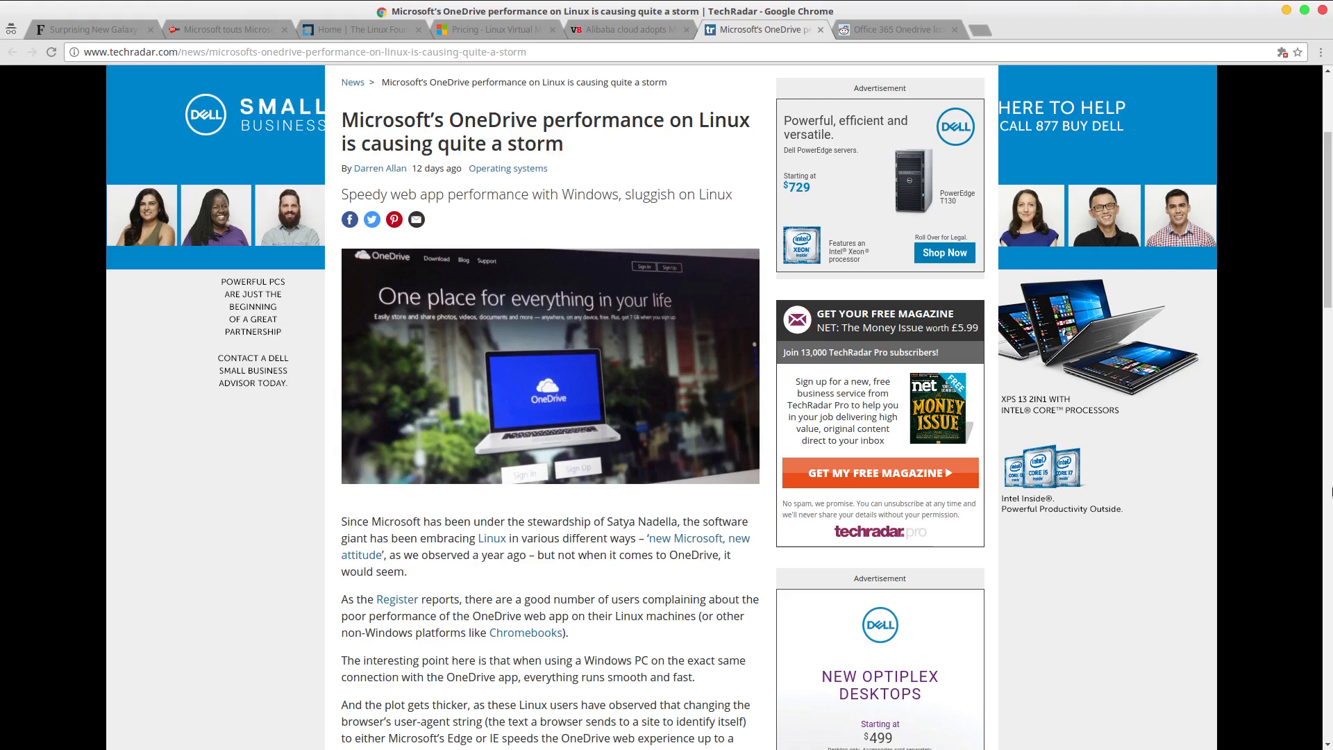
scroll("down", 3)
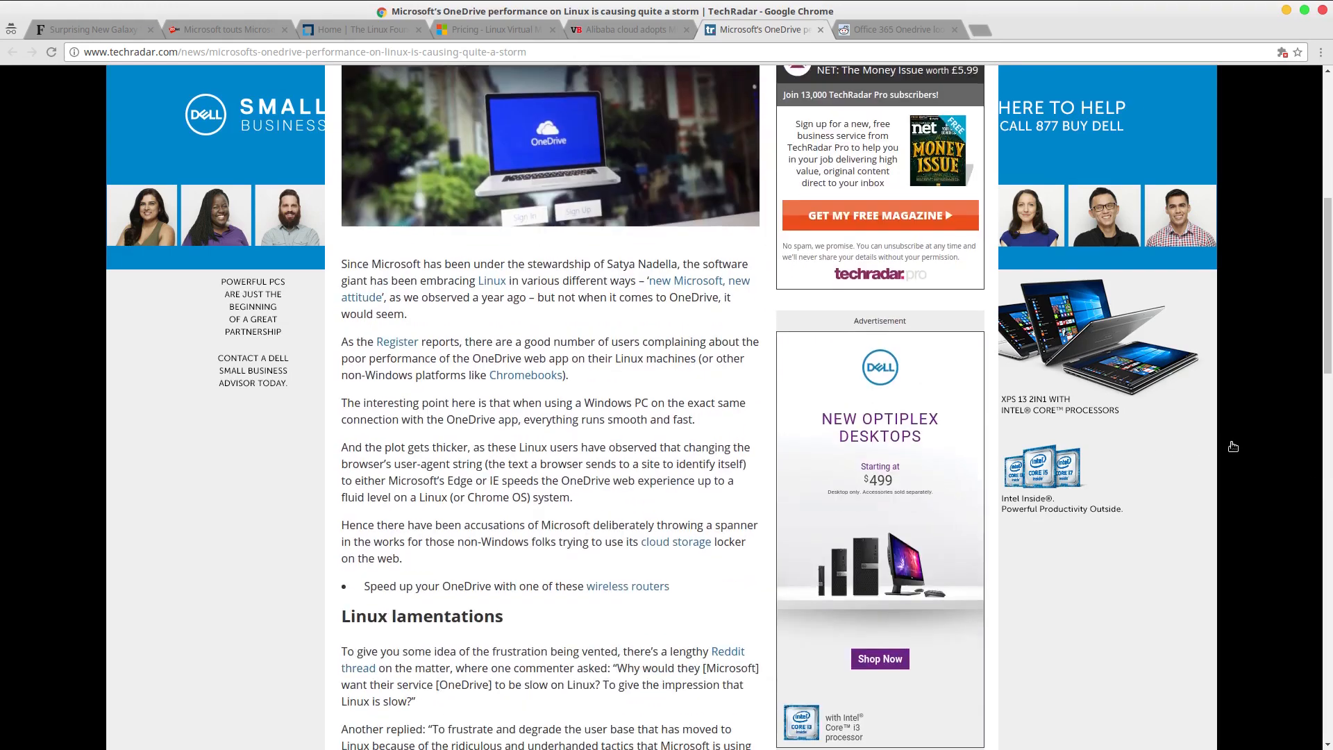
scroll("down", 3)
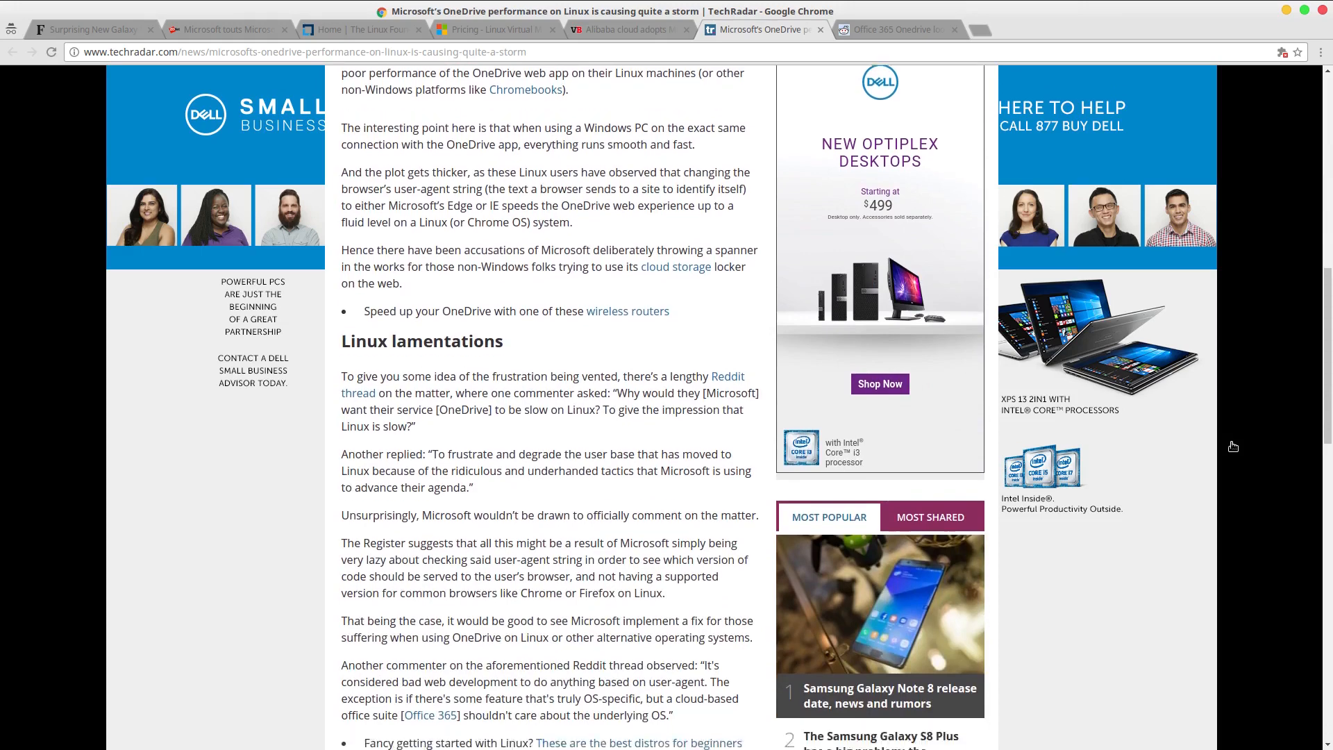
scroll("down", 3)
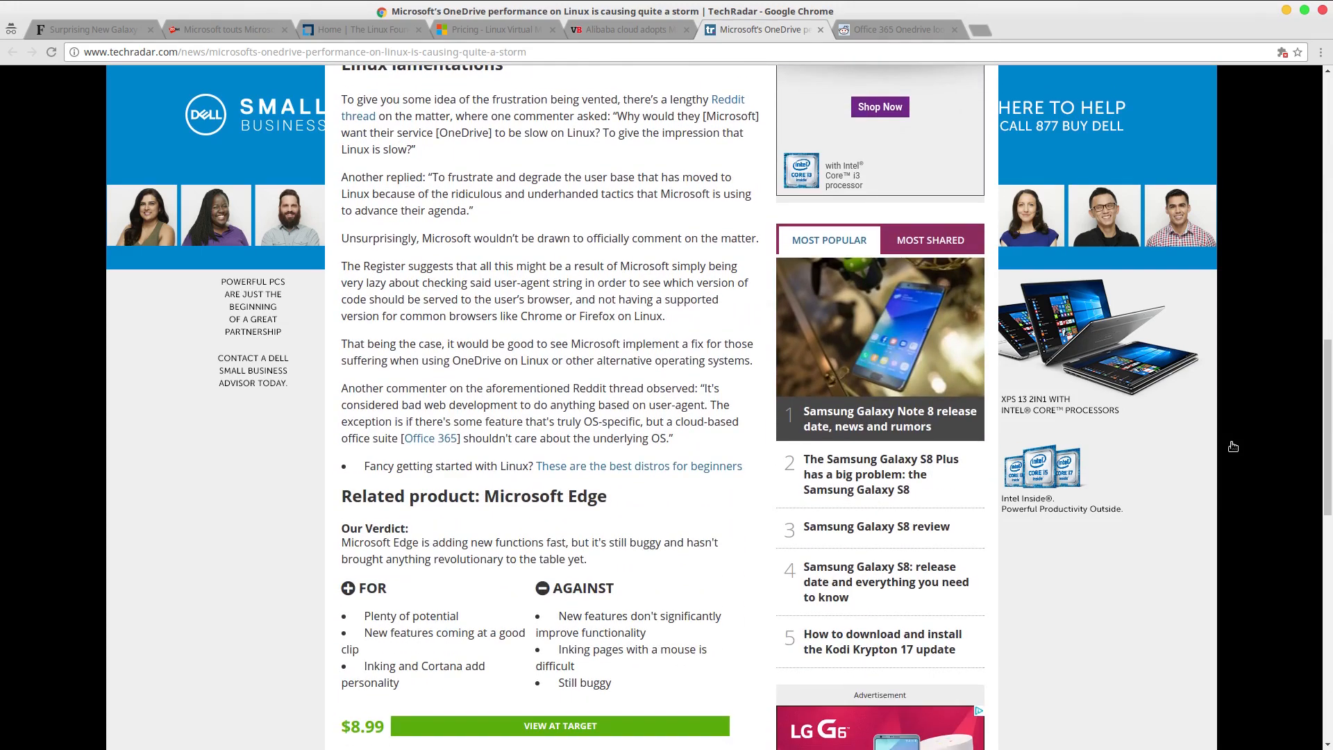
scroll("up", 3)
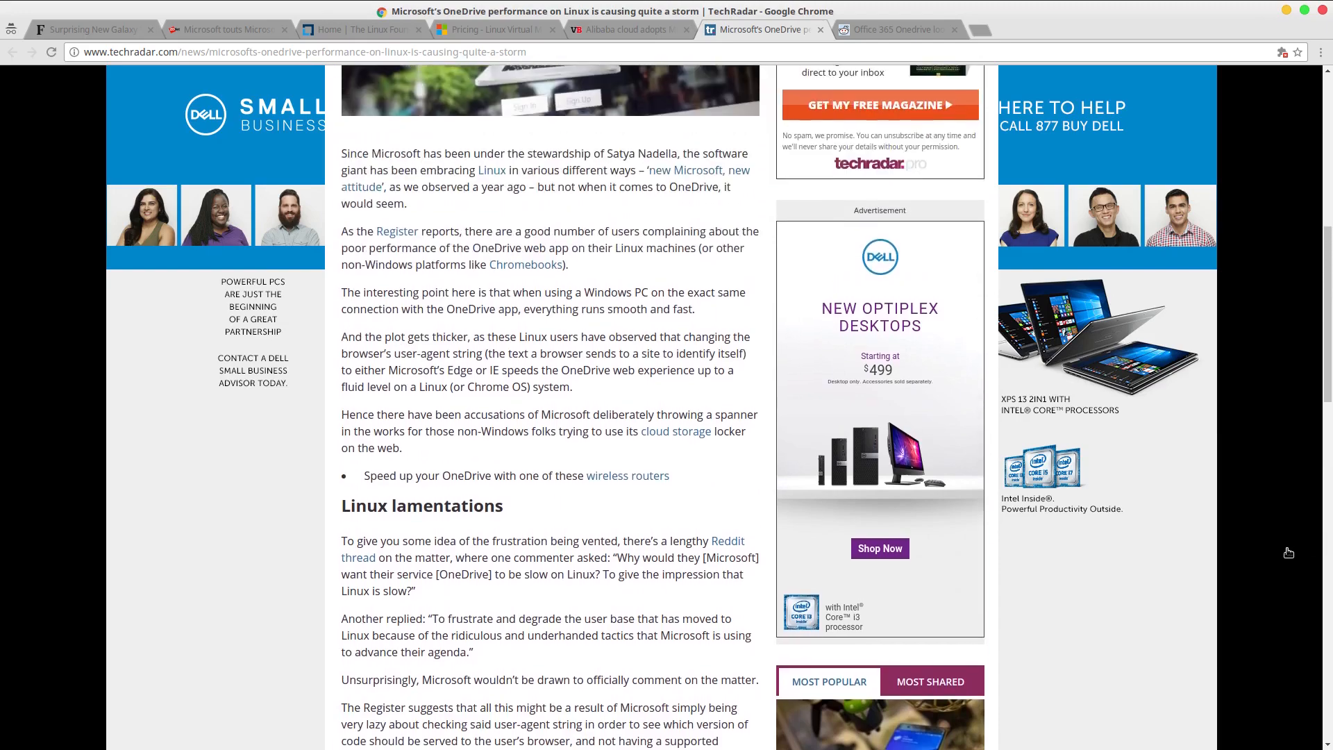
scroll("up", 3)
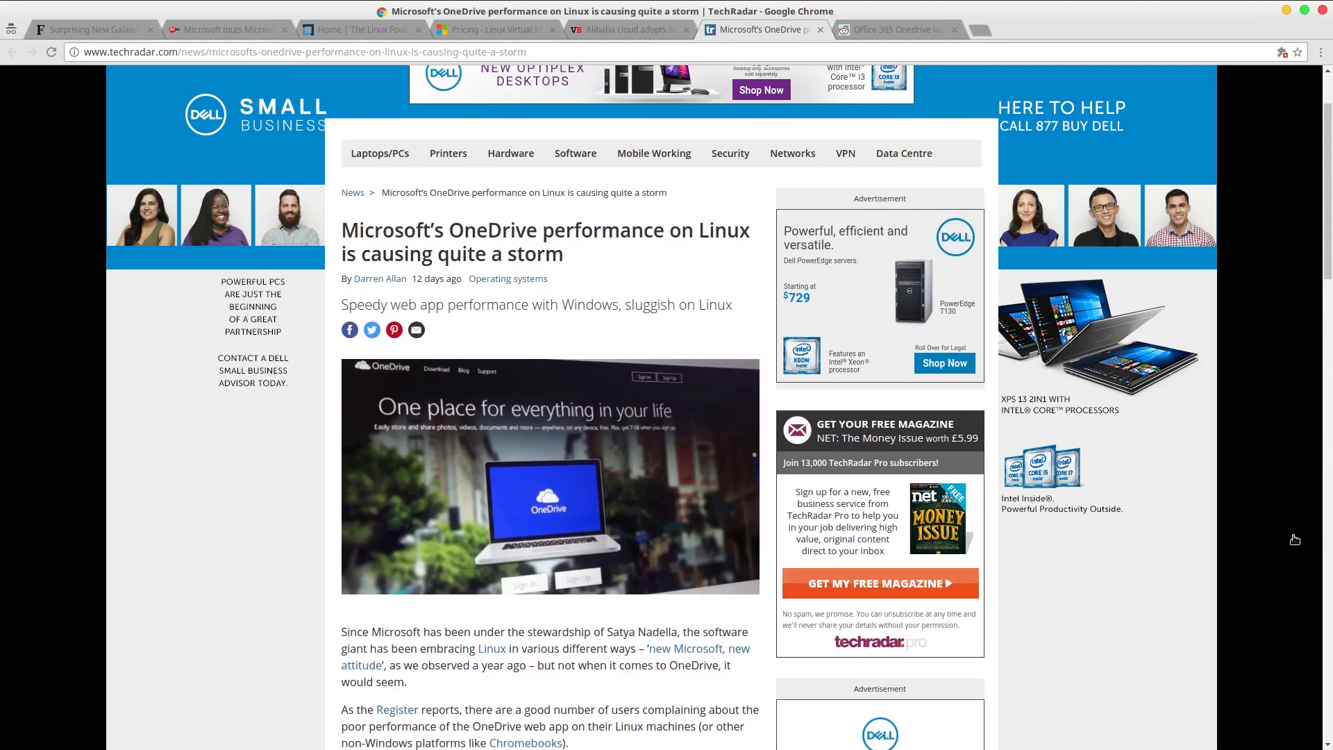
scroll("down", 3)
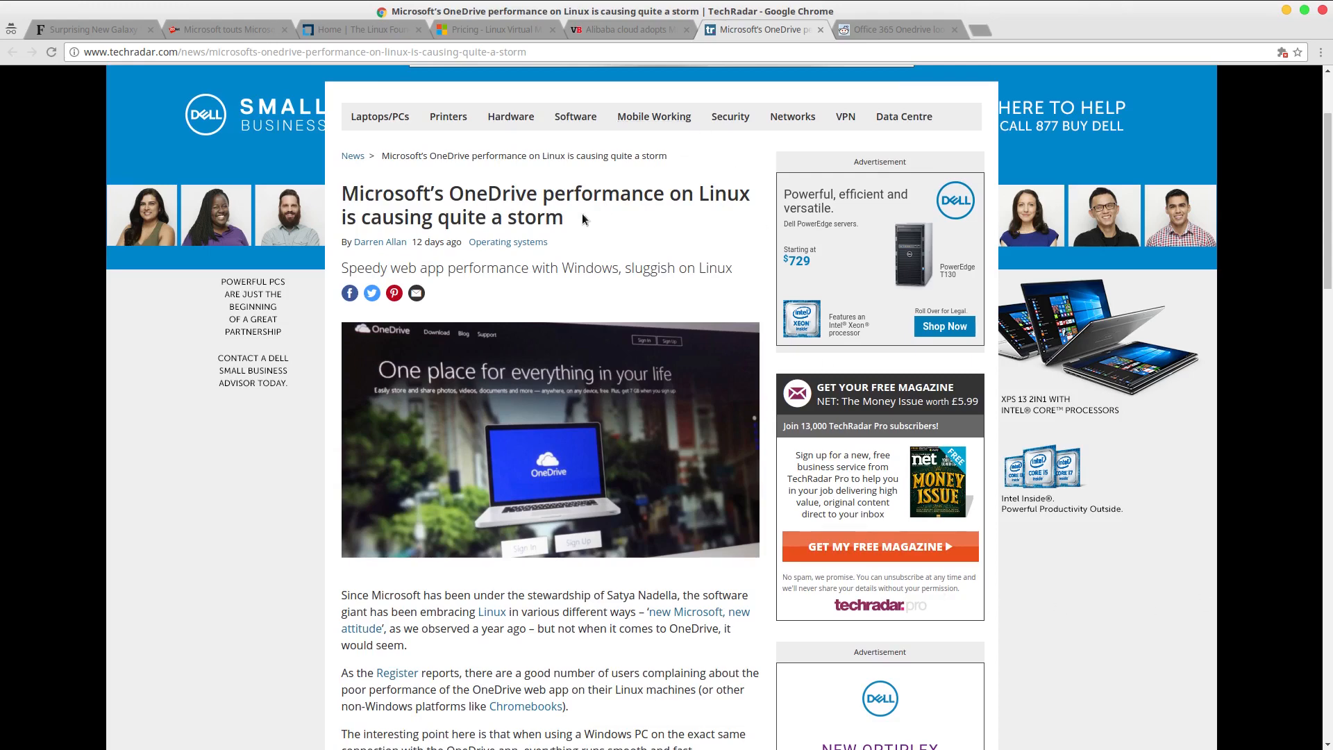
mouse_move(542, 199)
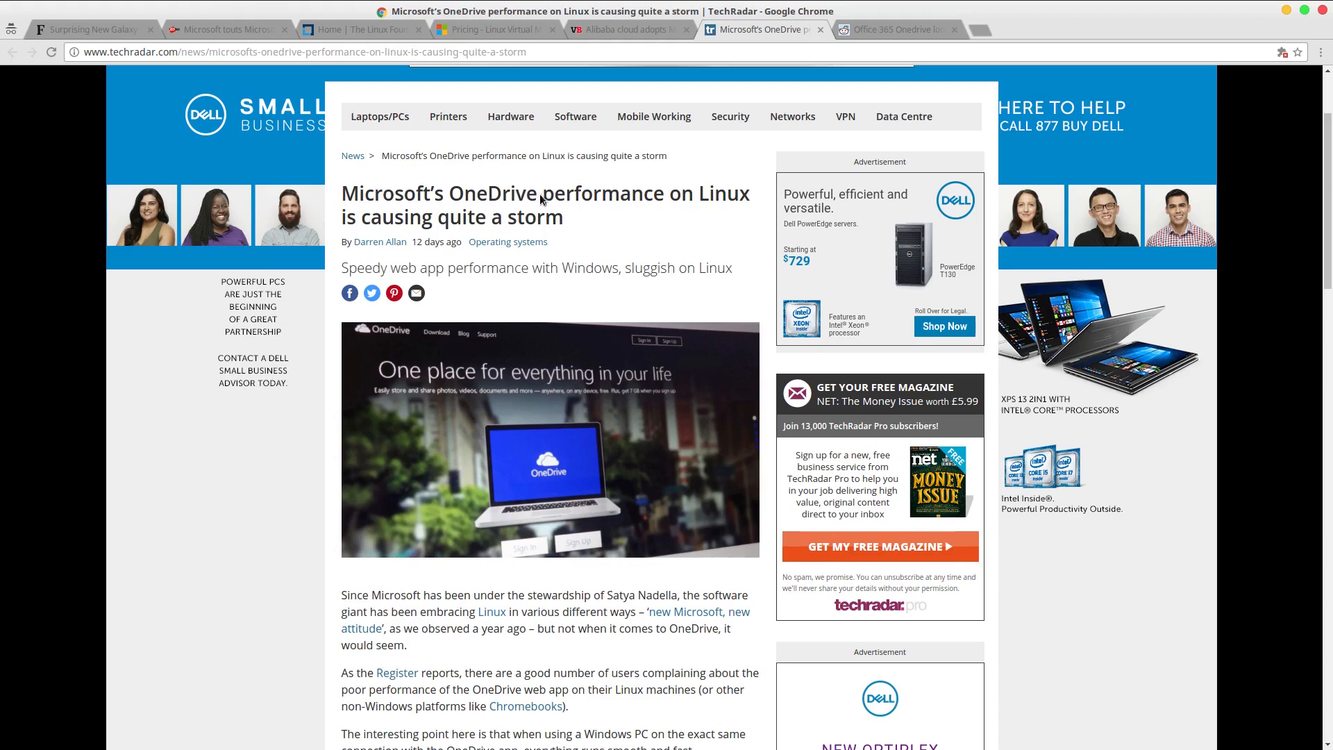
mouse_move(571, 210)
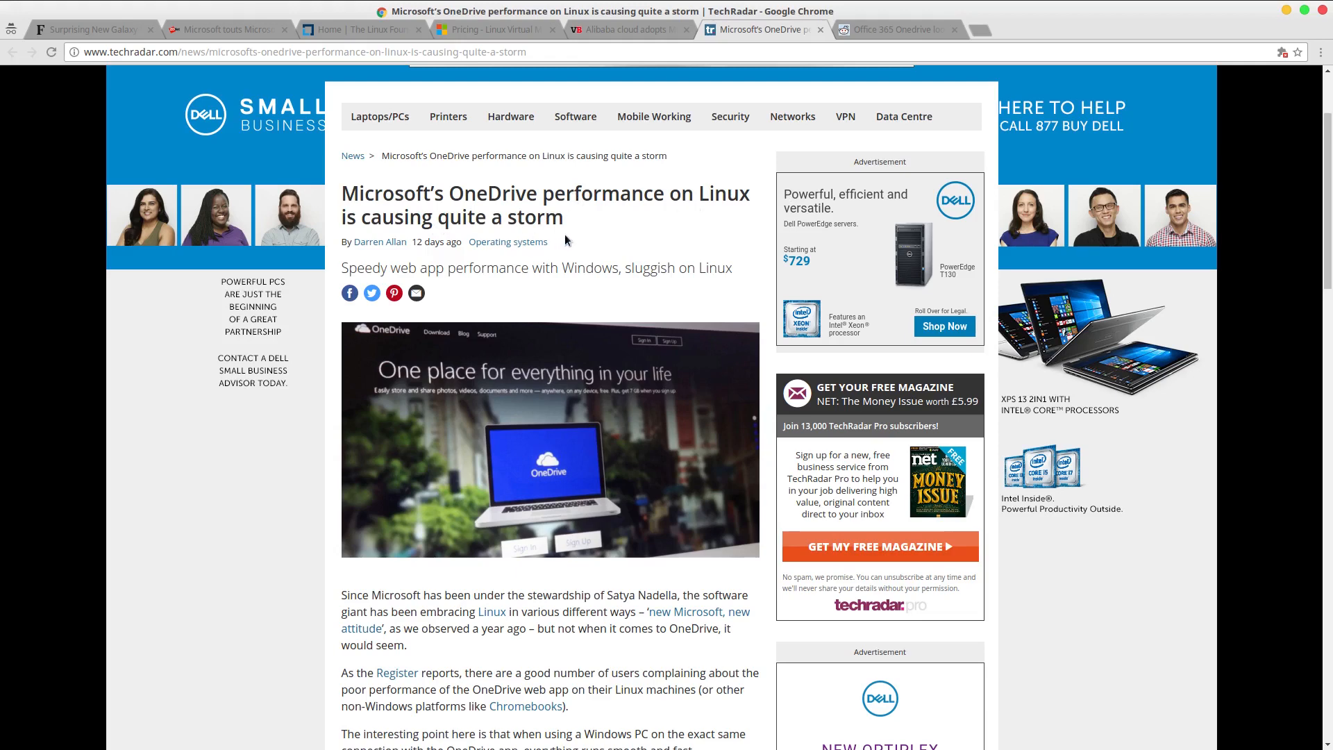
scroll("down", 3)
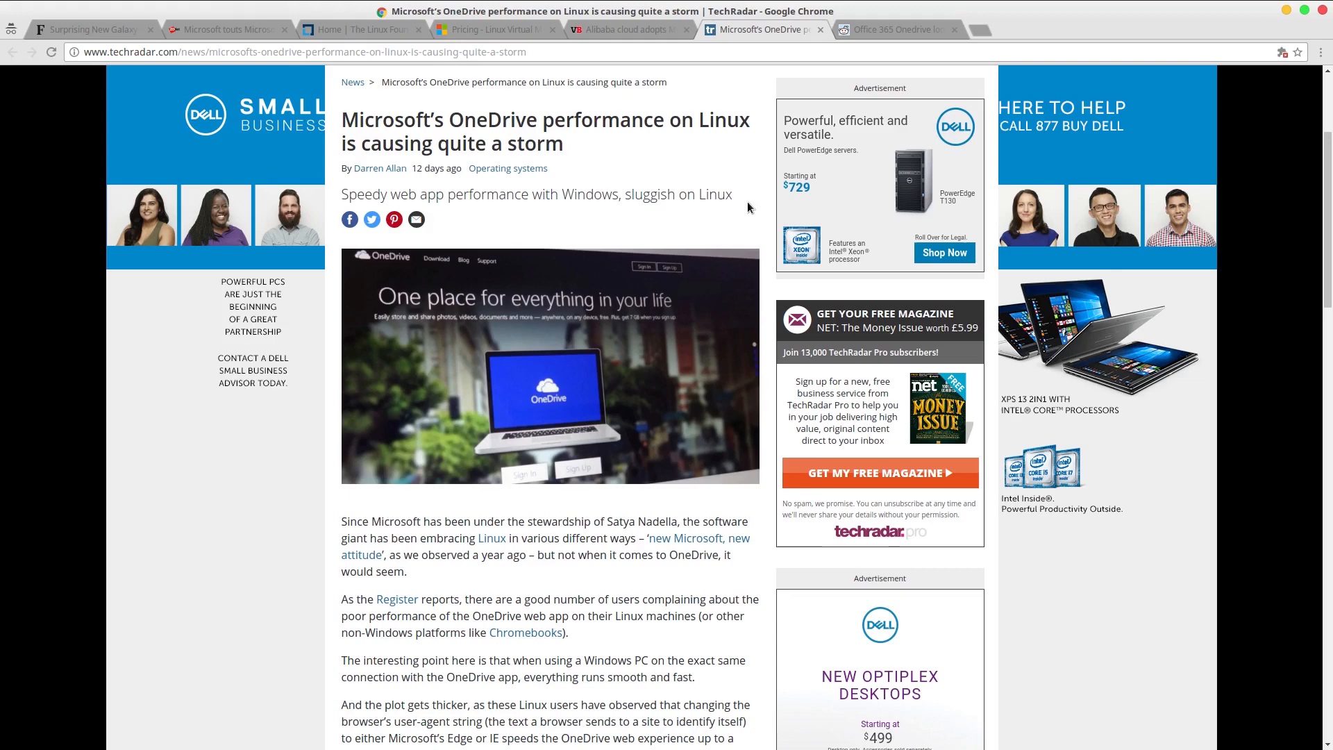
mouse_move(716, 590)
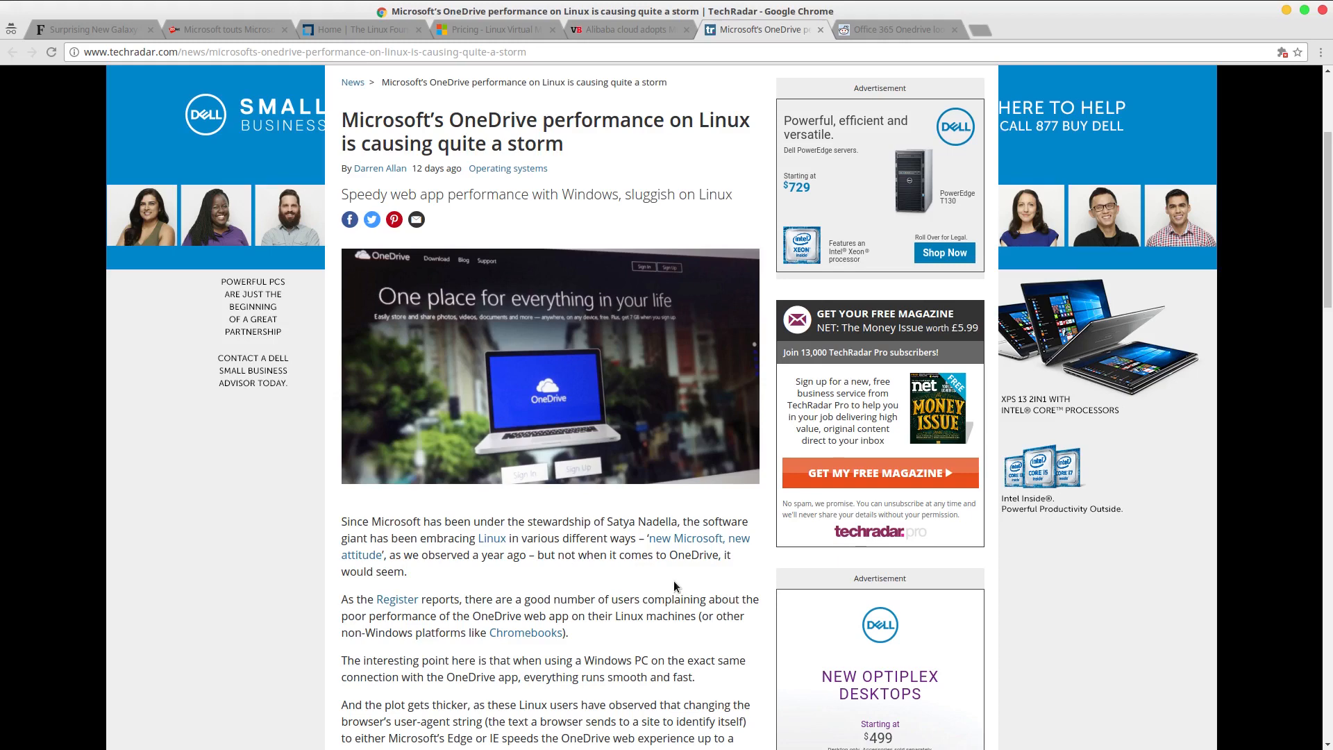
mouse_move(633, 183)
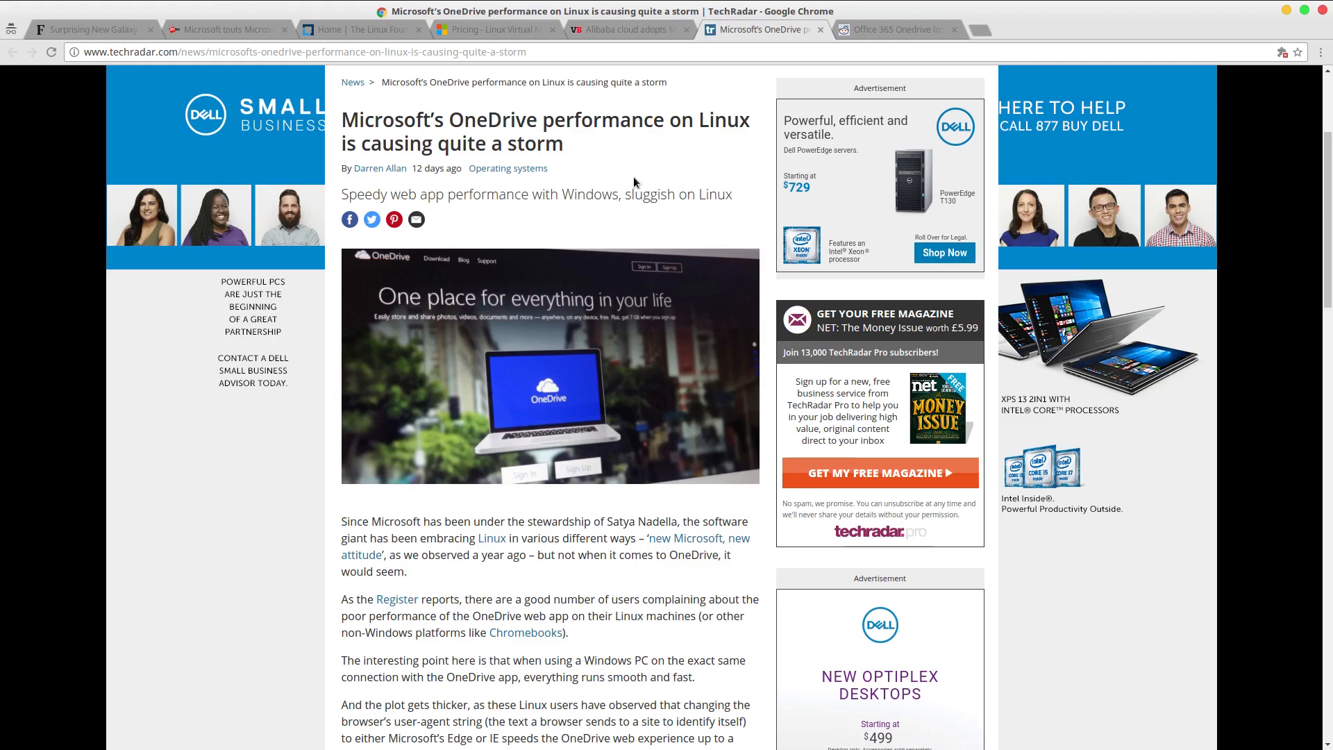
mouse_move(686, 202)
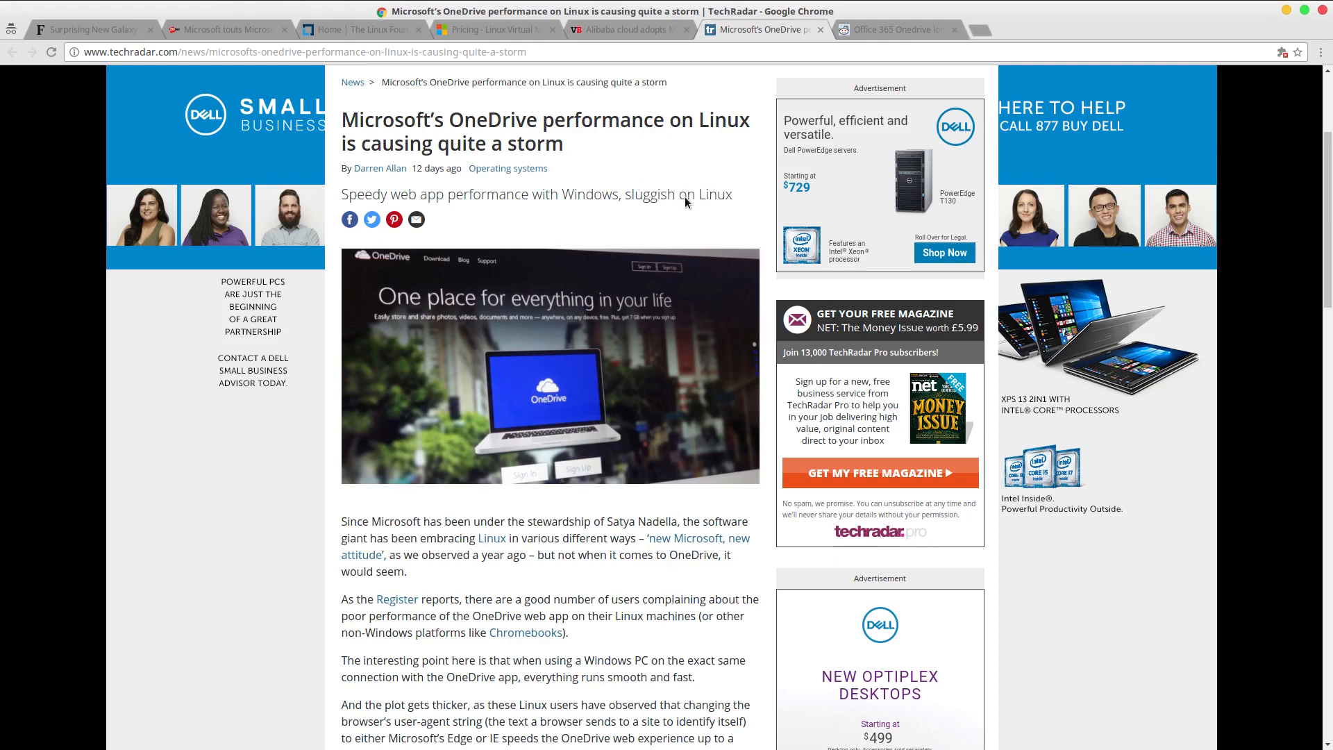
mouse_move(673, 594)
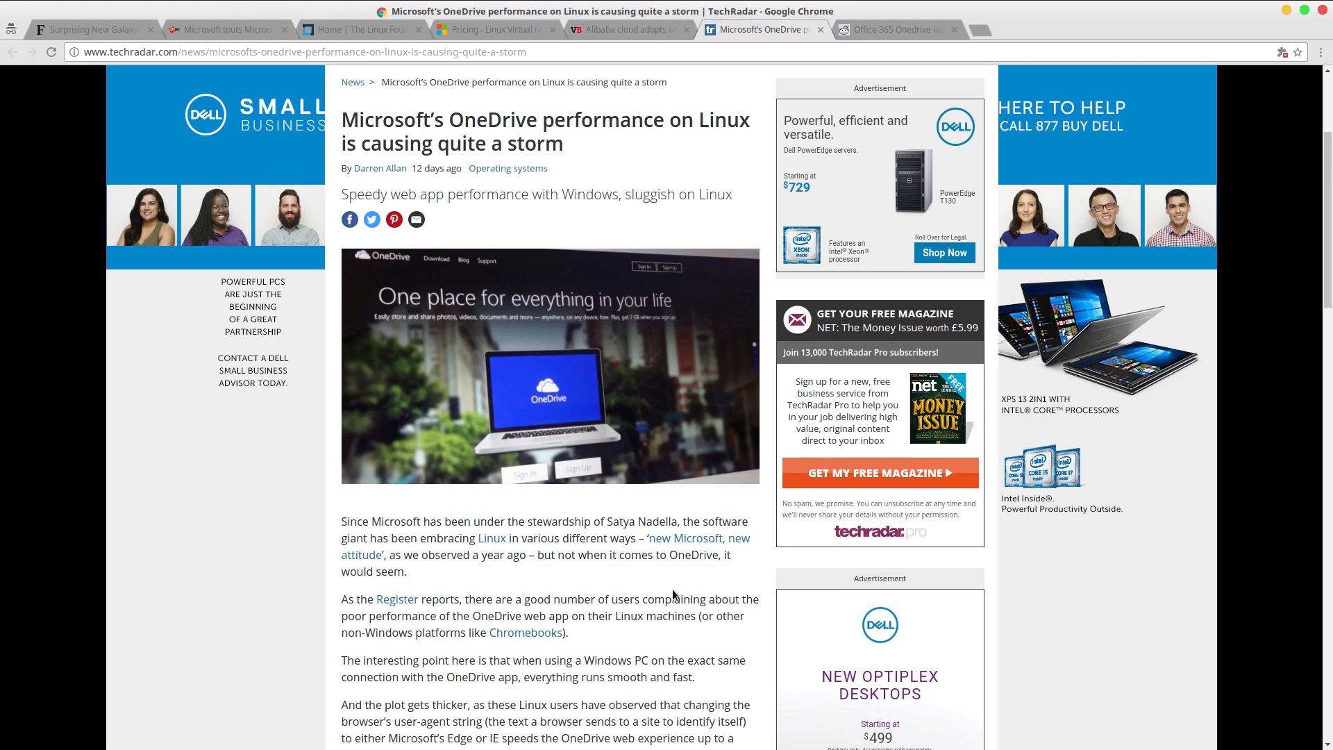
scroll("down", 3)
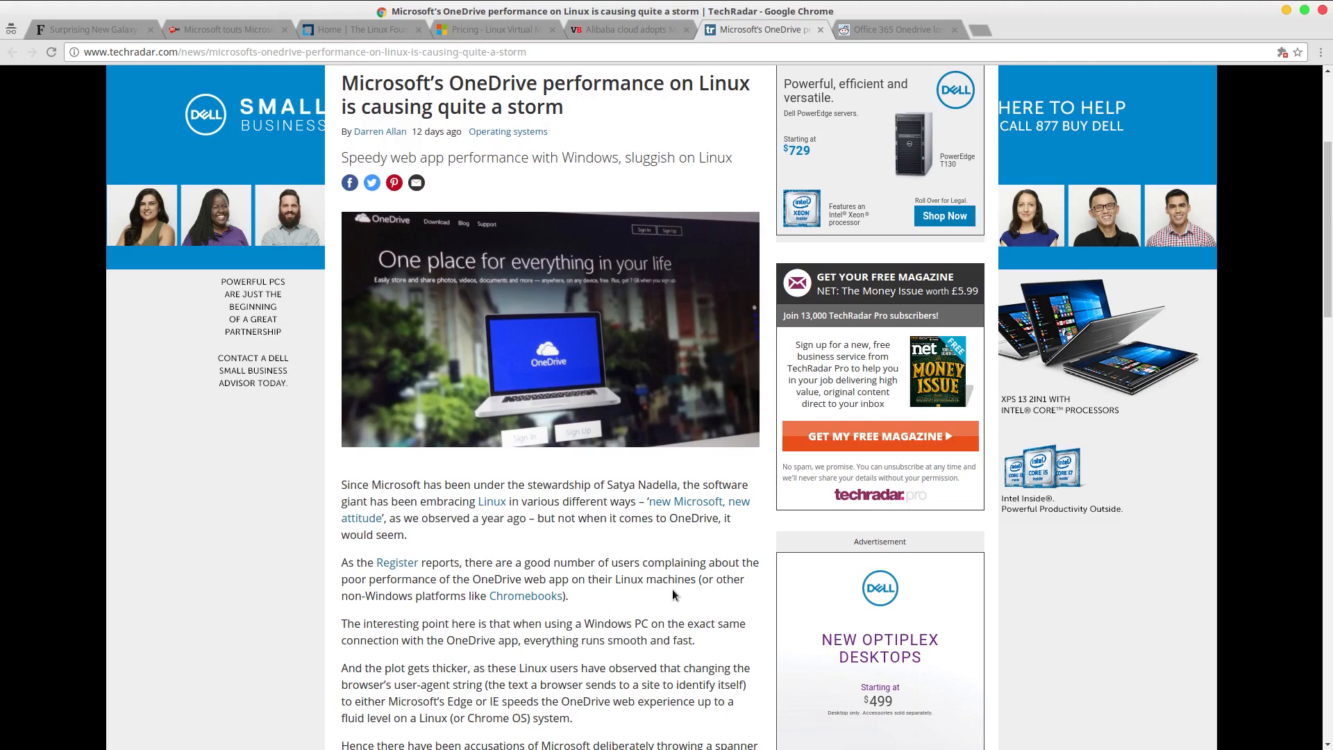
scroll("down", 3)
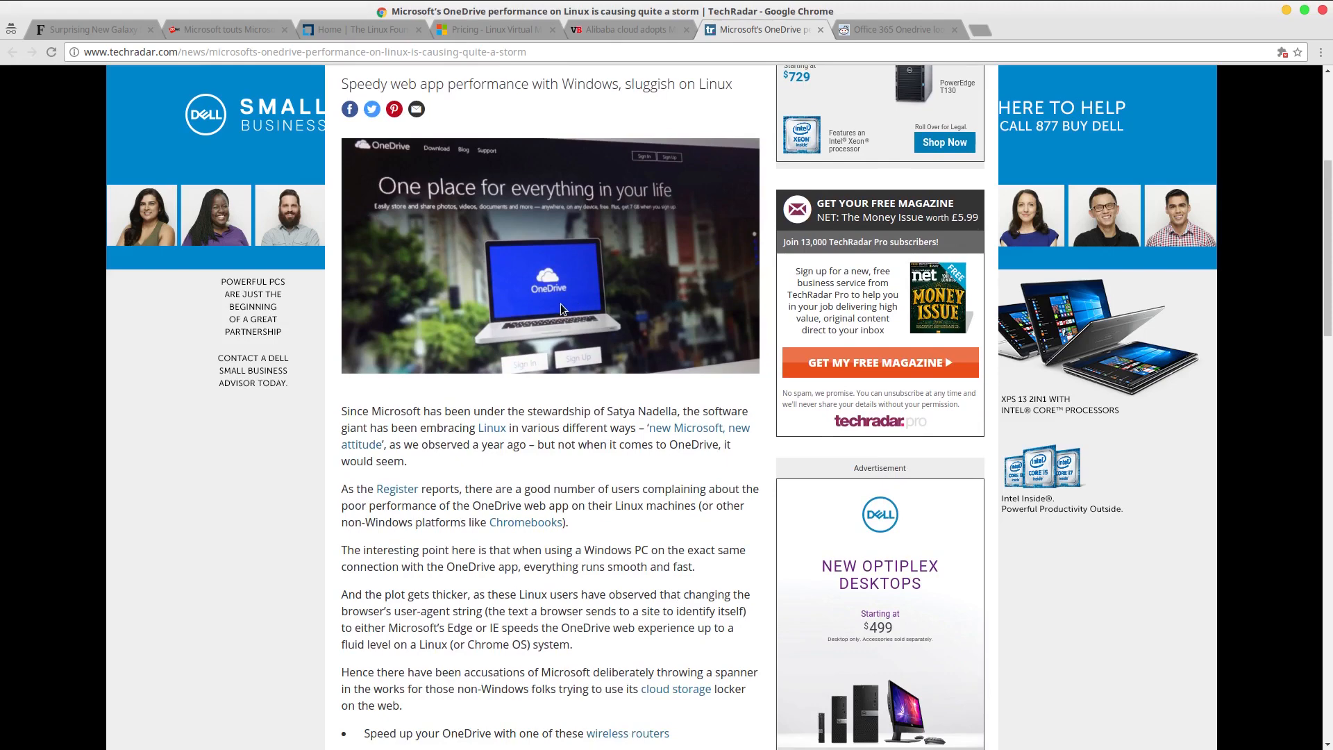
mouse_move(711, 400)
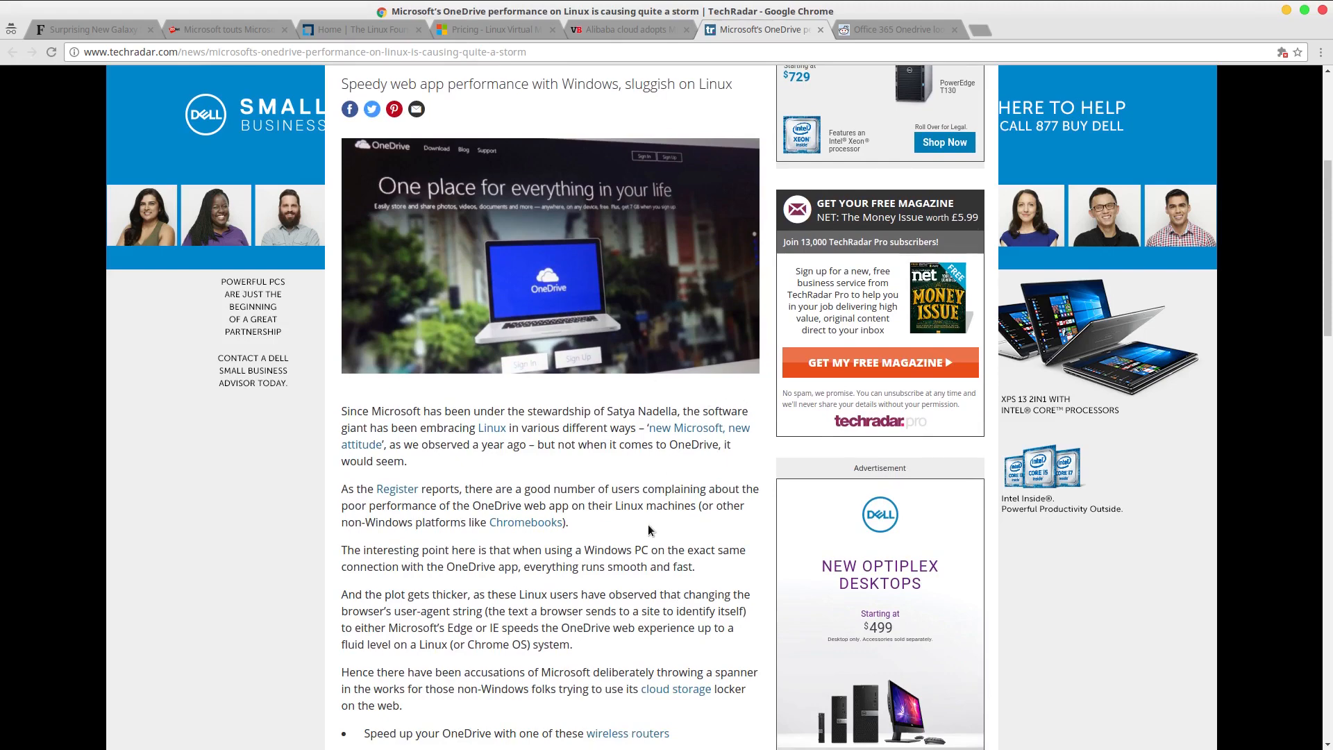
scroll("down", 3)
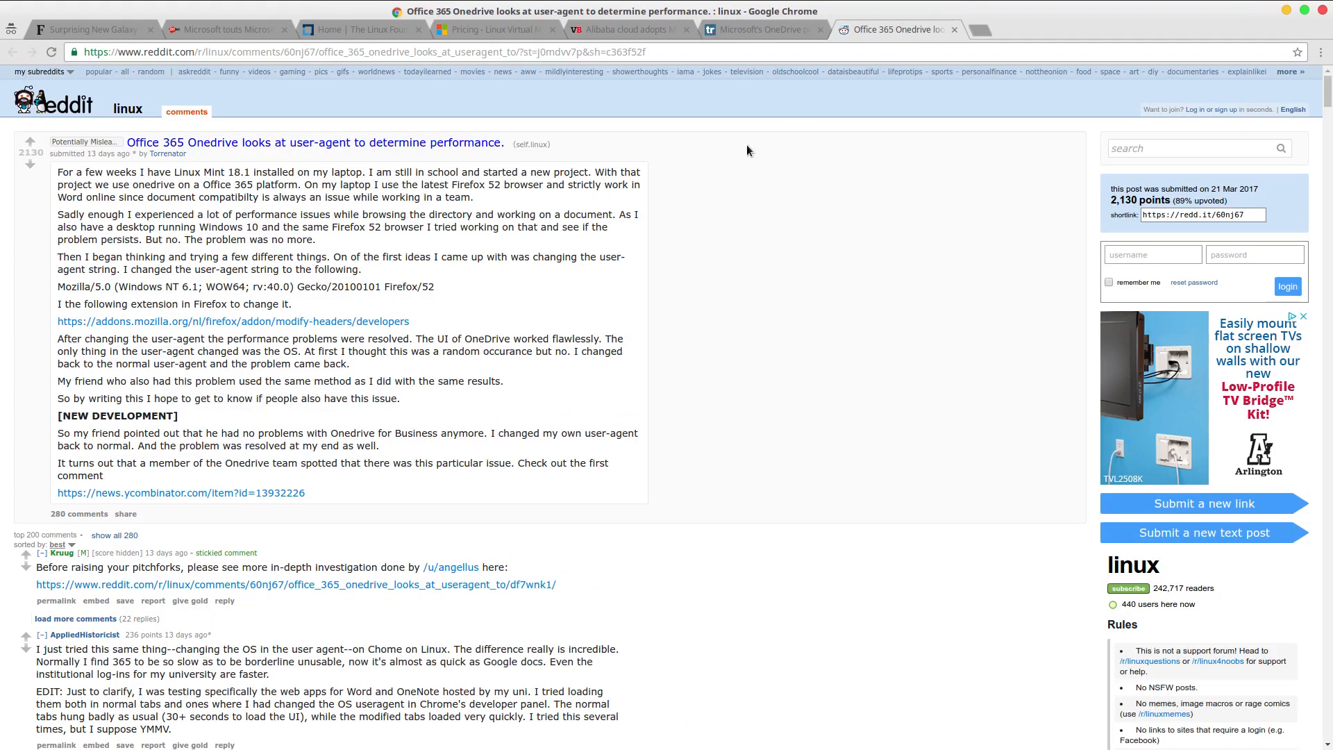
scroll("down", 3)
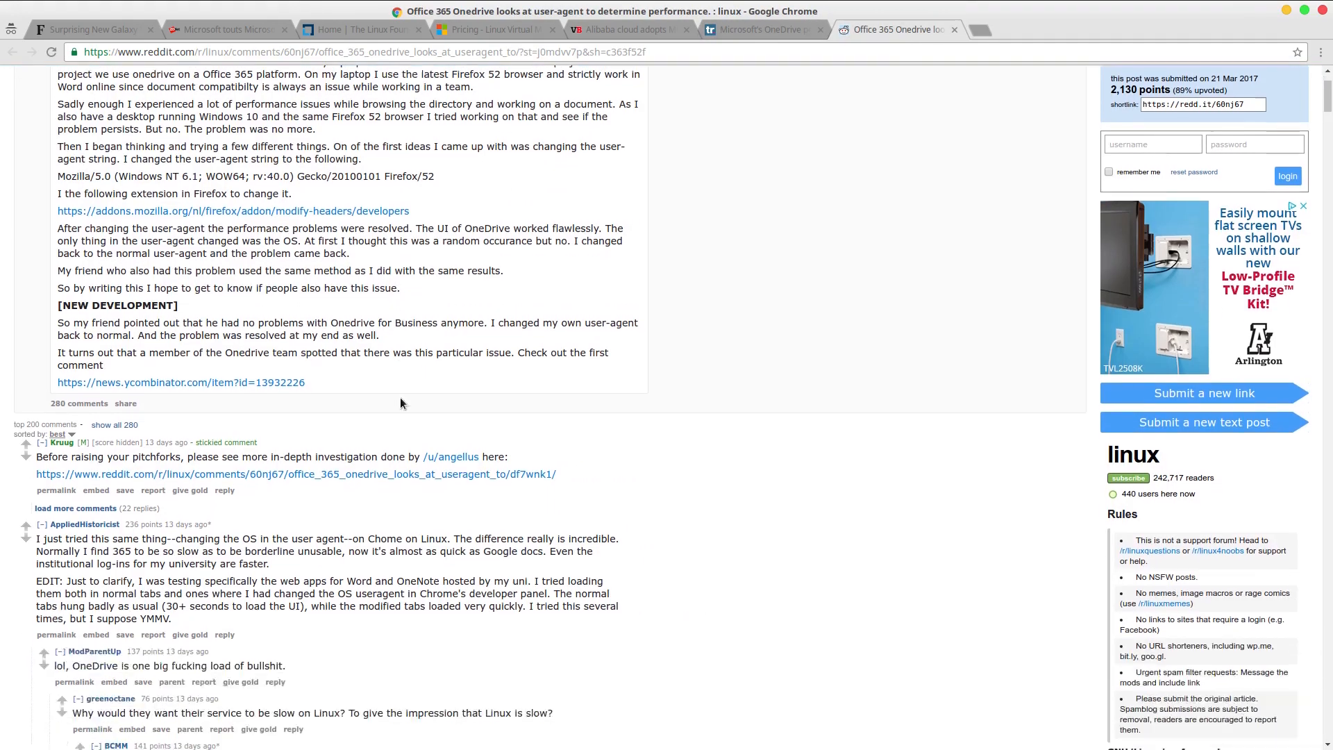
scroll("down", 3)
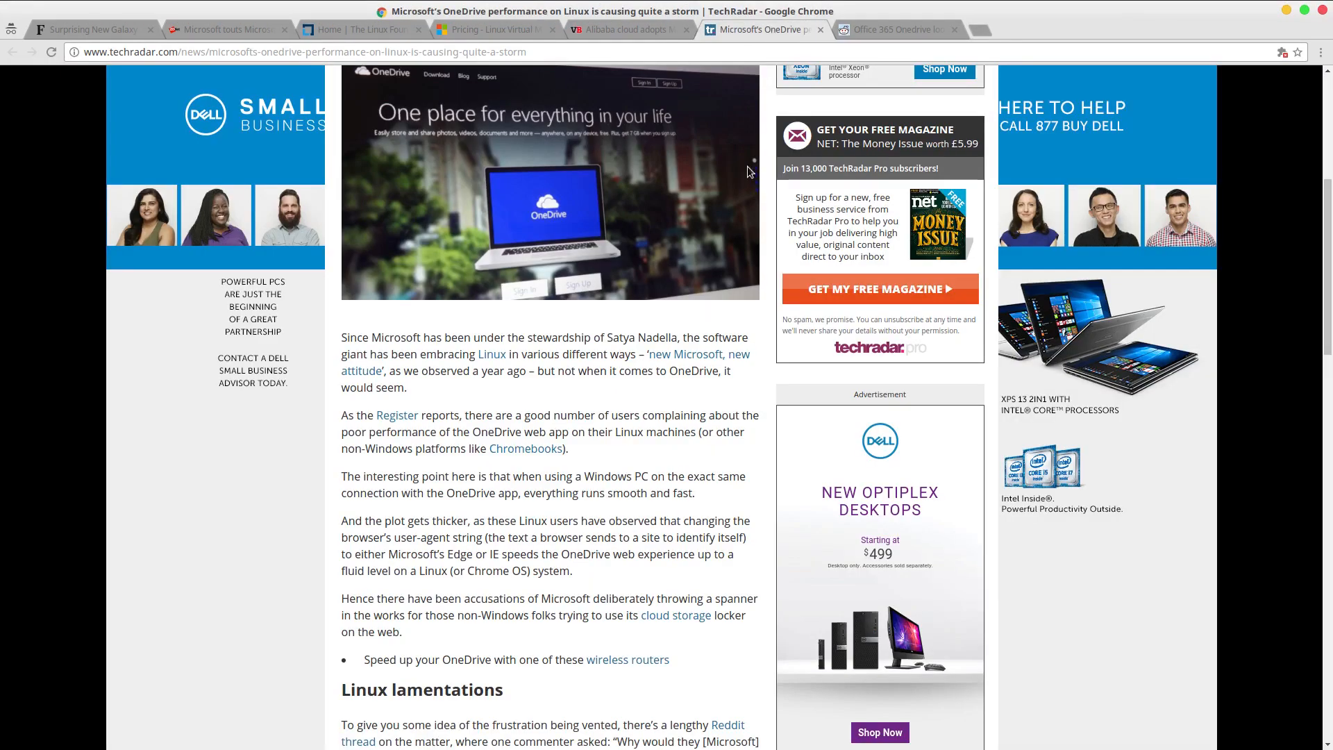
Scroll through TechRadar's OneDrive article, then switch to the Forbes Galaxy S8 article.
scroll("down", 3)
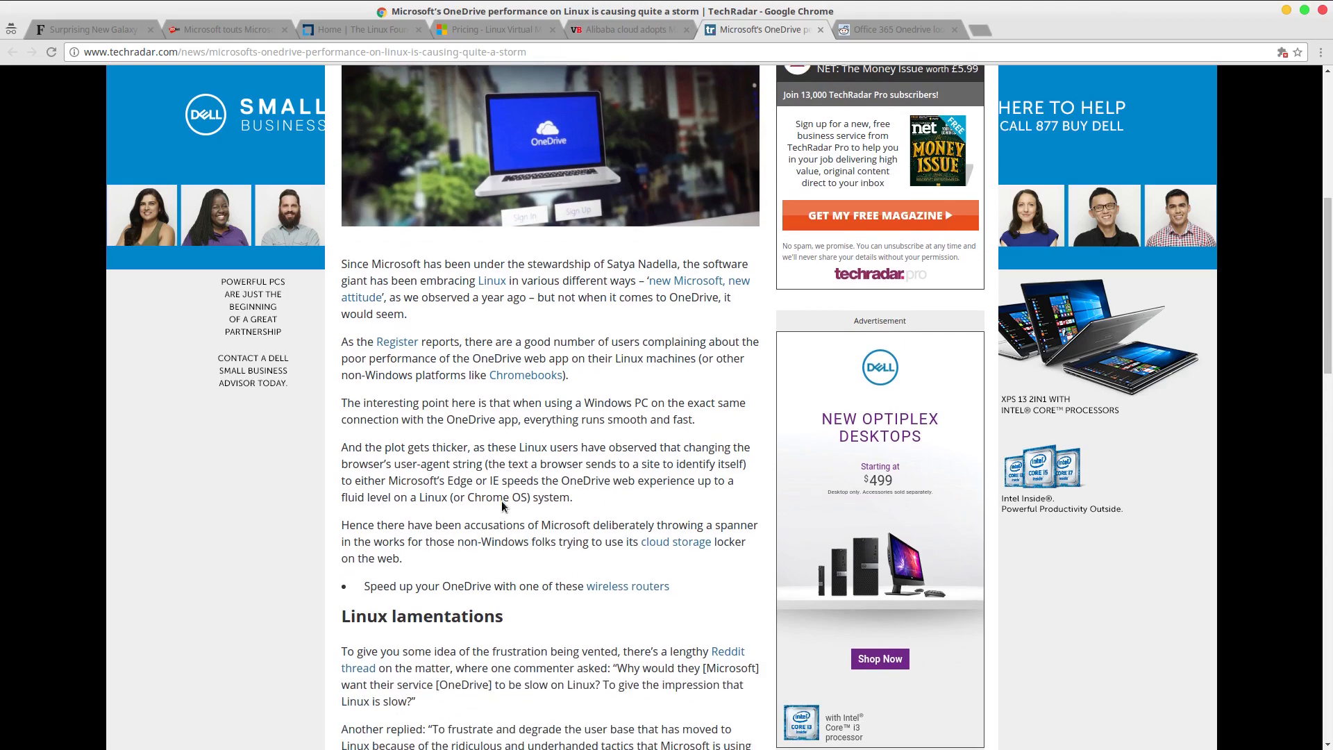
scroll("down", 3)
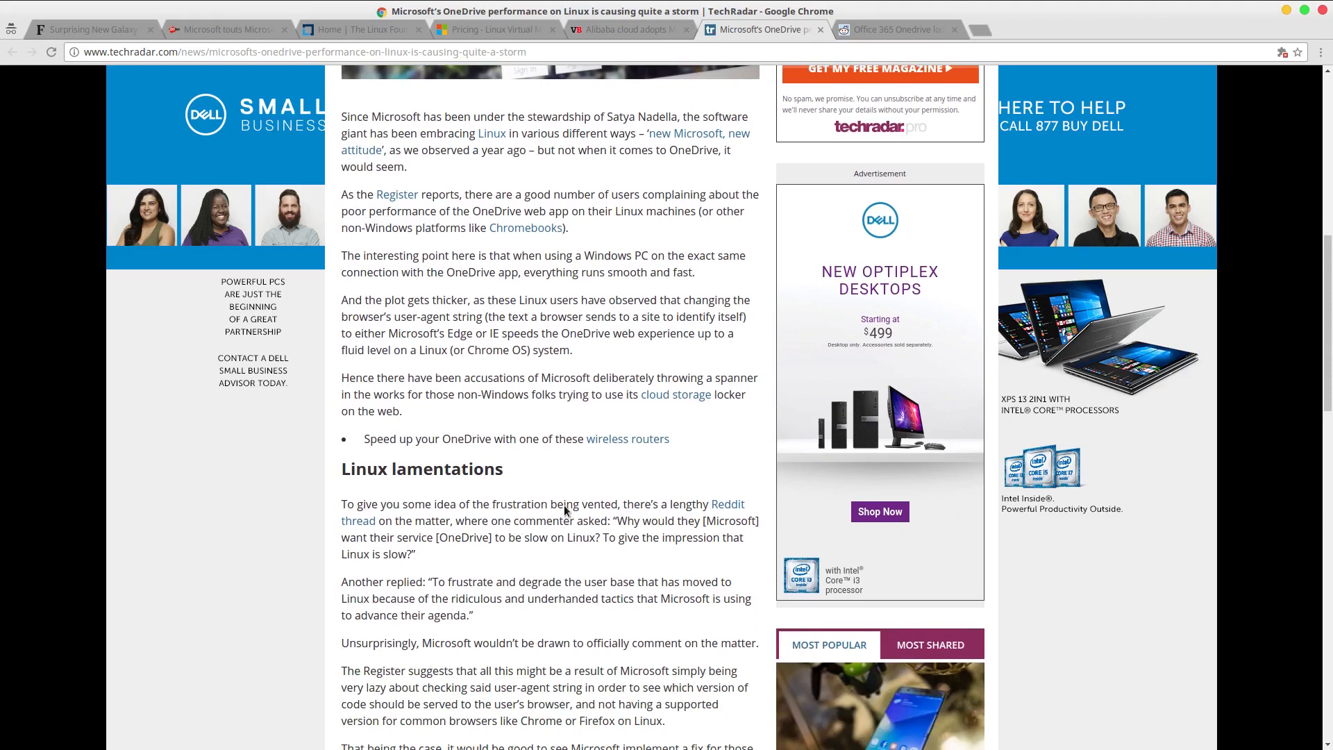
scroll("down", 3)
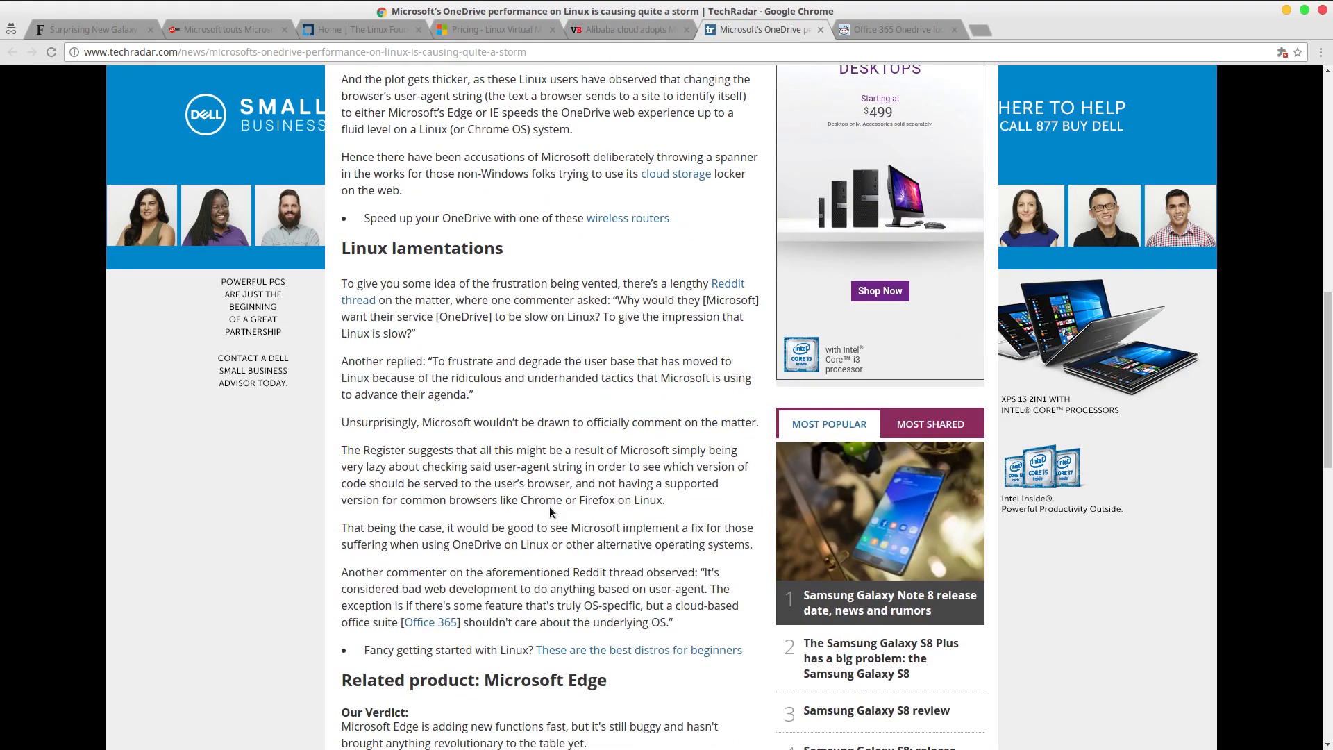
scroll("down", 3)
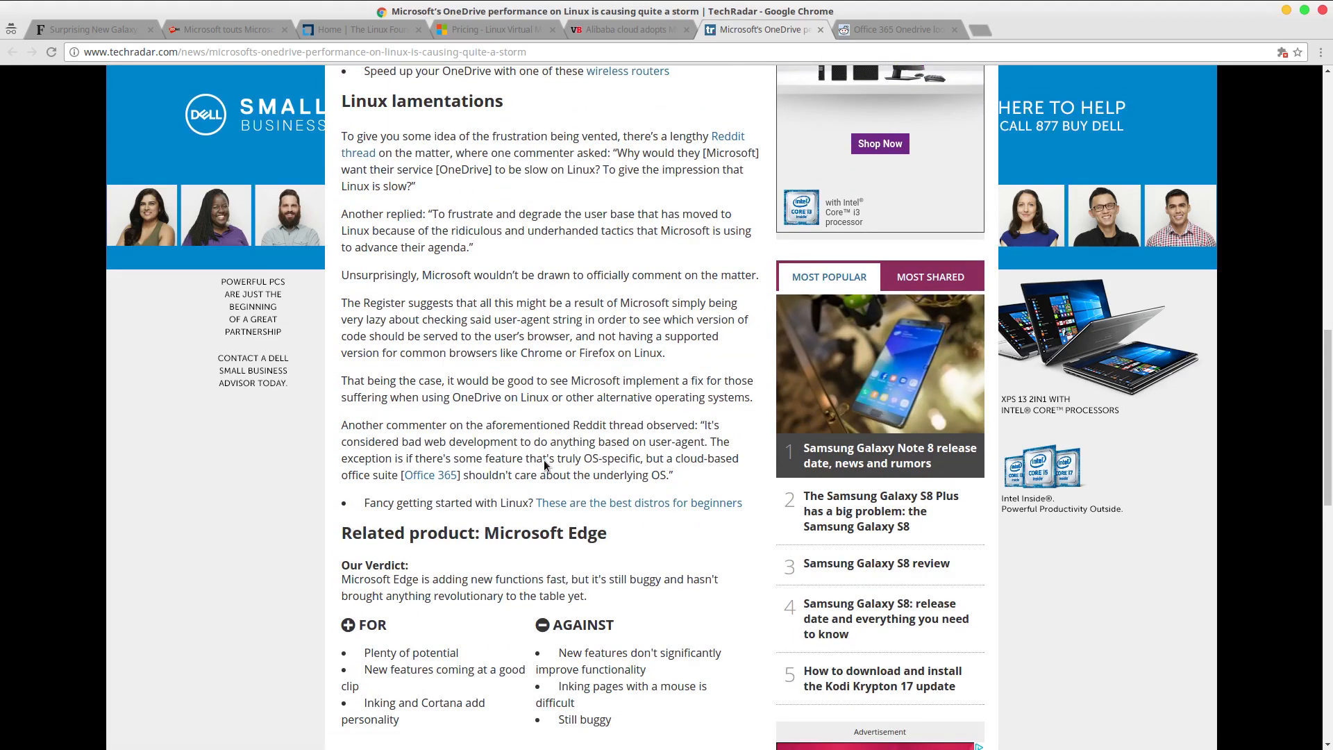
mouse_move(568, 455)
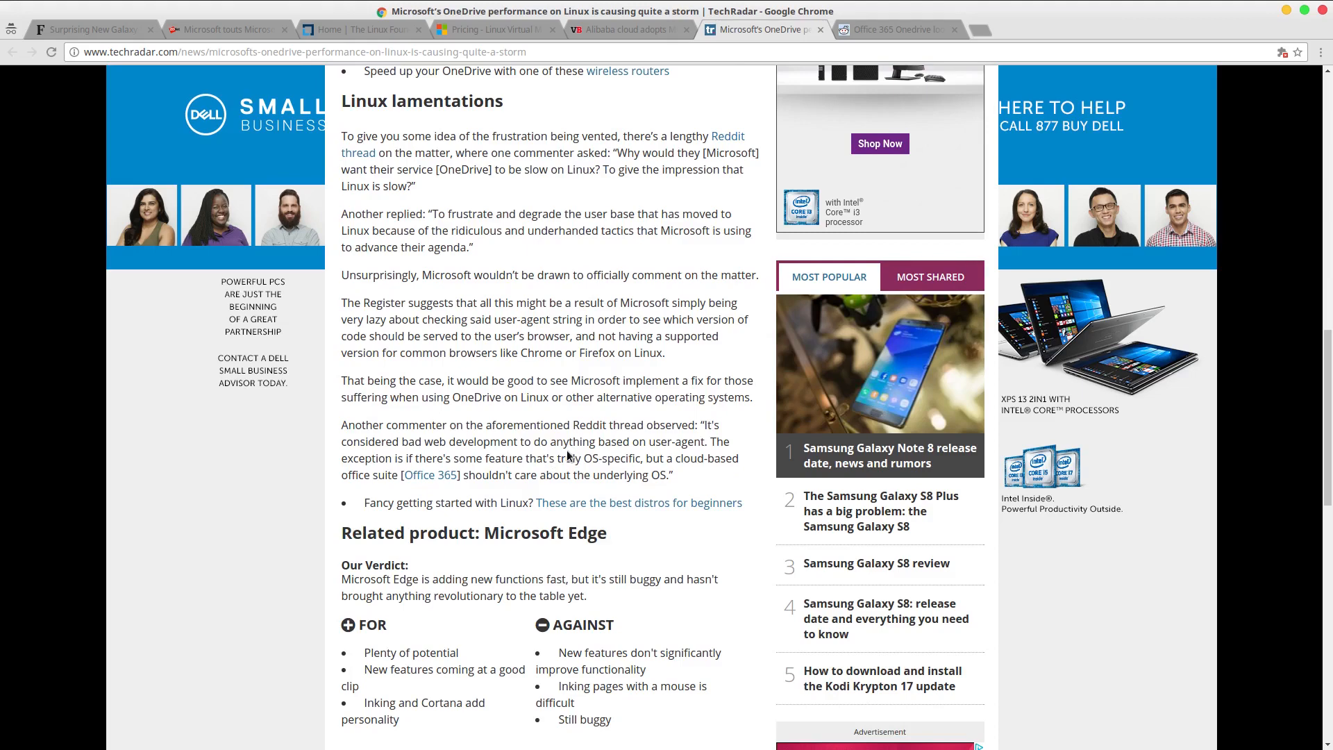
scroll("up", 3)
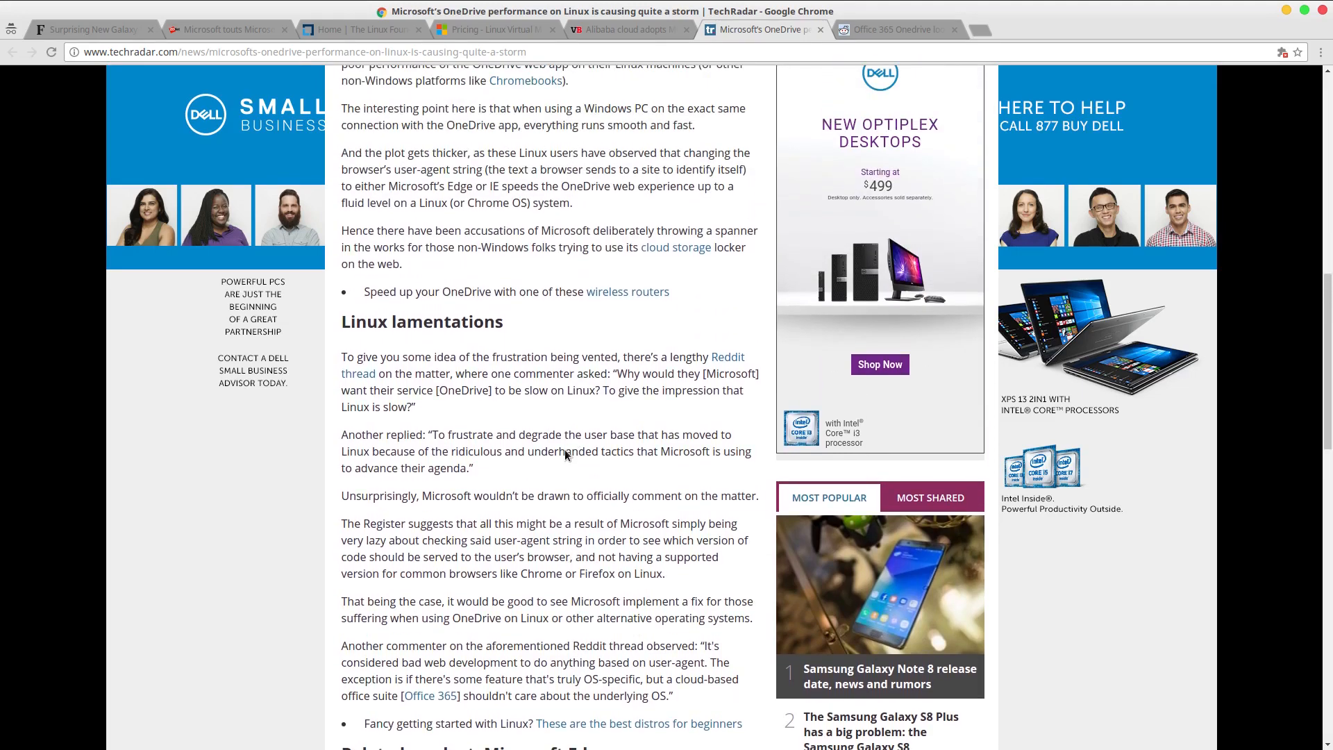
scroll("up", 3)
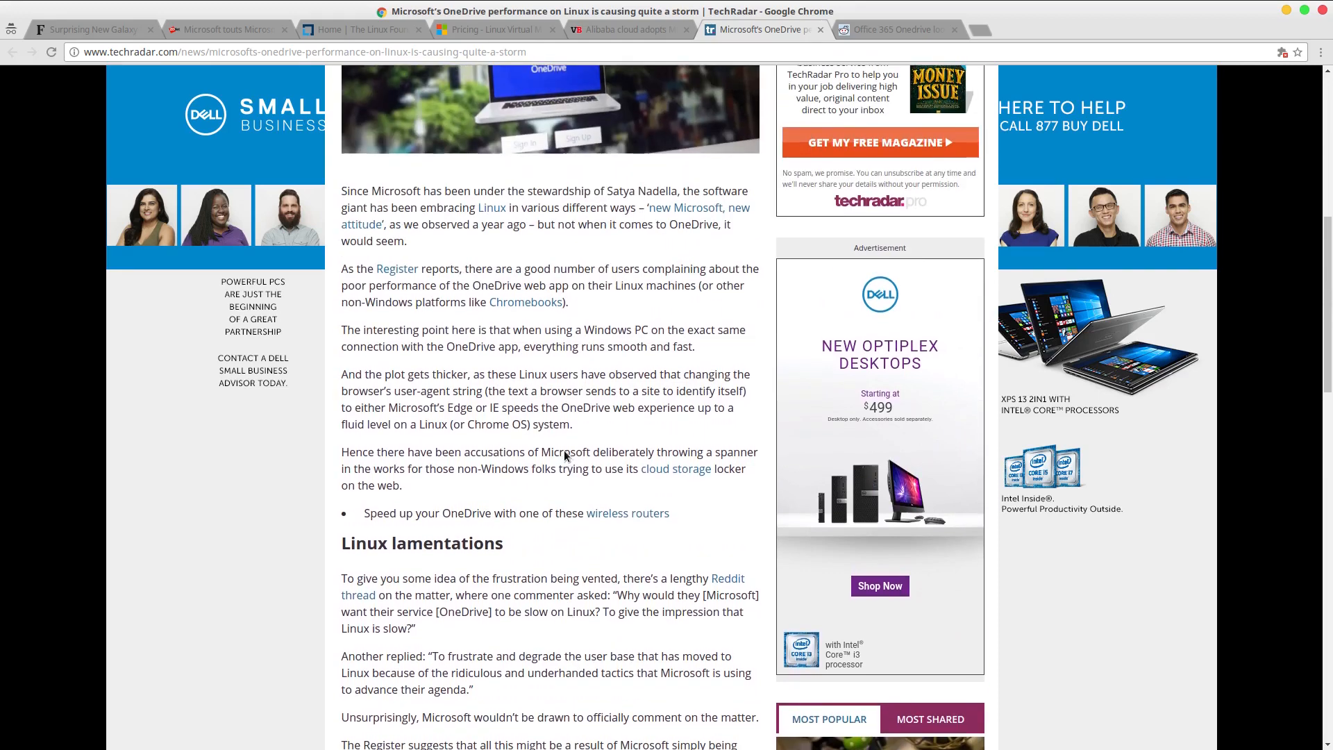
scroll("up", 3)
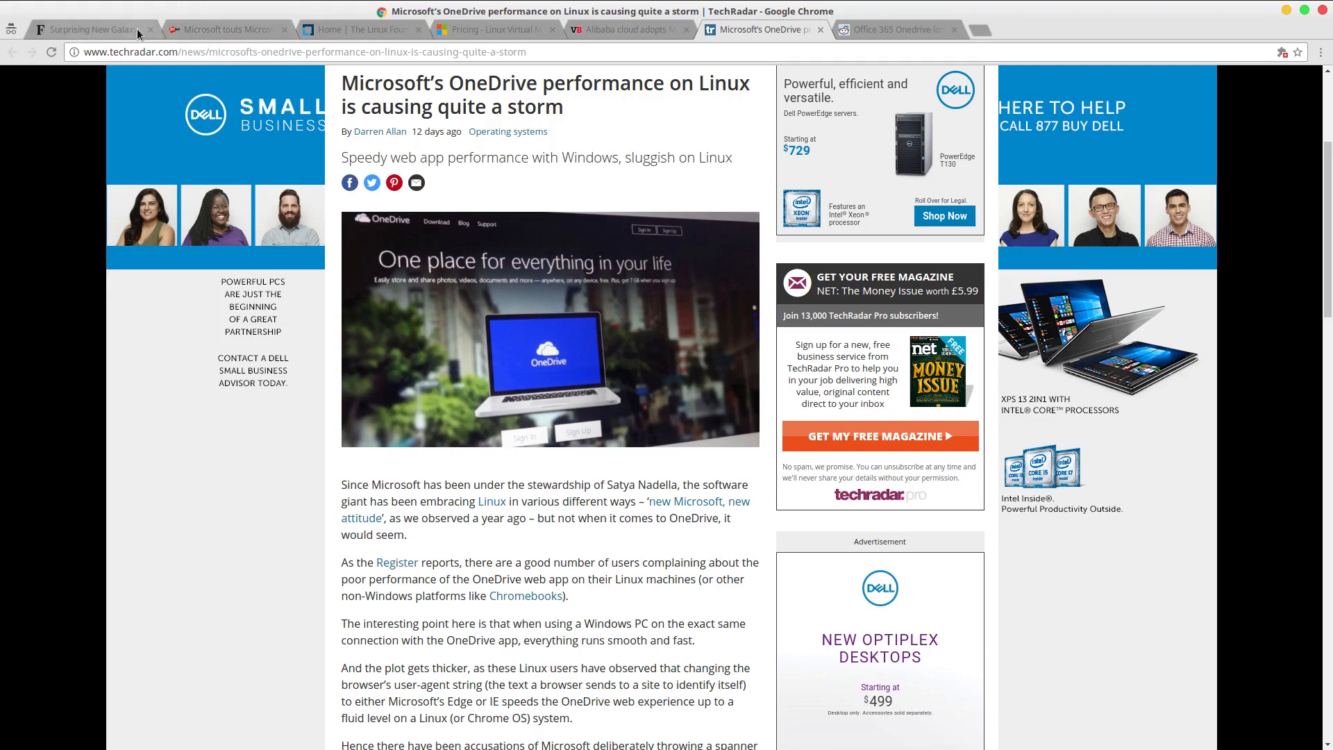
left_click(90, 29)
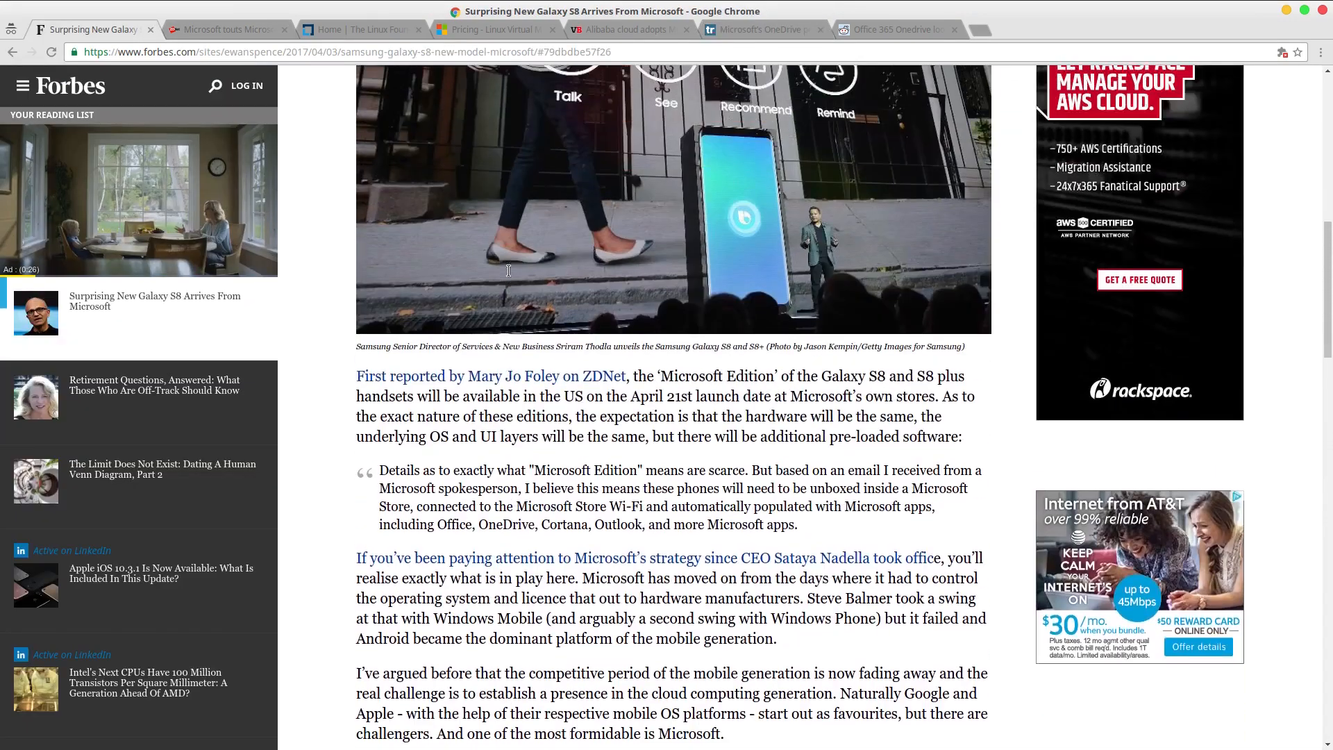